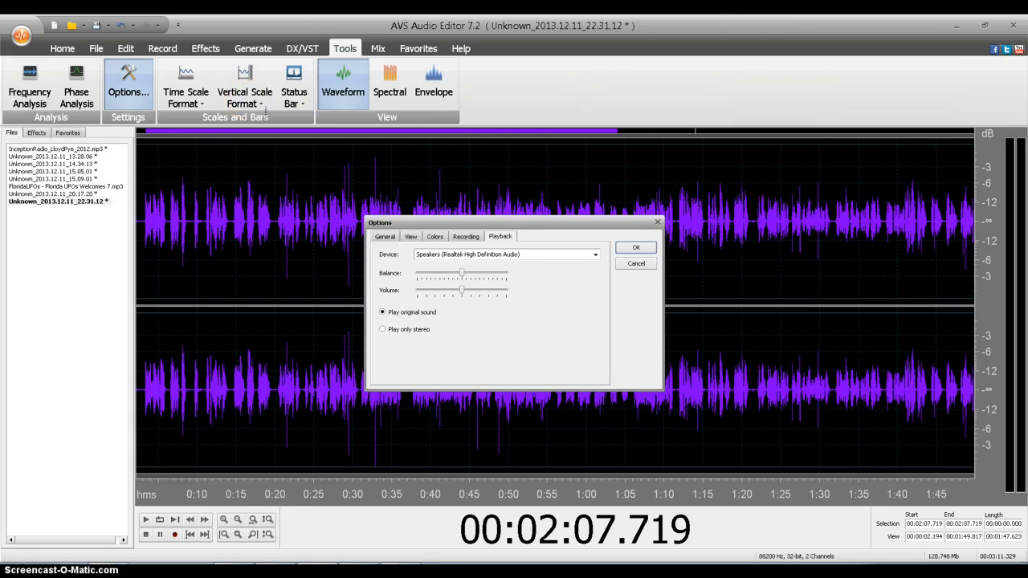
mouse_move(193, 19)
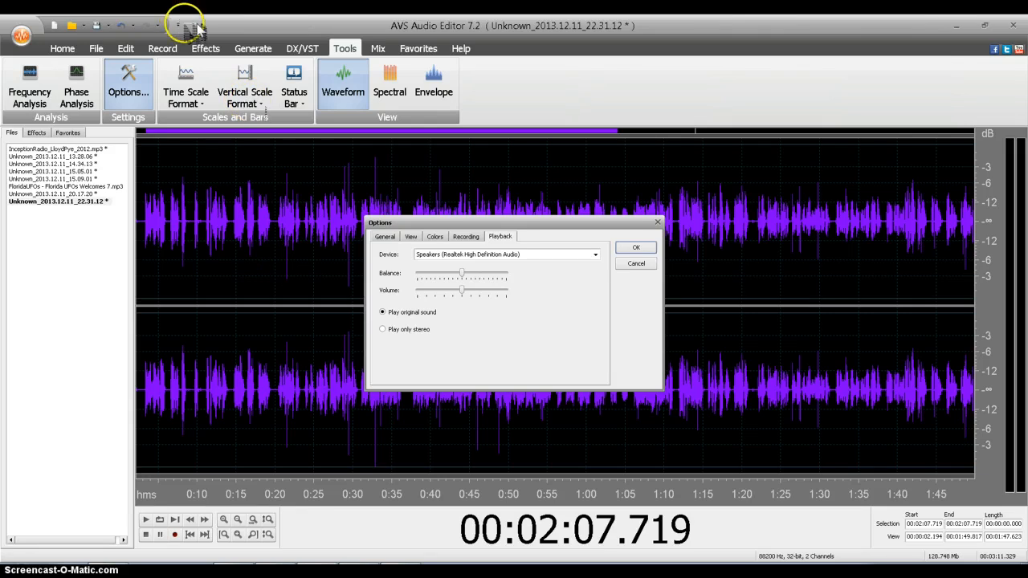
mouse_move(128, 77)
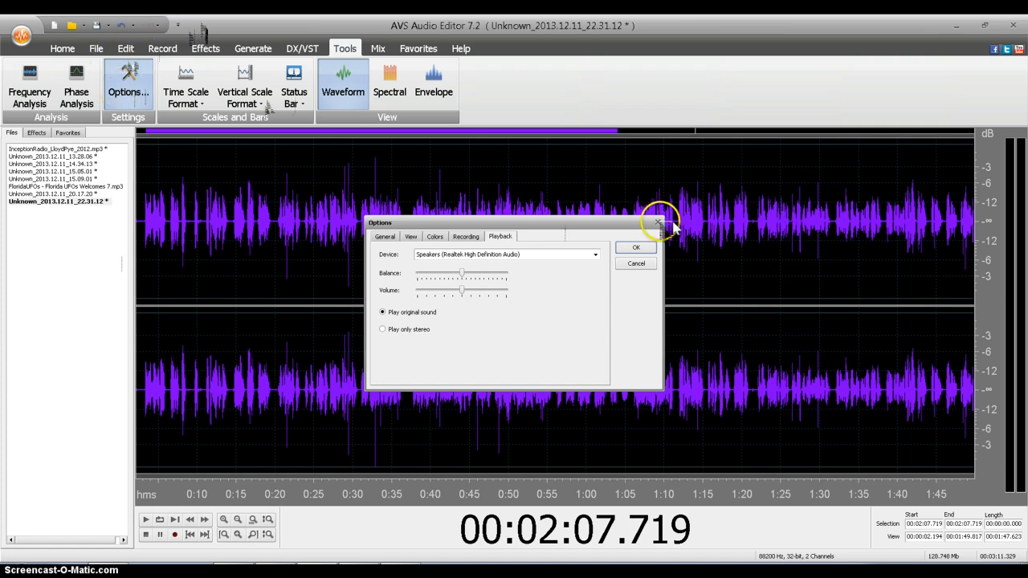
Confirm the Options dialog with OK and return to the Tools commands via Home.
left_click(656, 222)
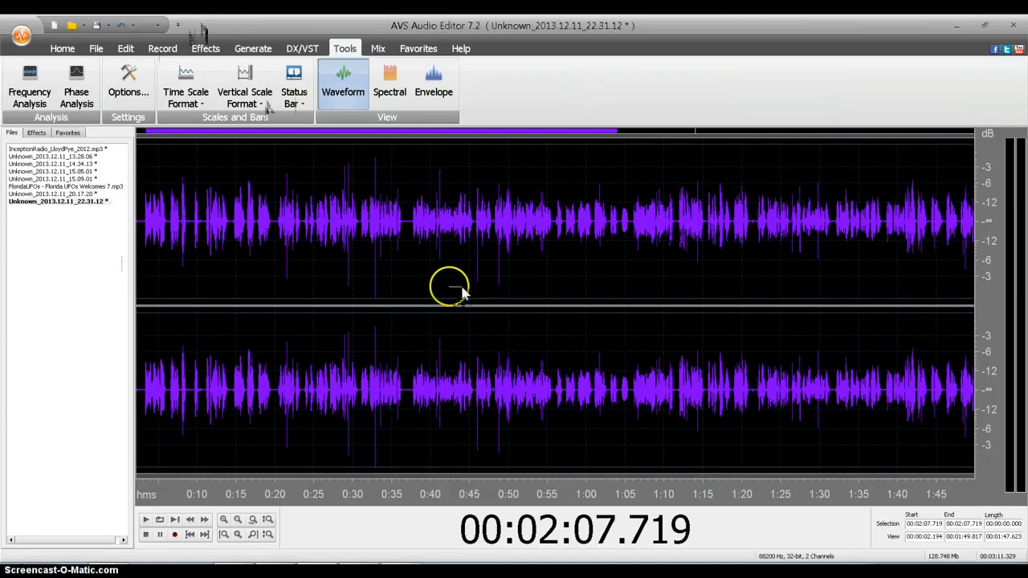
mouse_move(58, 50)
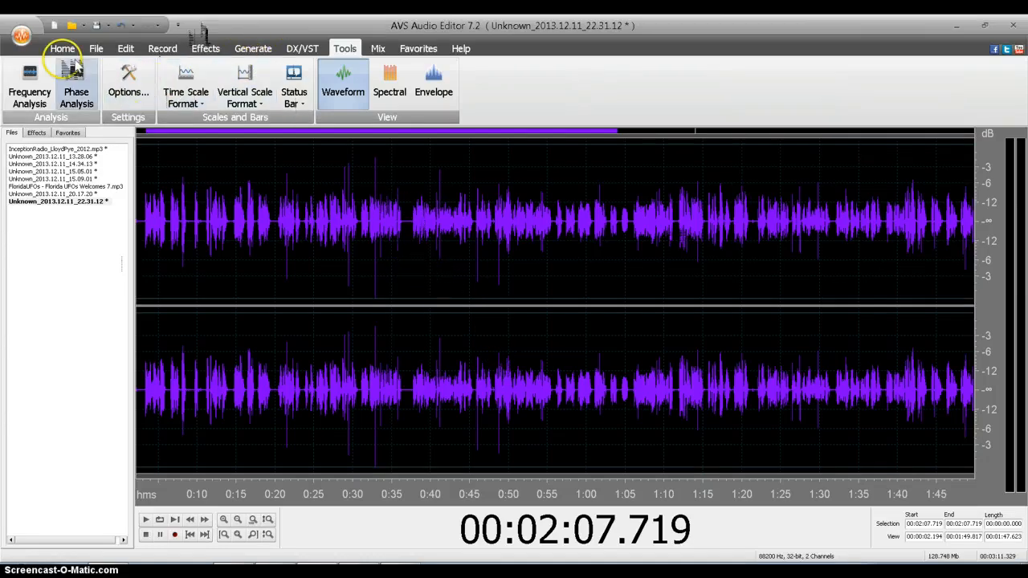
left_click(57, 50)
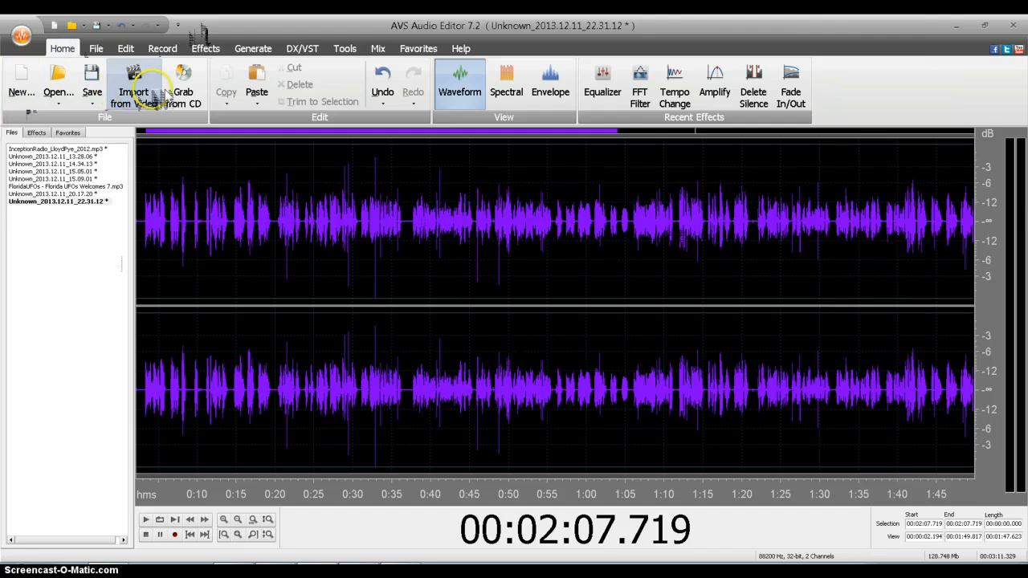
mouse_move(17, 41)
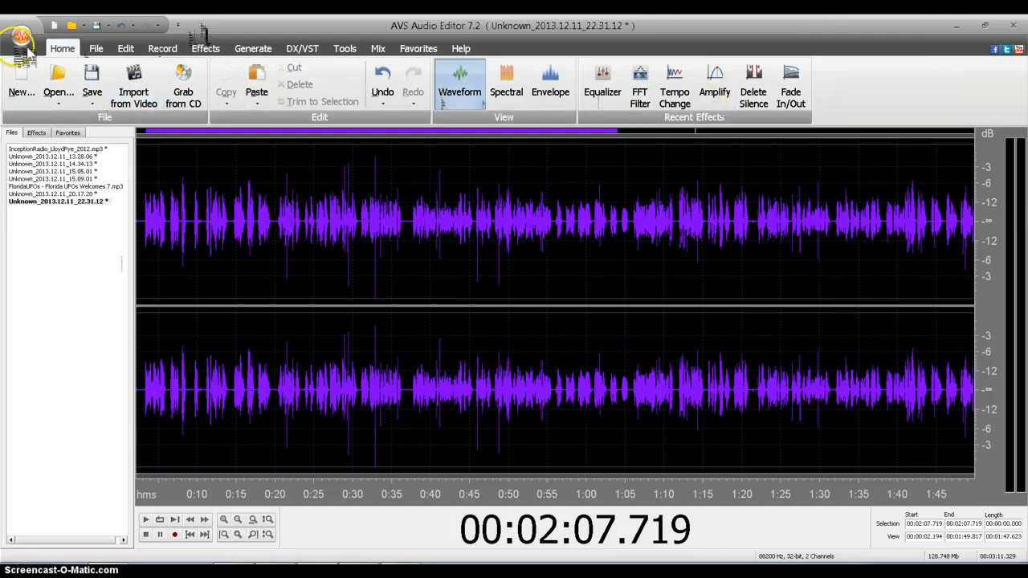
mouse_move(357, 48)
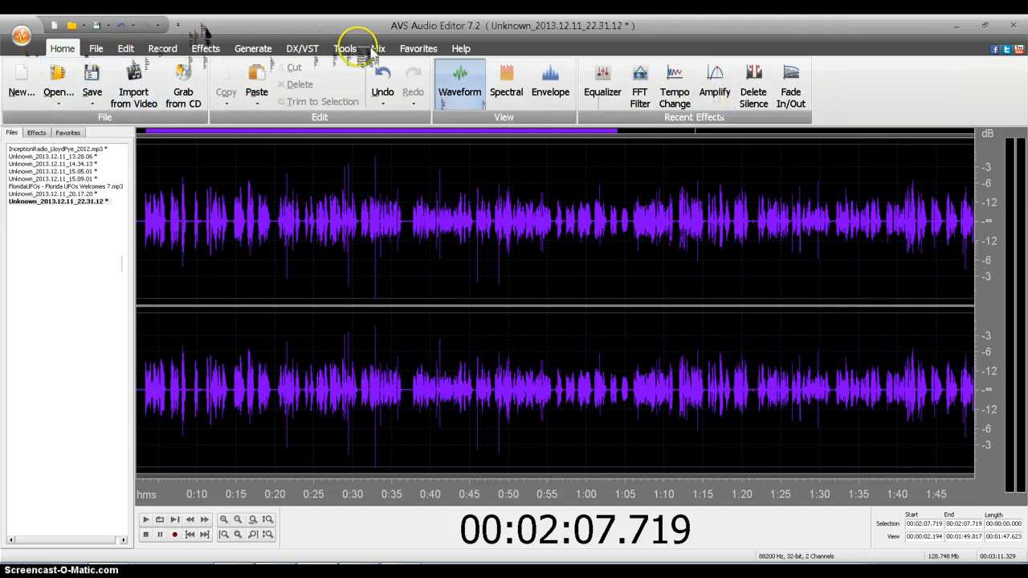
left_click(344, 49)
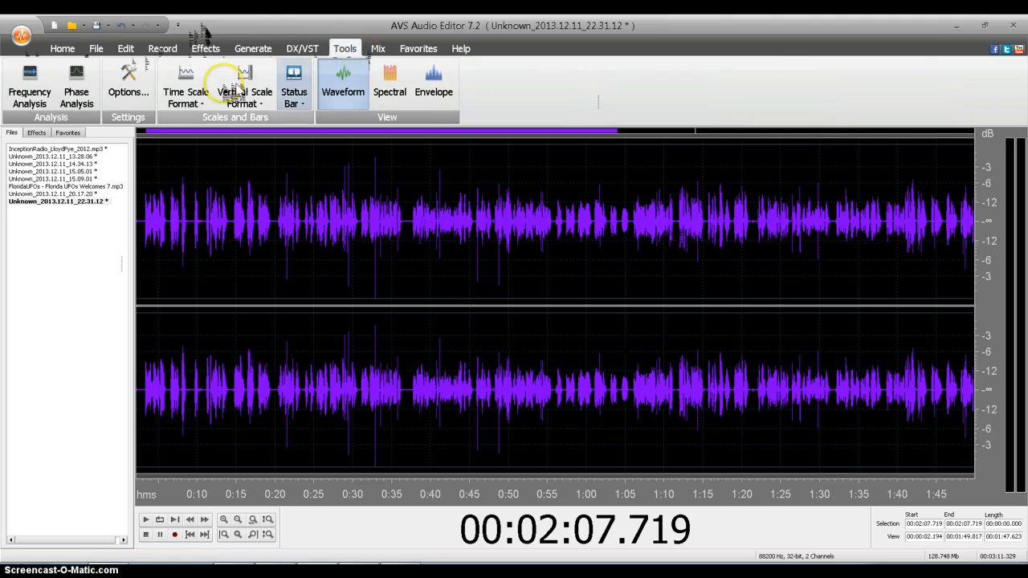
mouse_move(129, 80)
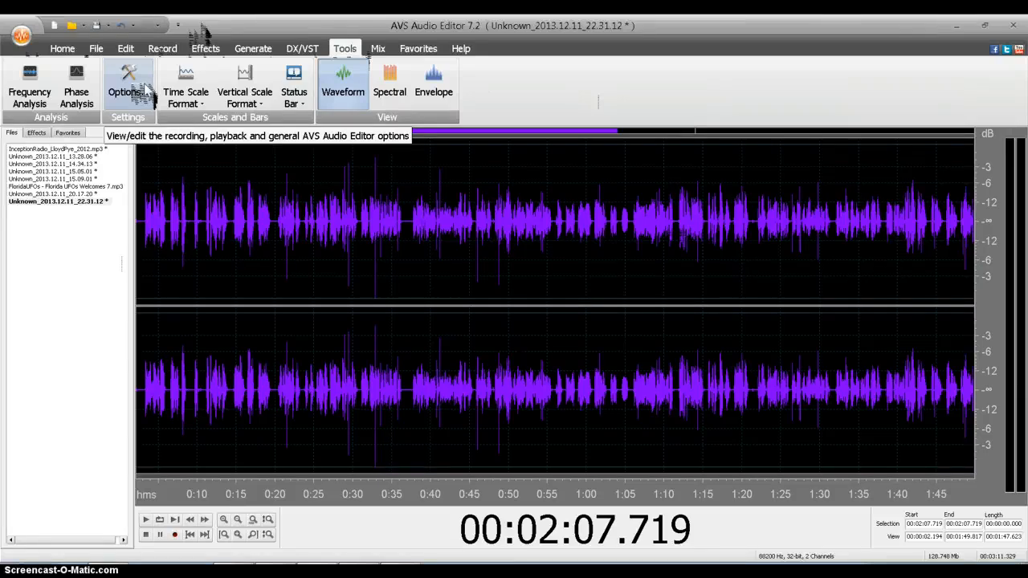
In Options > Recording, keep Microphone (USB Audio CODEC) as the input device.
left_click(127, 84)
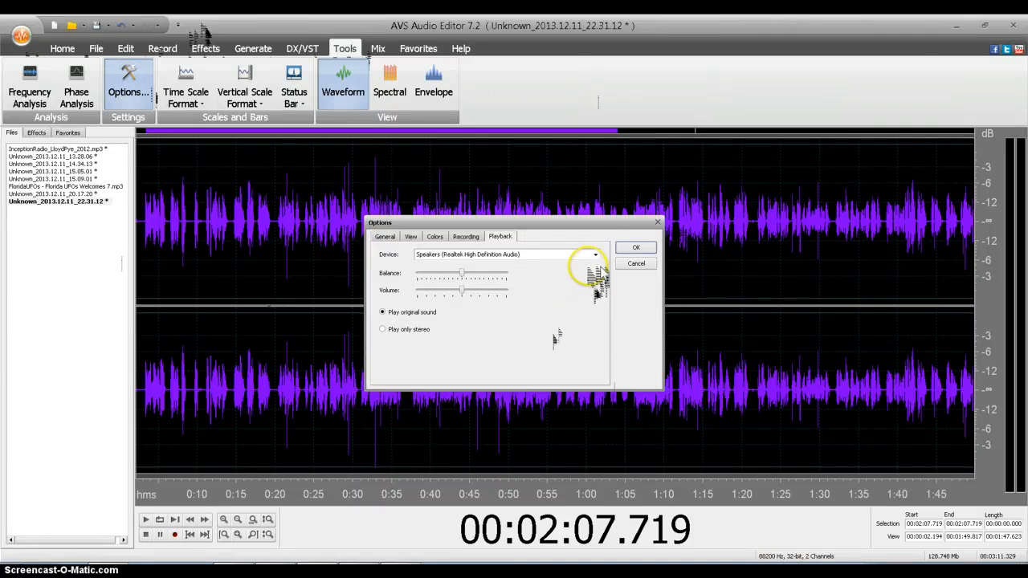
left_click(595, 254)
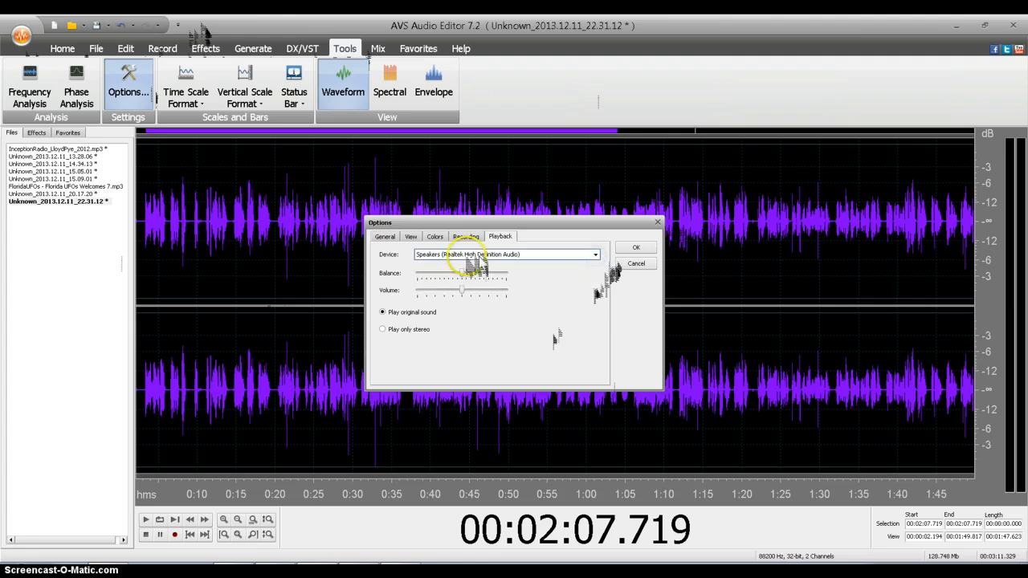
left_click(464, 236)
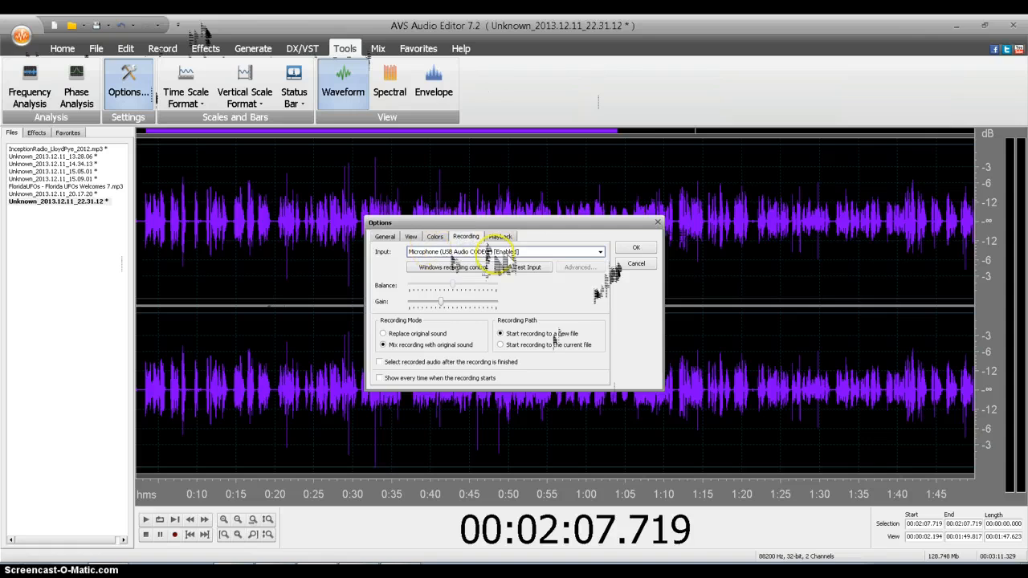
left_click(599, 251)
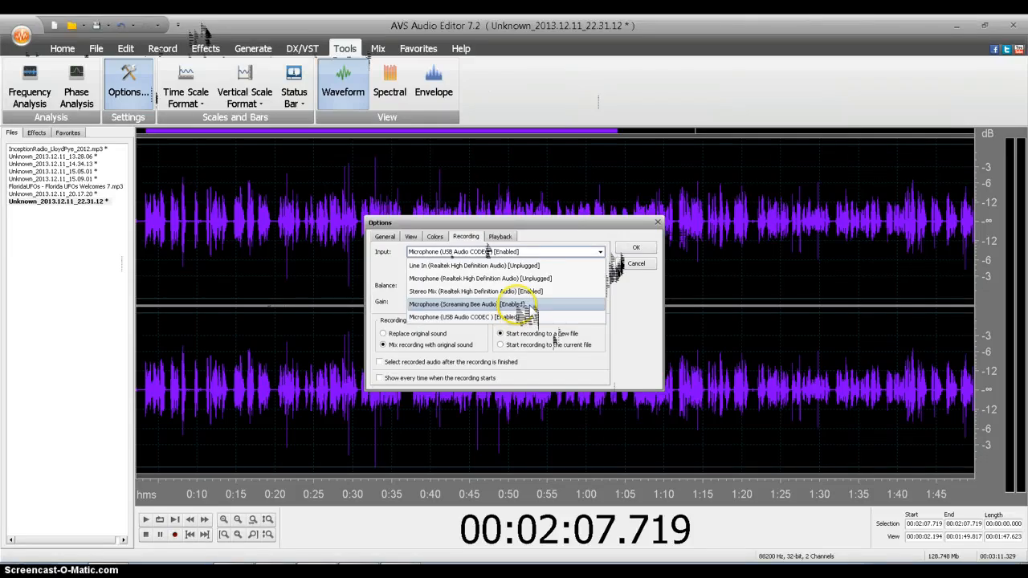
mouse_move(482, 292)
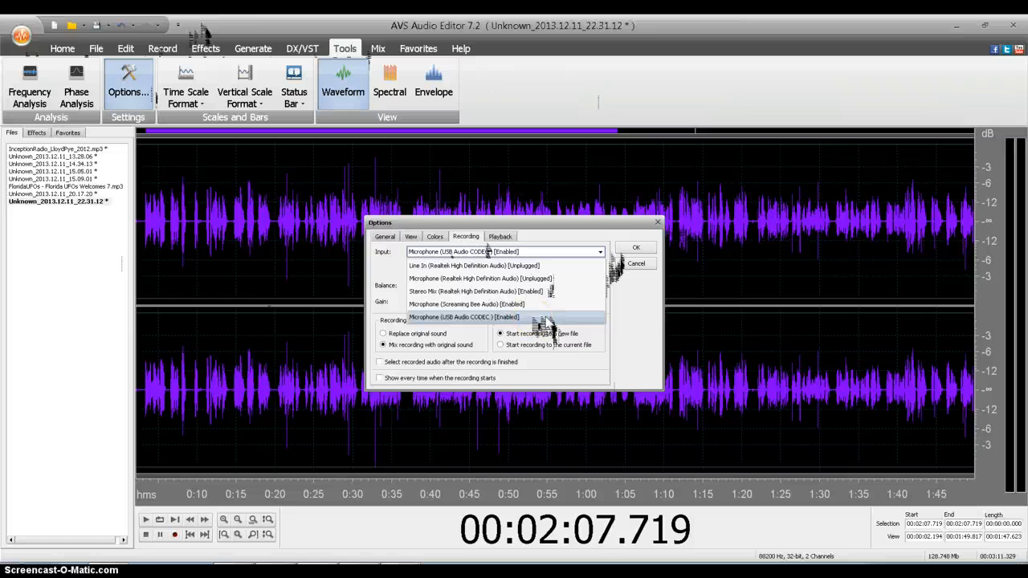
left_click(453, 317)
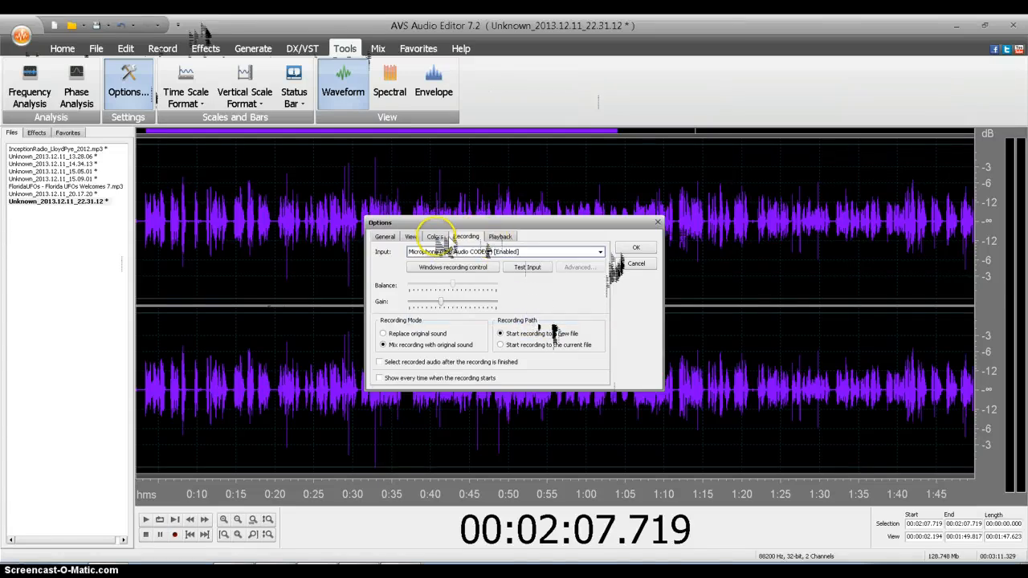
On the Colors tab, set the Grid element to a blue shade from the colour picker.
left_click(434, 236)
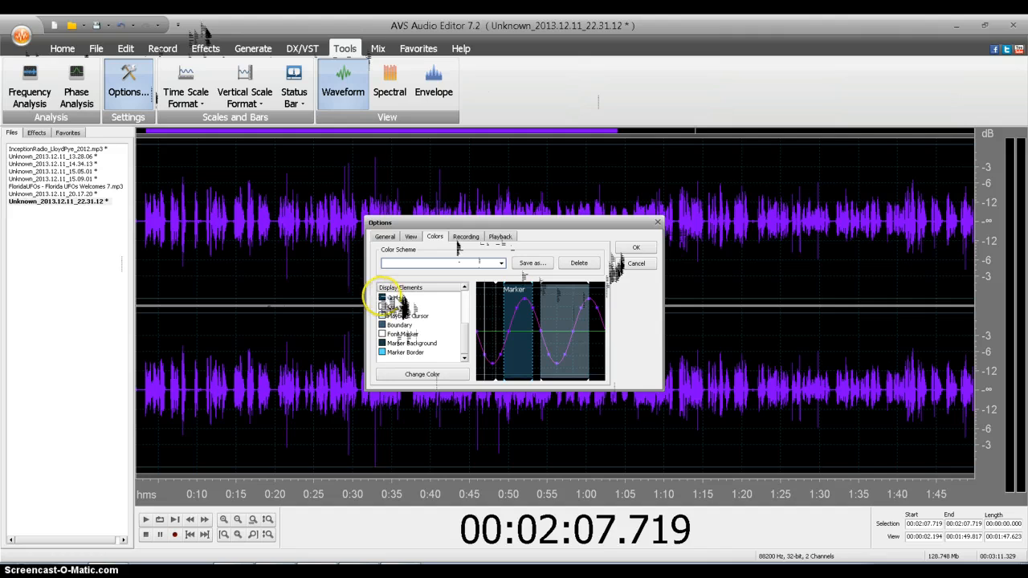
left_click(394, 298)
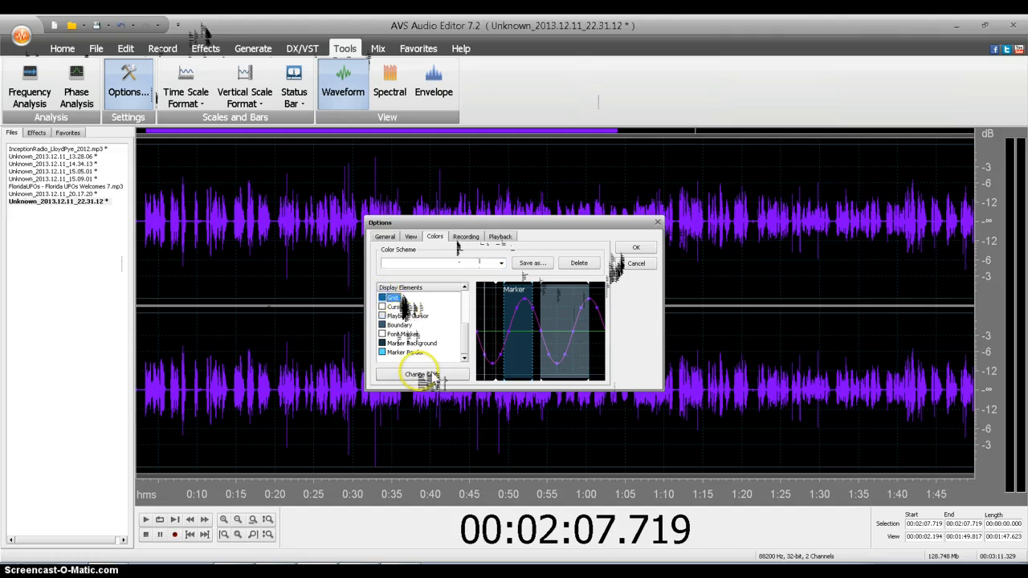
left_click(421, 373)
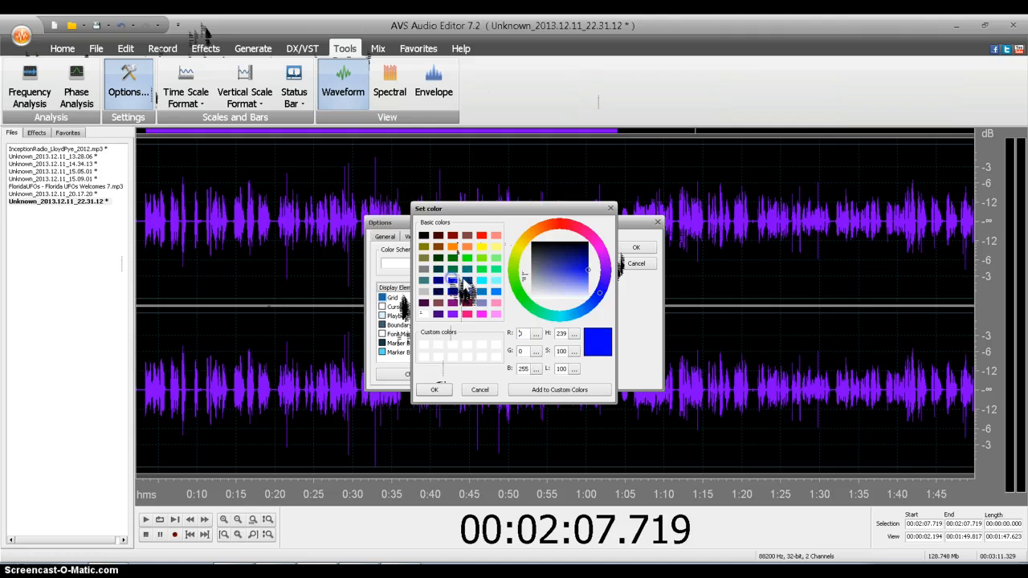
left_click(587, 271)
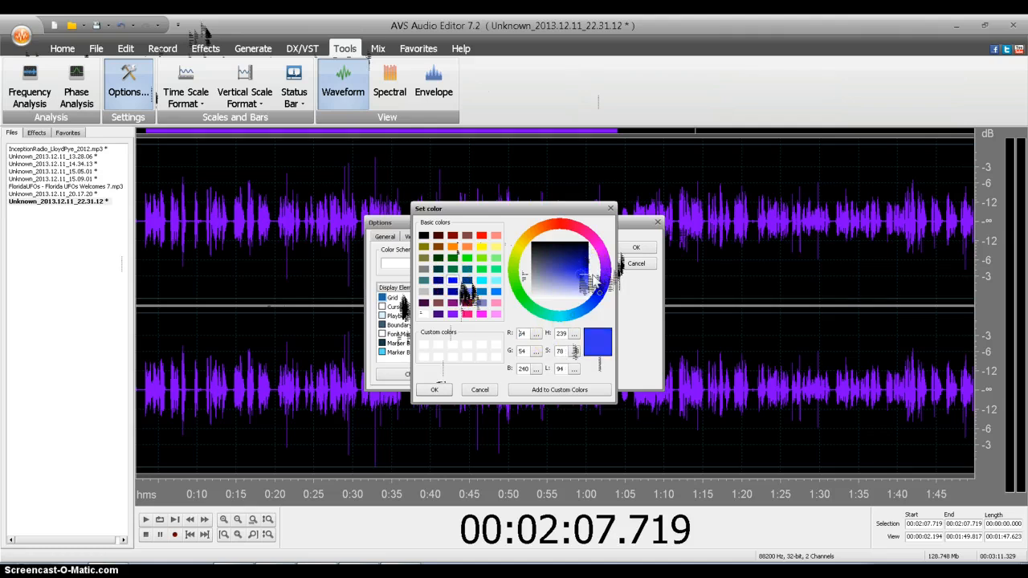
left_click(578, 257)
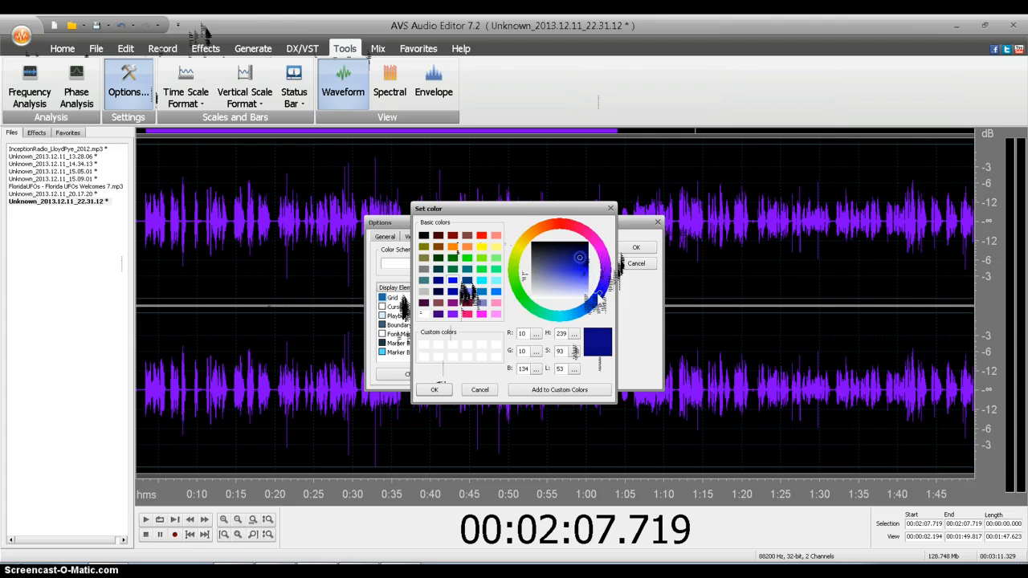
left_click(434, 391)
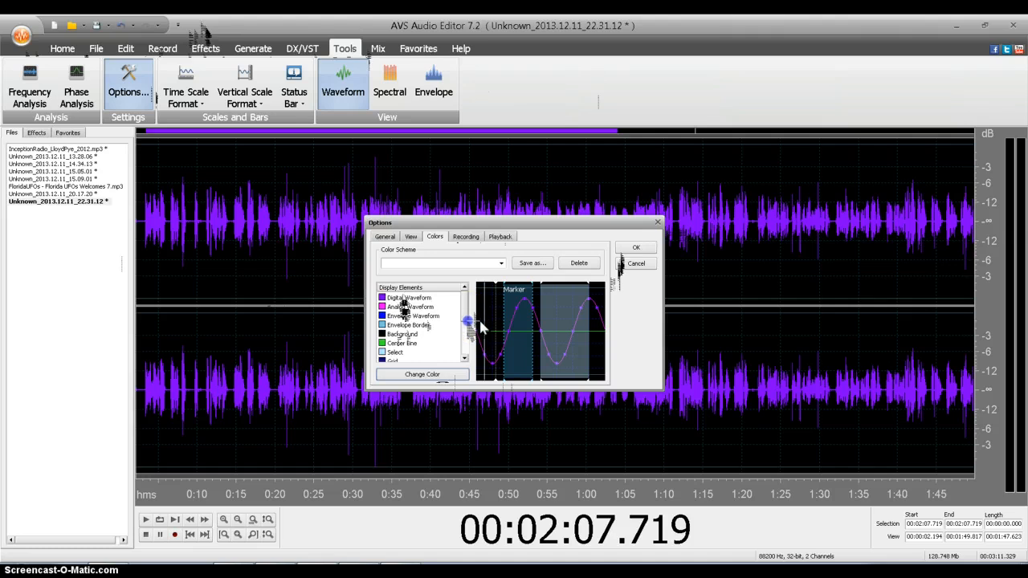
scroll("down", 3)
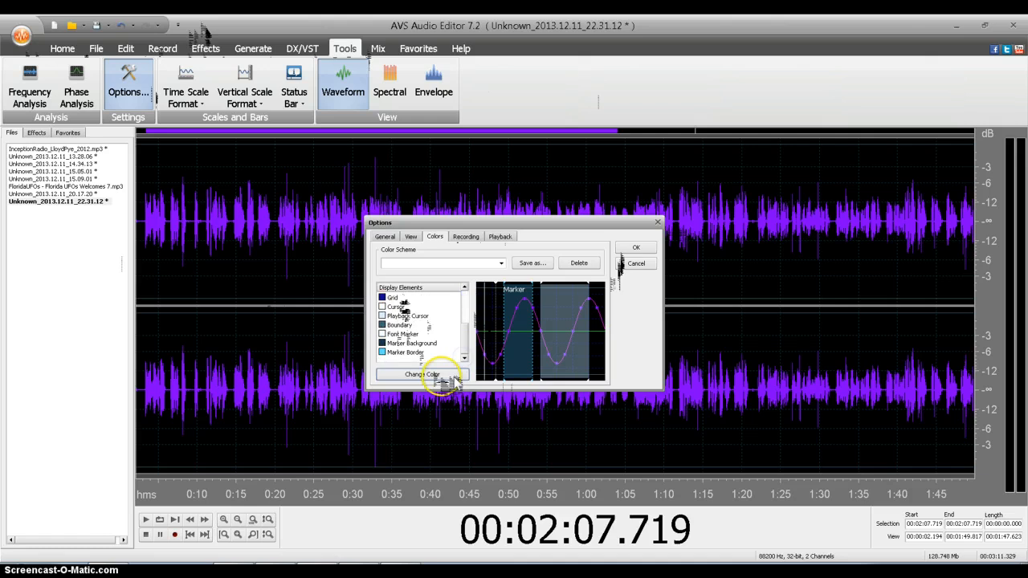
left_click(421, 374)
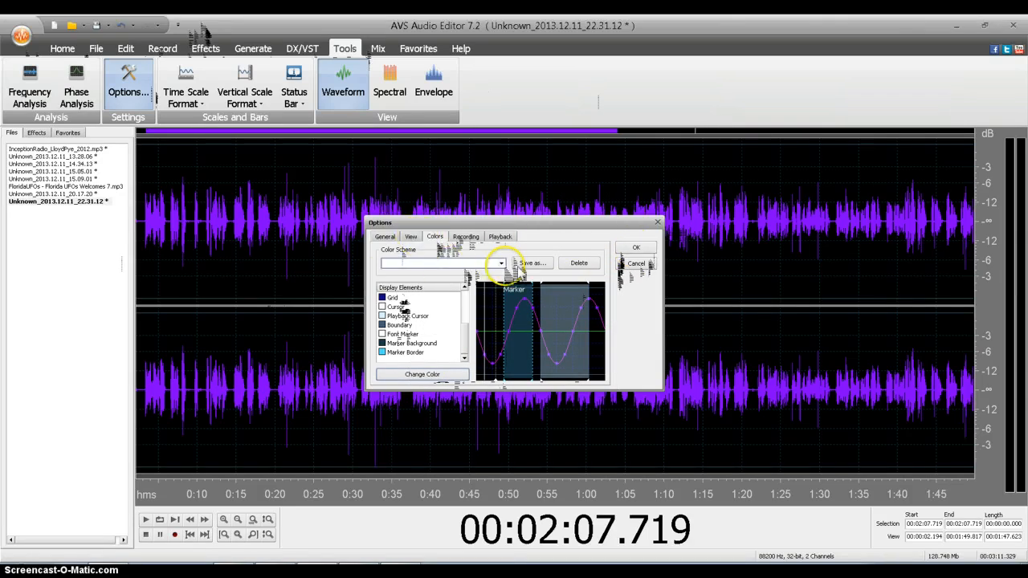
Save the colours as a scheme named 'Blue & Purple' and confirm the Options dialog.
left_click(532, 264)
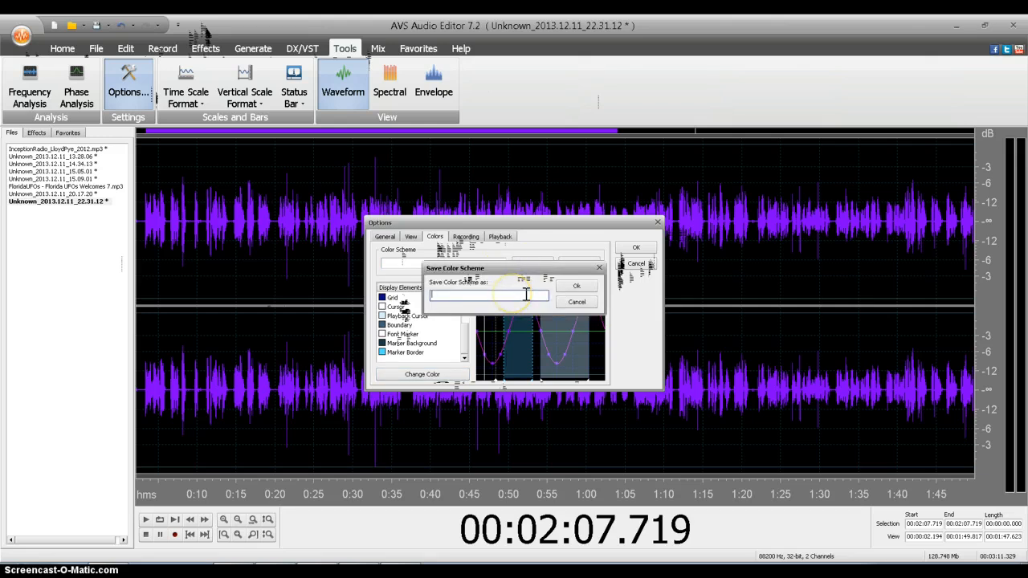
type("Blue & Purple")
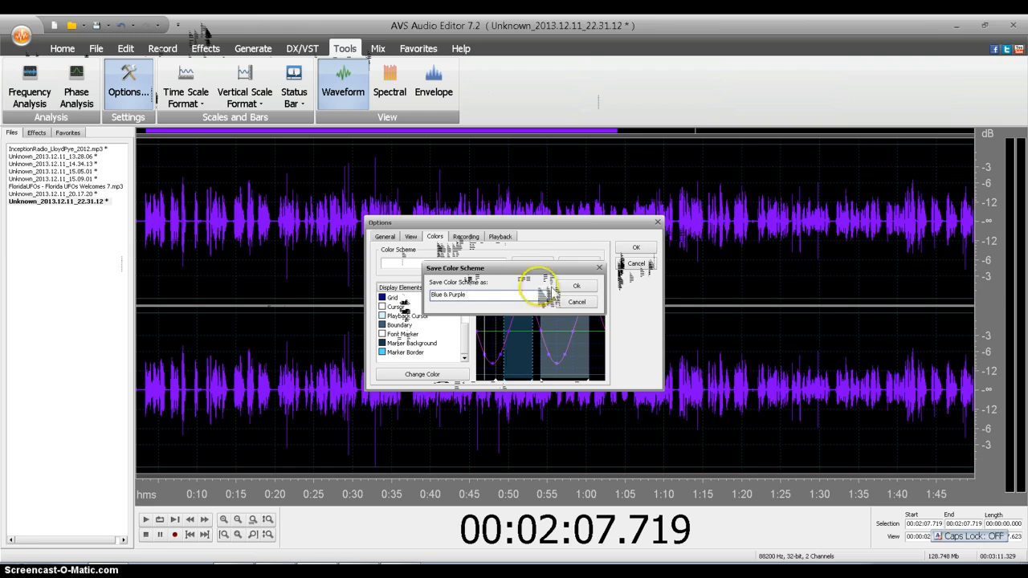
left_click(575, 286)
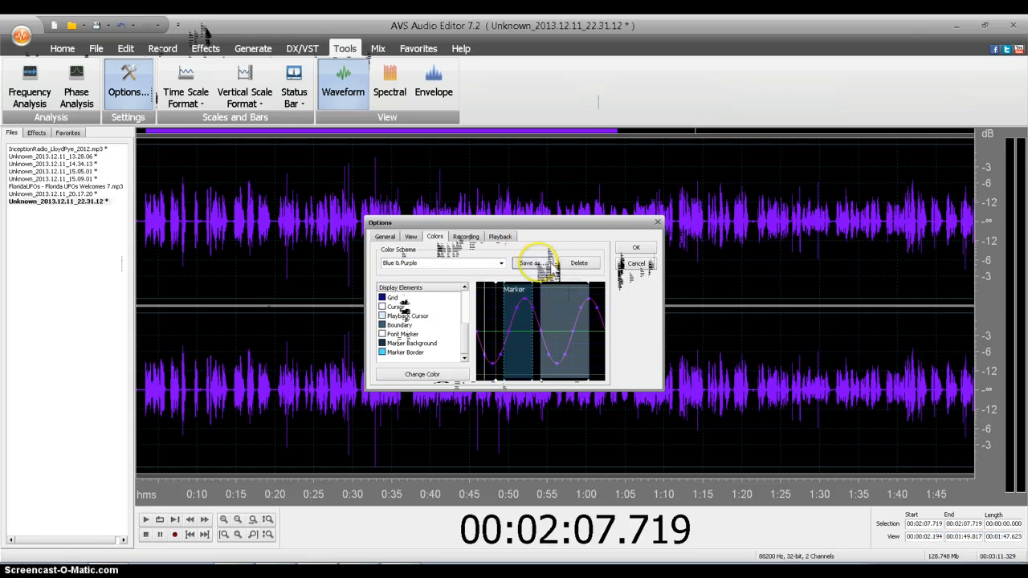
left_click(635, 247)
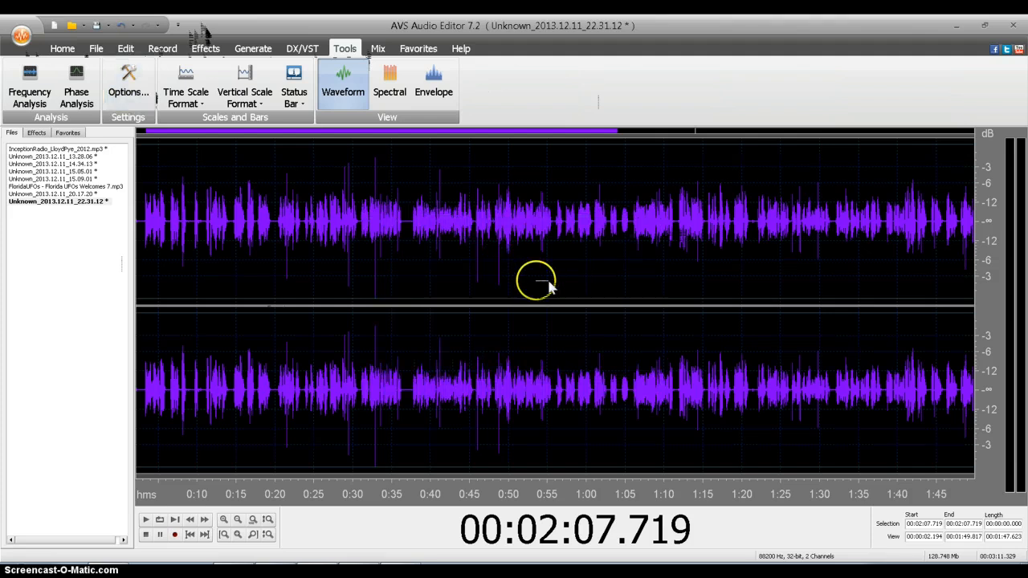
In Options > View, set the Spectral View Resolution to 64 bands.
left_click(128, 83)
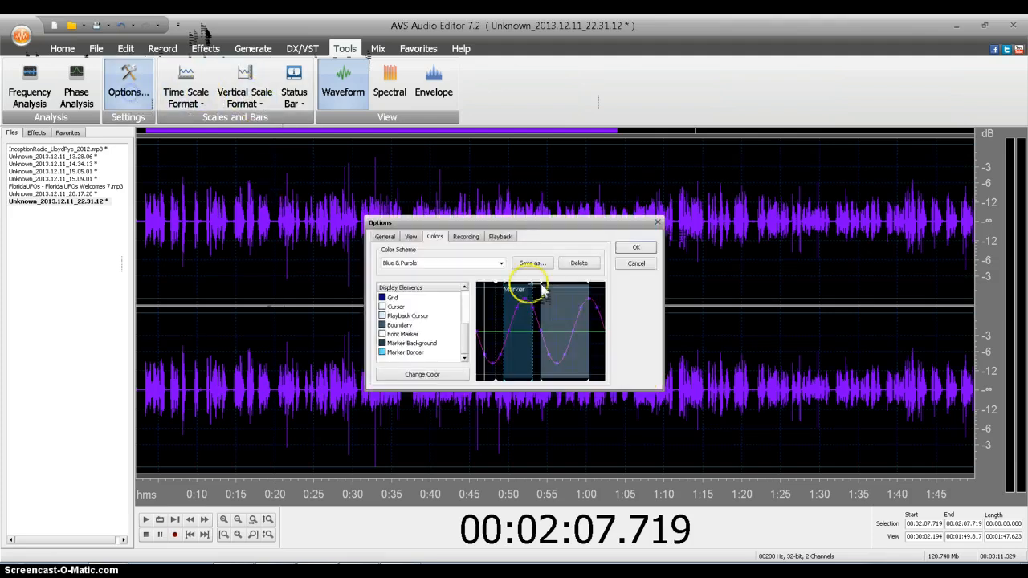
left_click(411, 236)
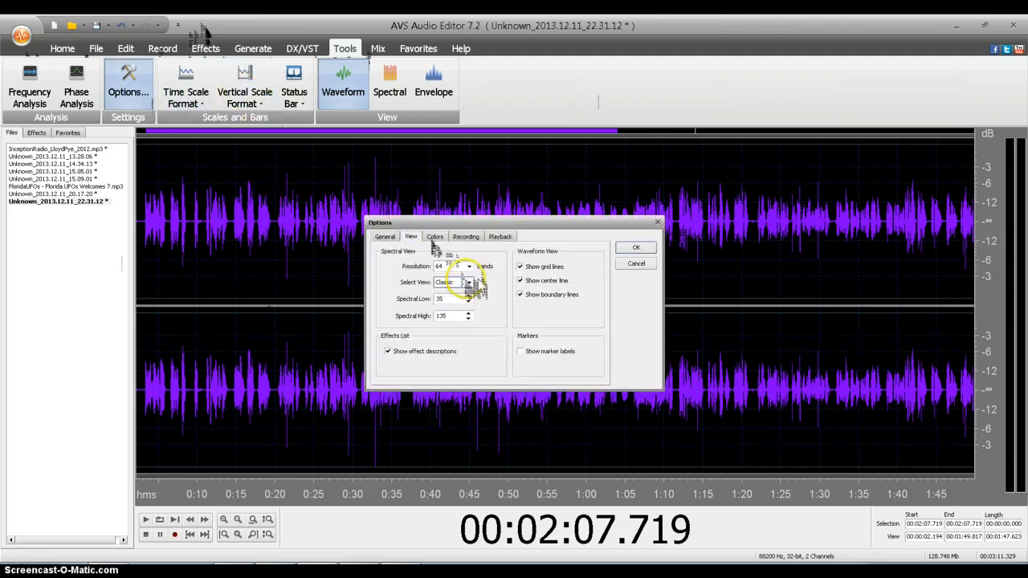
left_click(468, 267)
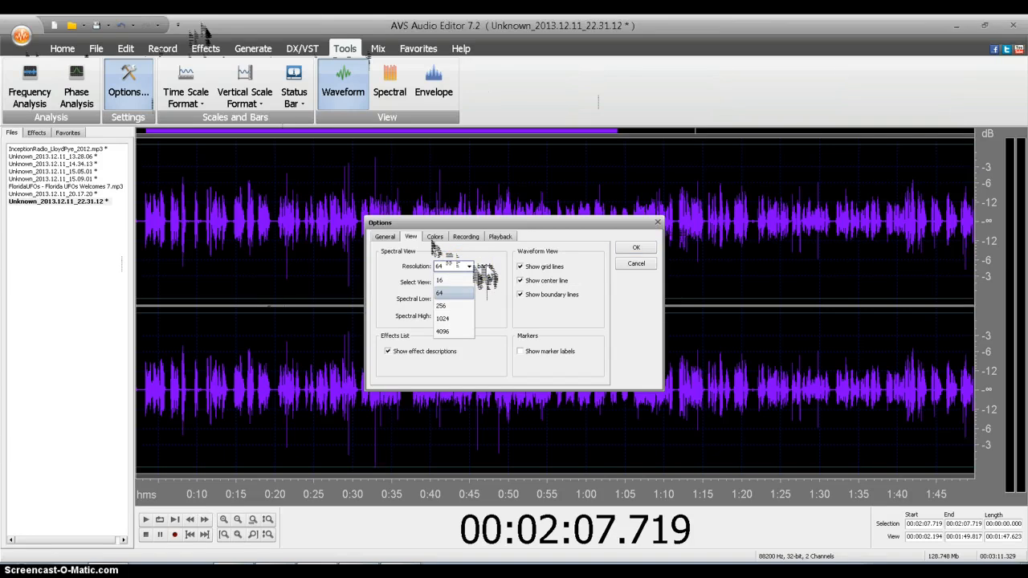
left_click(446, 293)
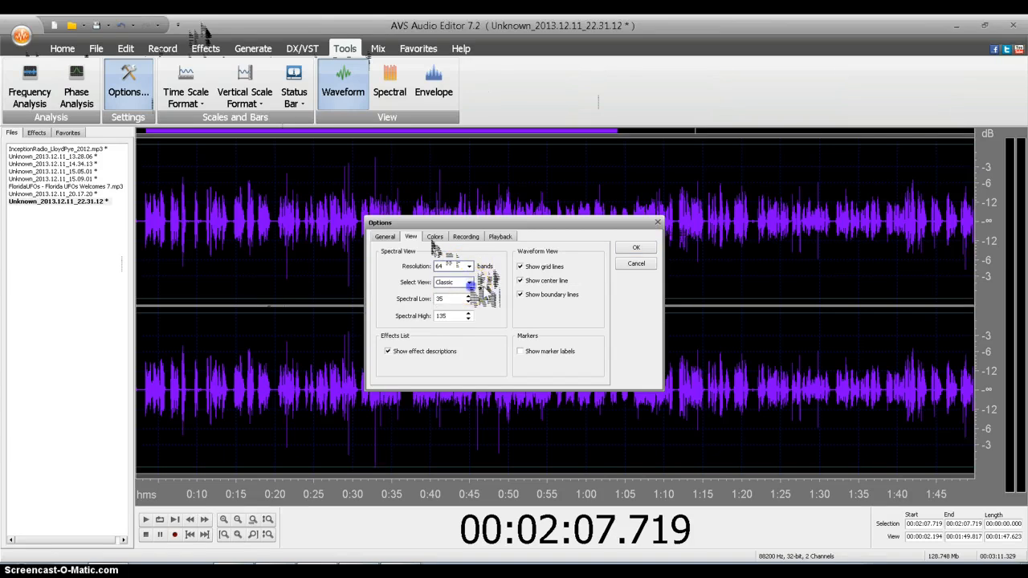
left_click(468, 283)
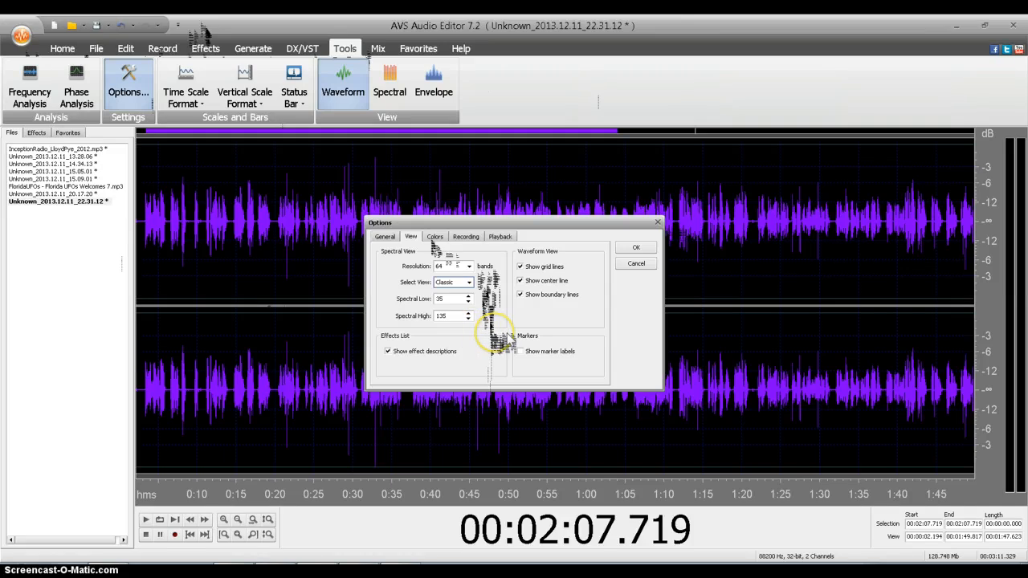
Review the General tab's undo and crossfading settings, confirm with OK, and go to Home.
left_click(386, 236)
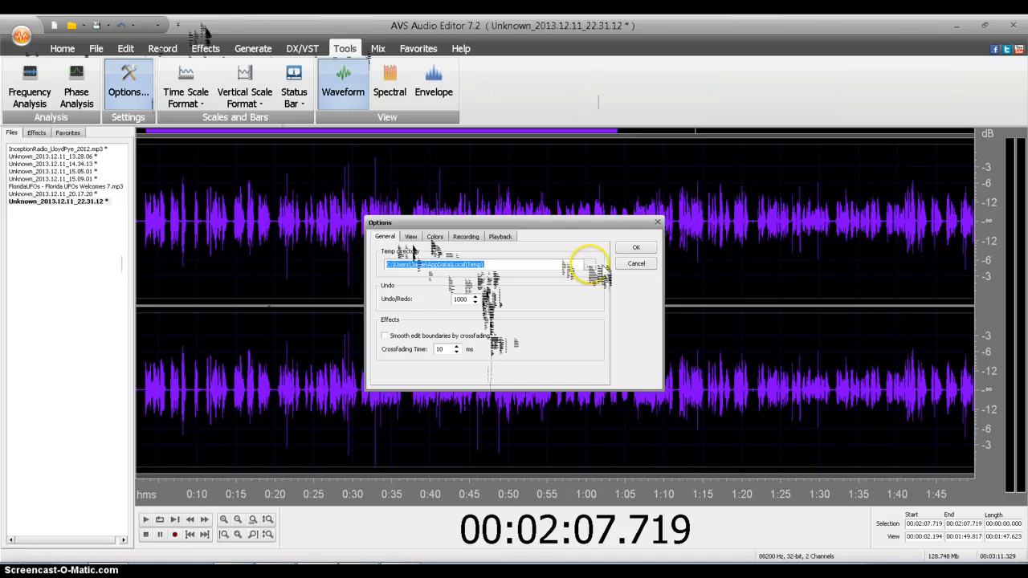
mouse_move(524, 289)
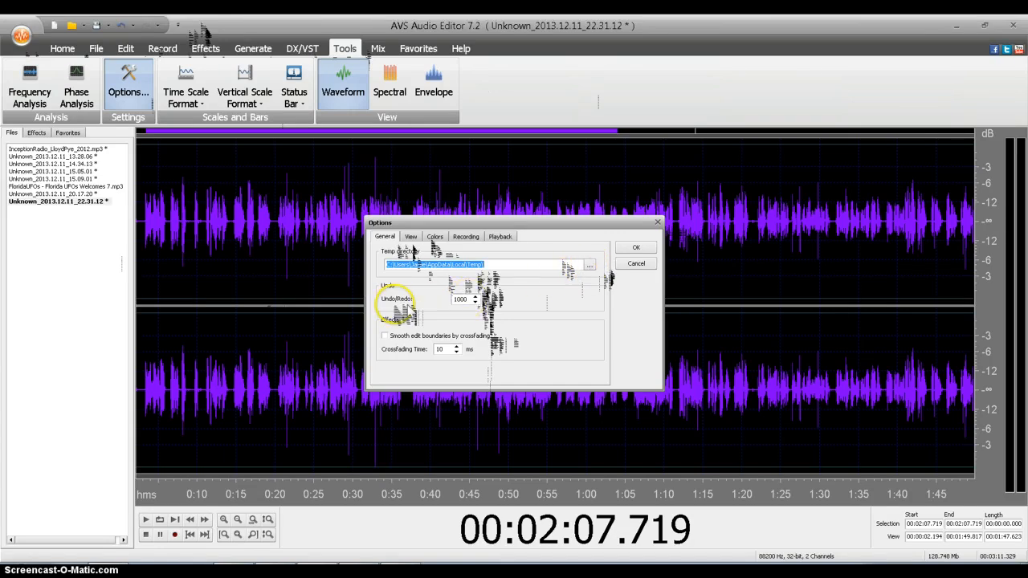
mouse_move(806, 290)
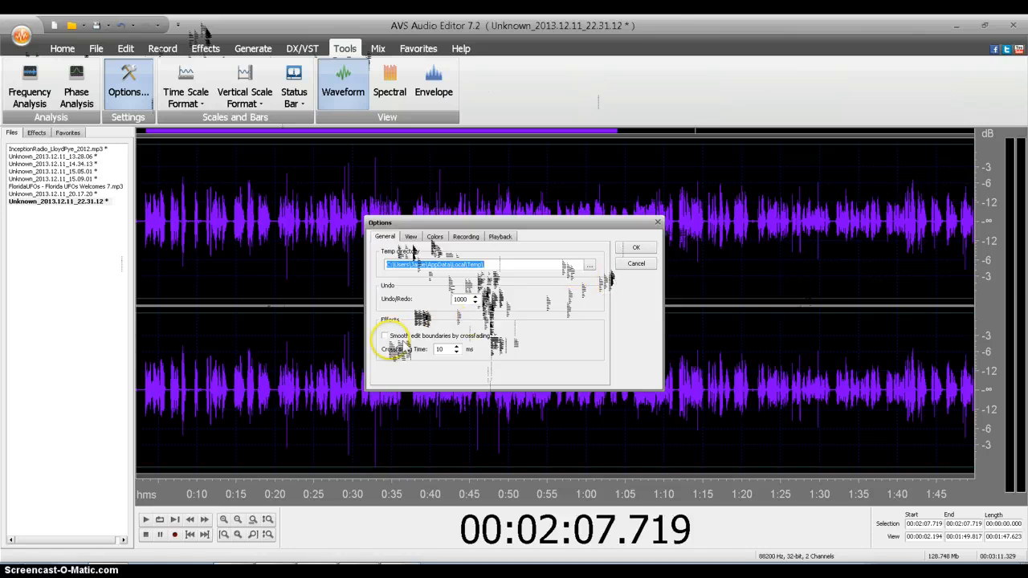
left_click(385, 336)
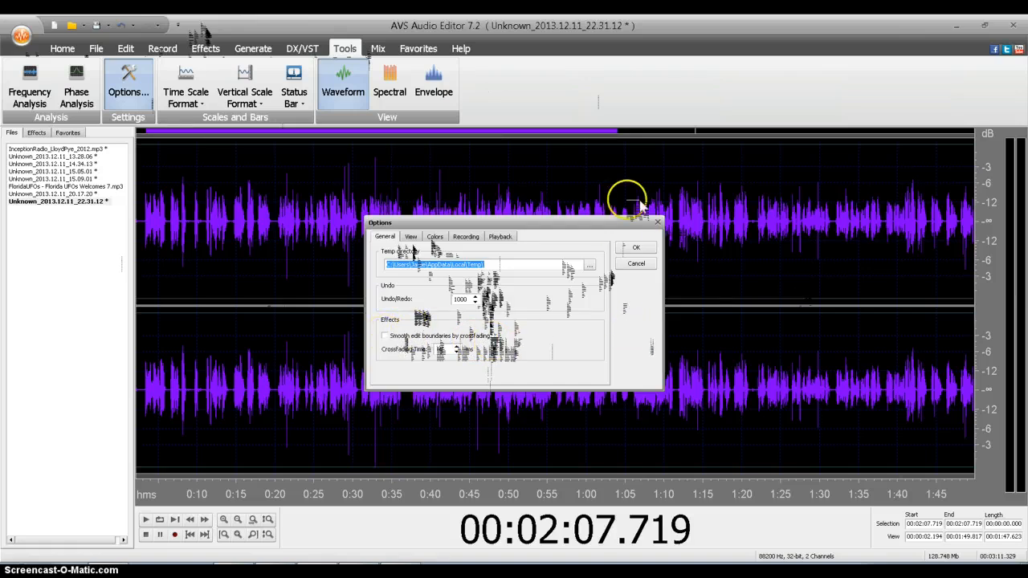
left_click(635, 264)
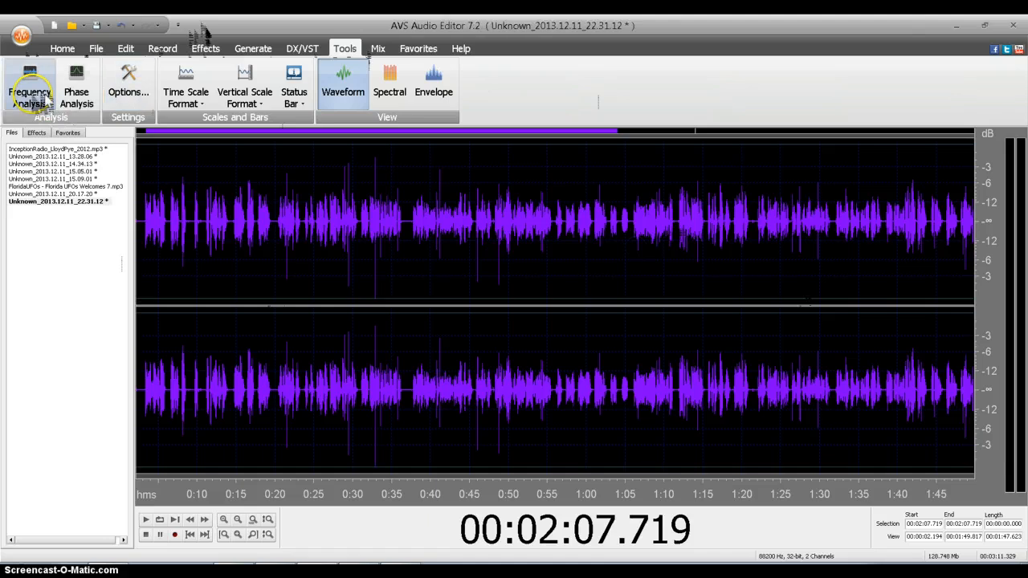
left_click(64, 48)
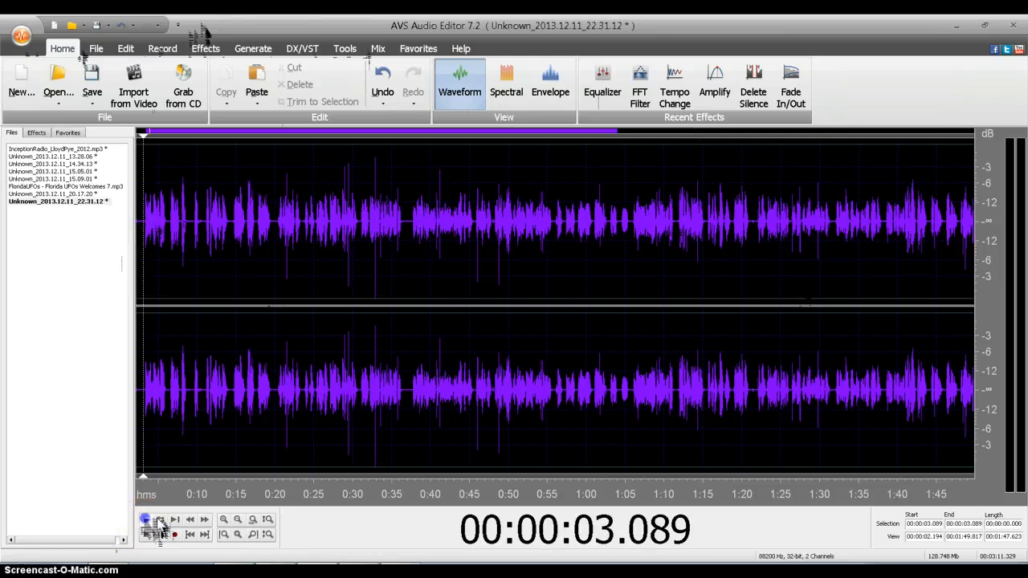
Stop playback, select about 0:01.6–0:02.7 and delete that section of audio.
left_click(158, 521)
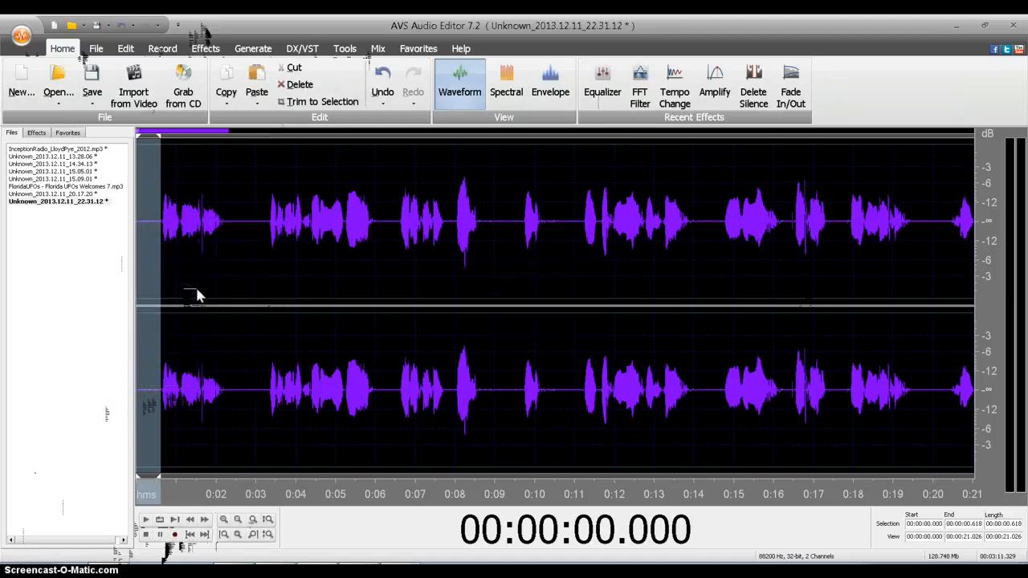
right_click(199, 296)
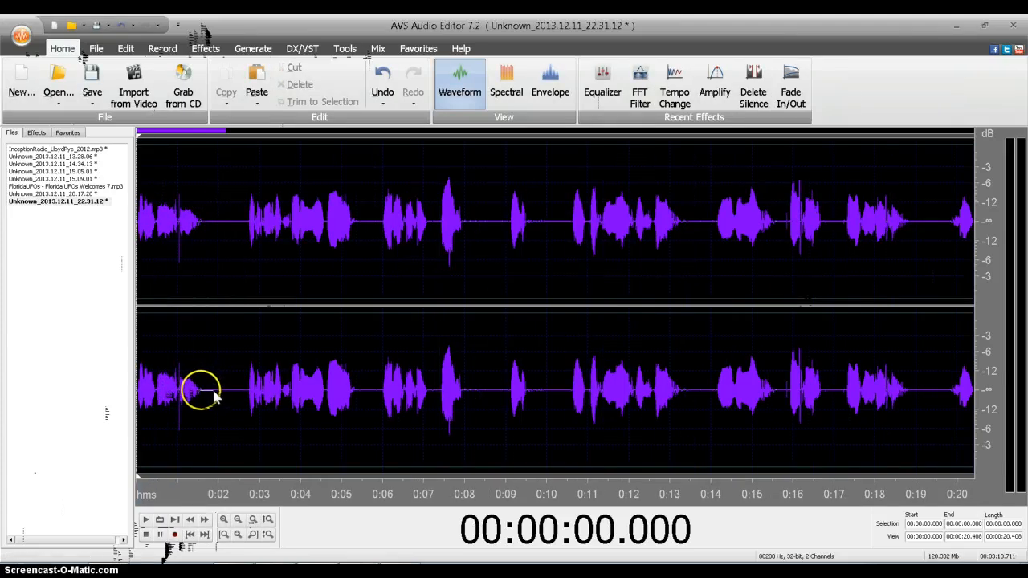
left_click_drag(205, 385, 249, 393)
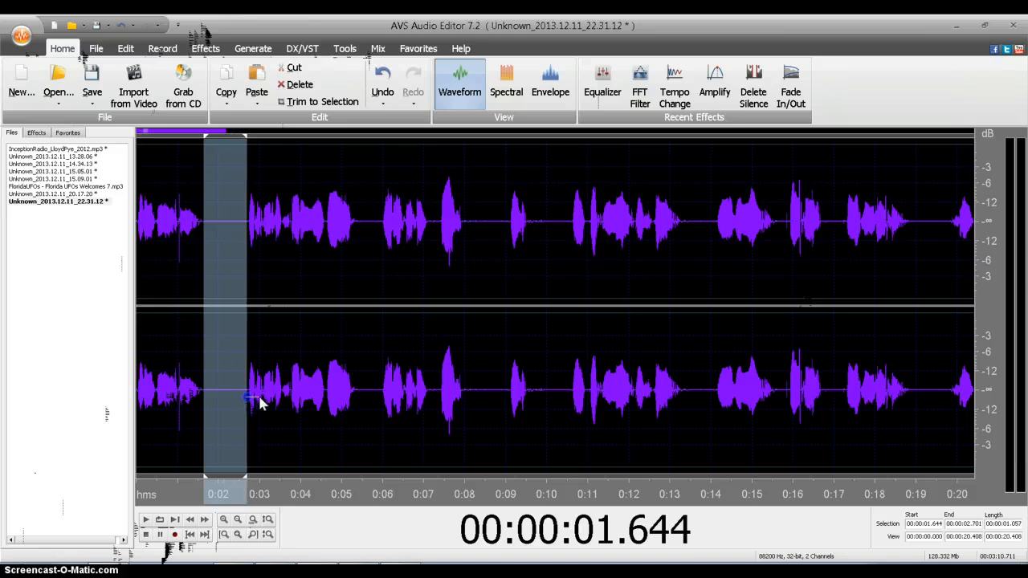
right_click(257, 402)
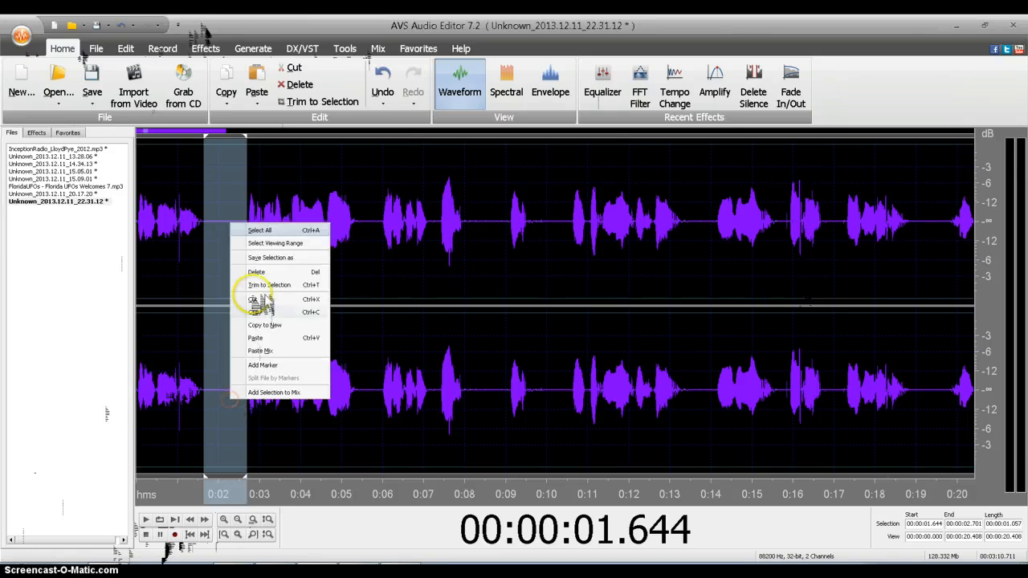
left_click(255, 299)
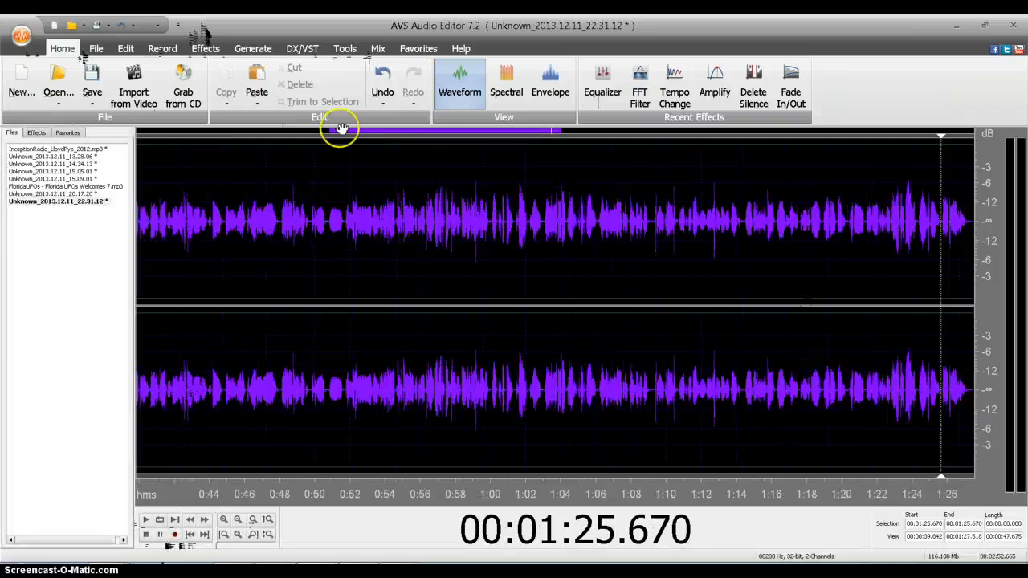
mouse_move(387, 175)
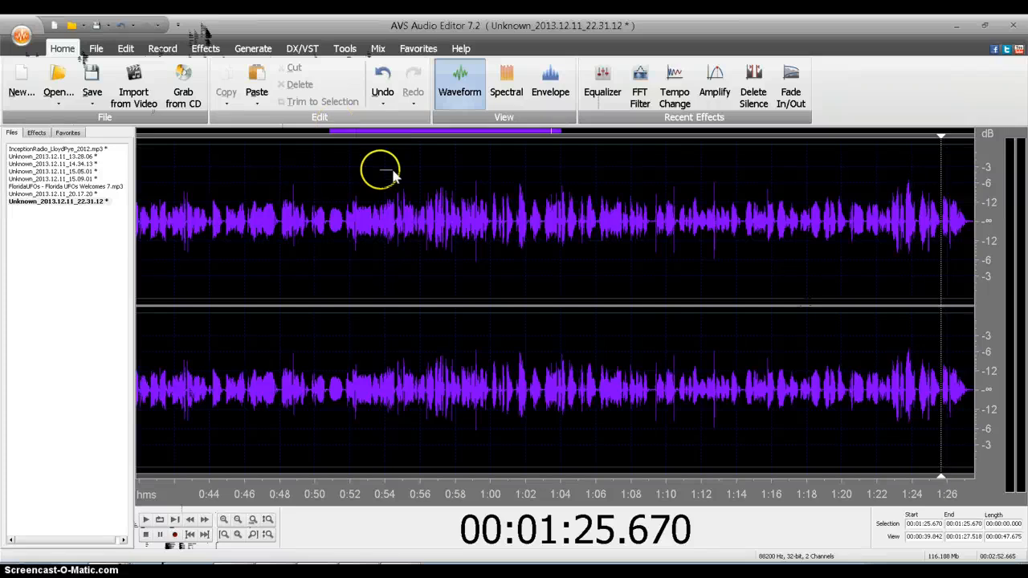
mouse_move(456, 174)
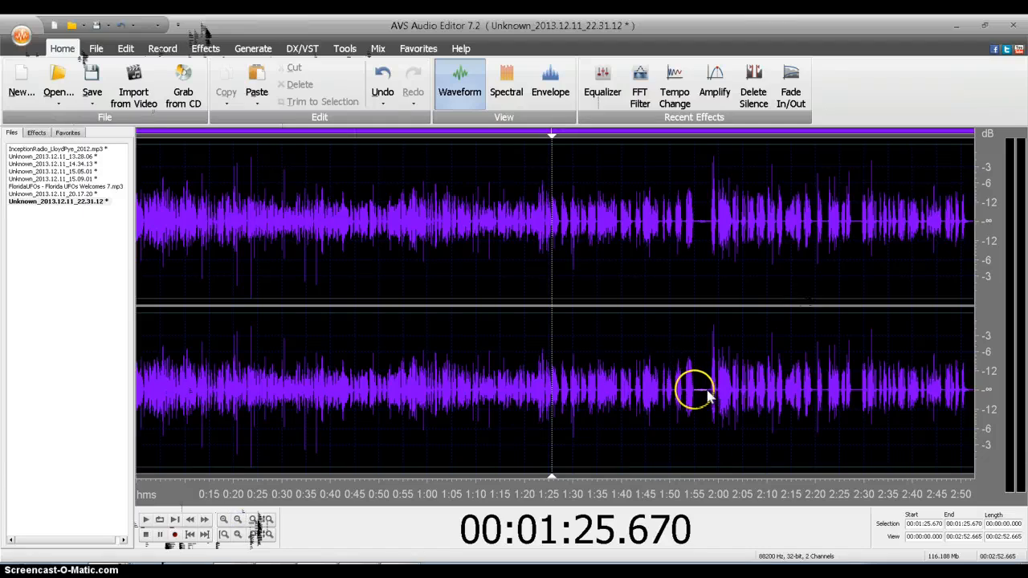
Cut the short slivers near 1:55 and 2:24, shortening the track to about 2:47.
left_click(696, 399)
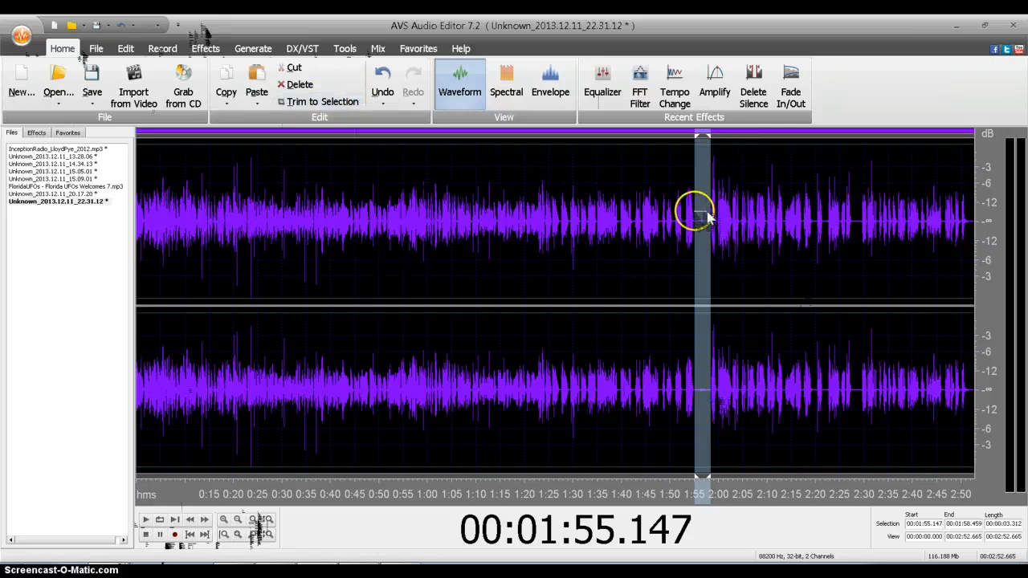
right_click(699, 217)
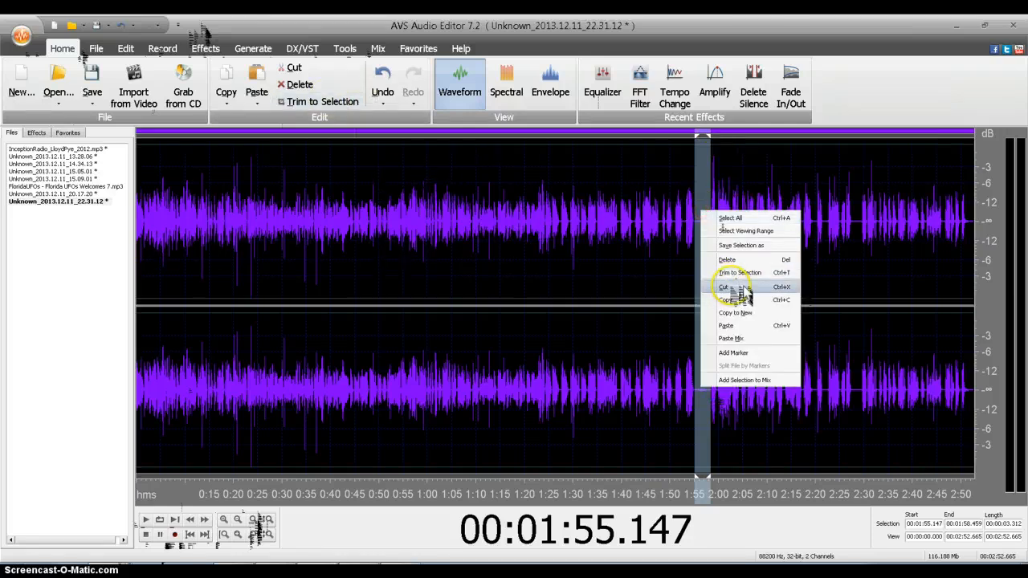
left_click(726, 286)
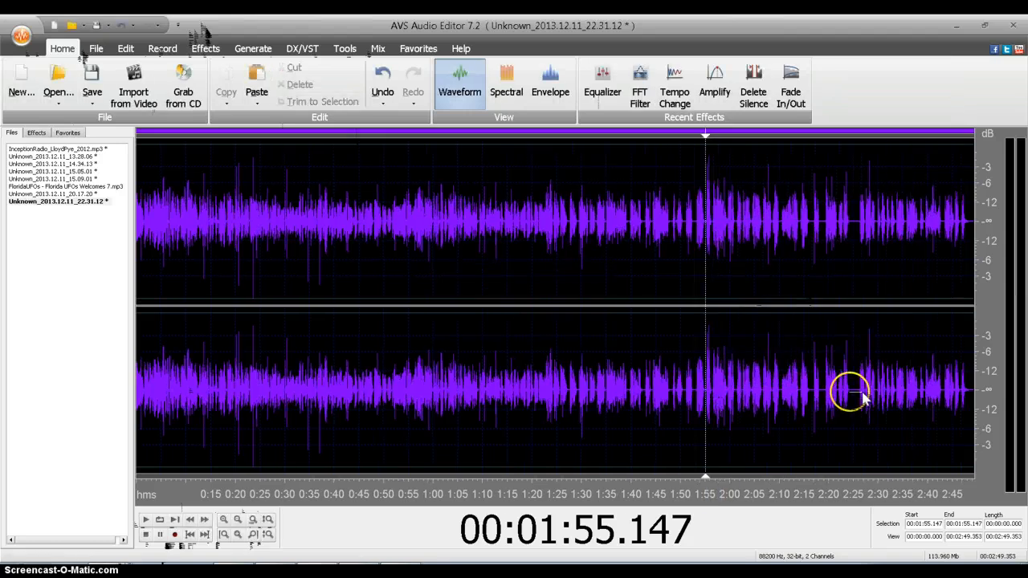
left_click(855, 398)
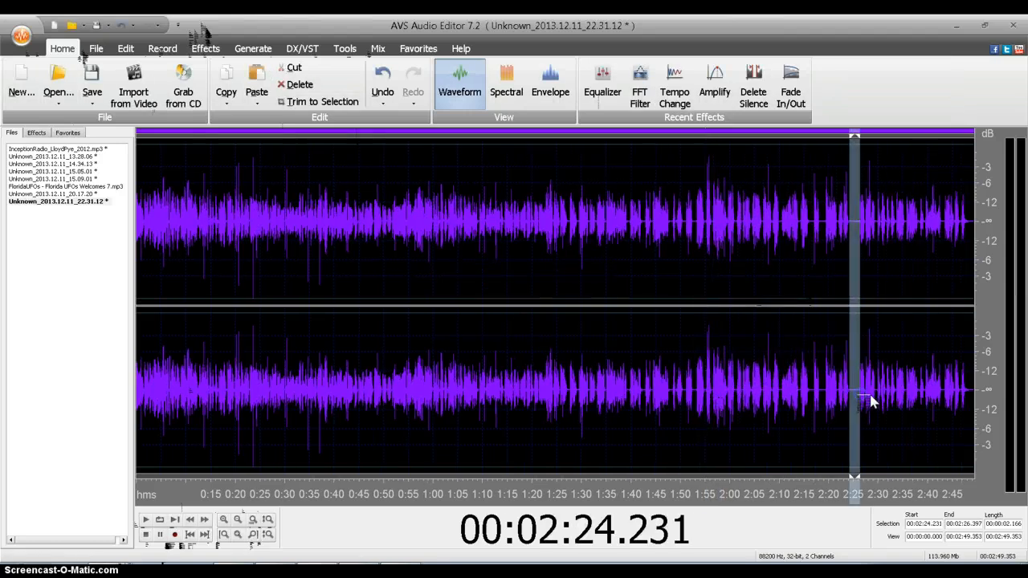
right_click(868, 401)
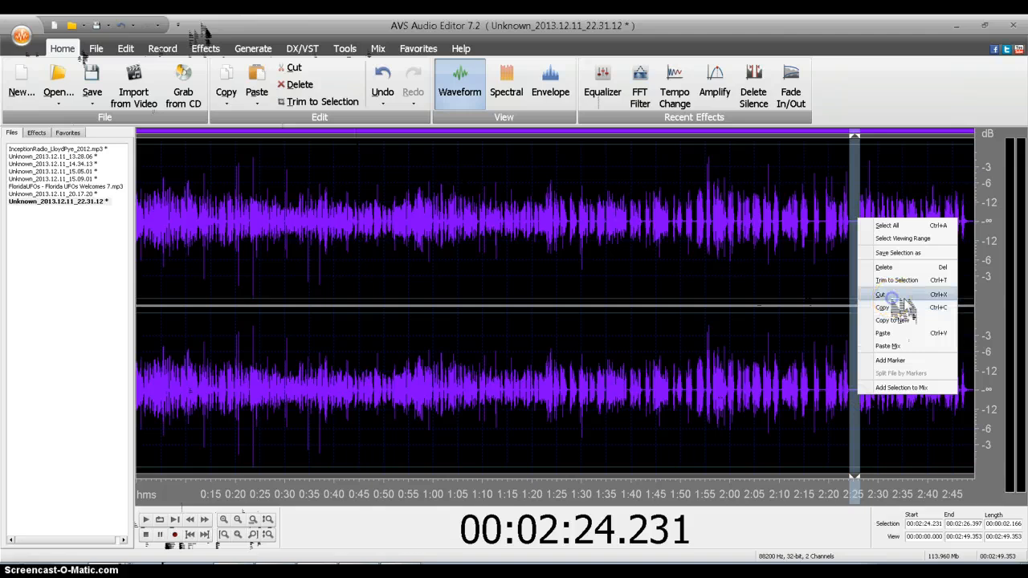
left_click(881, 294)
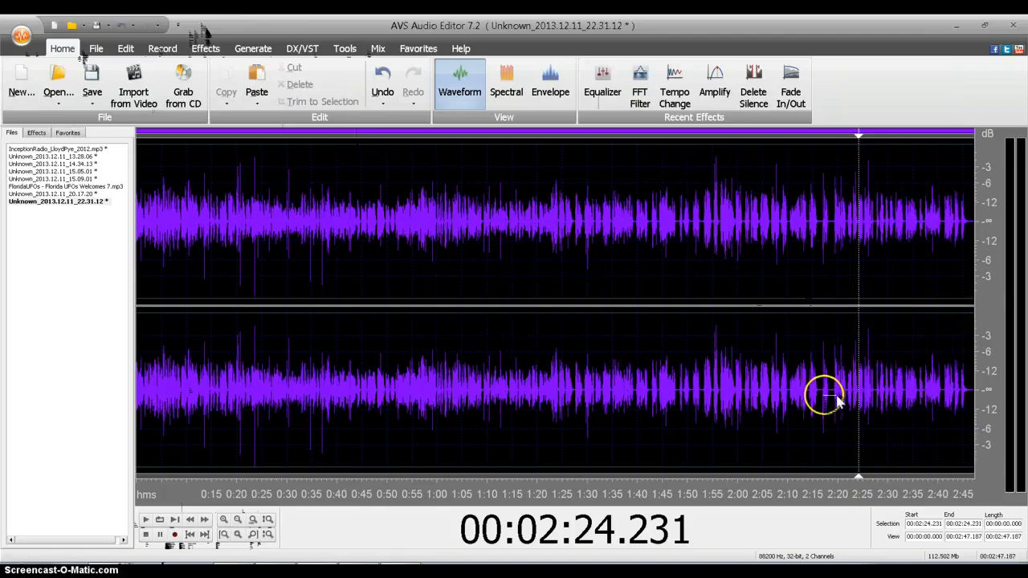
mouse_move(170, 392)
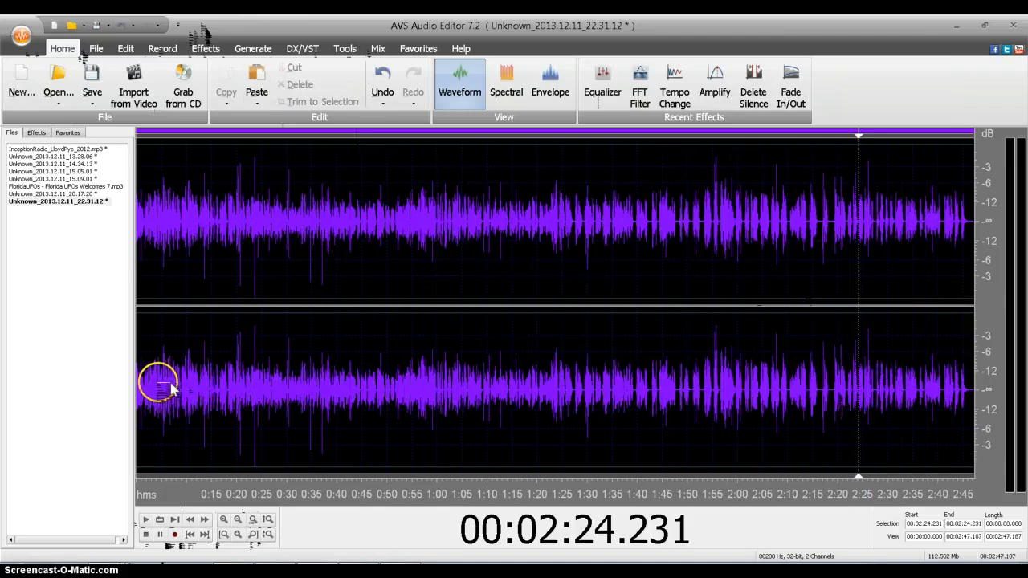
mouse_move(968, 409)
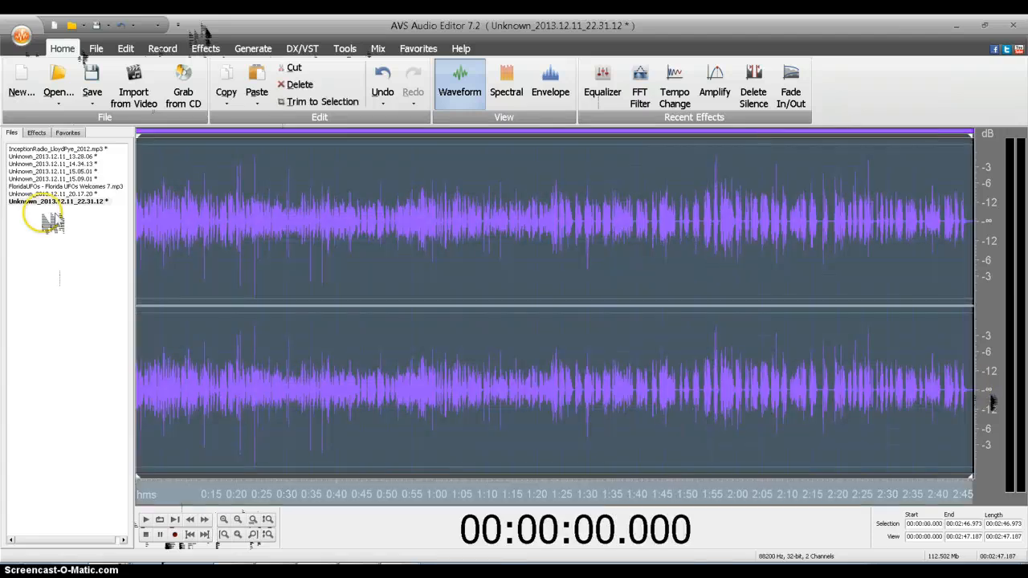
Apply Tempo Change at ratio 112.00 to the whole track, shortening it to about 2:29.
left_click(36, 132)
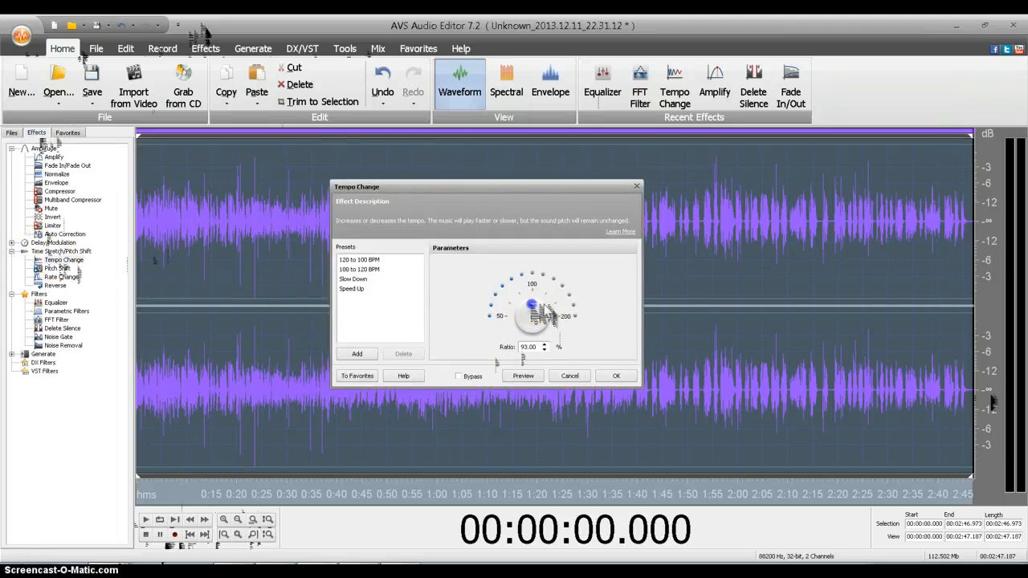
left_click_drag(532, 292, 559, 308)
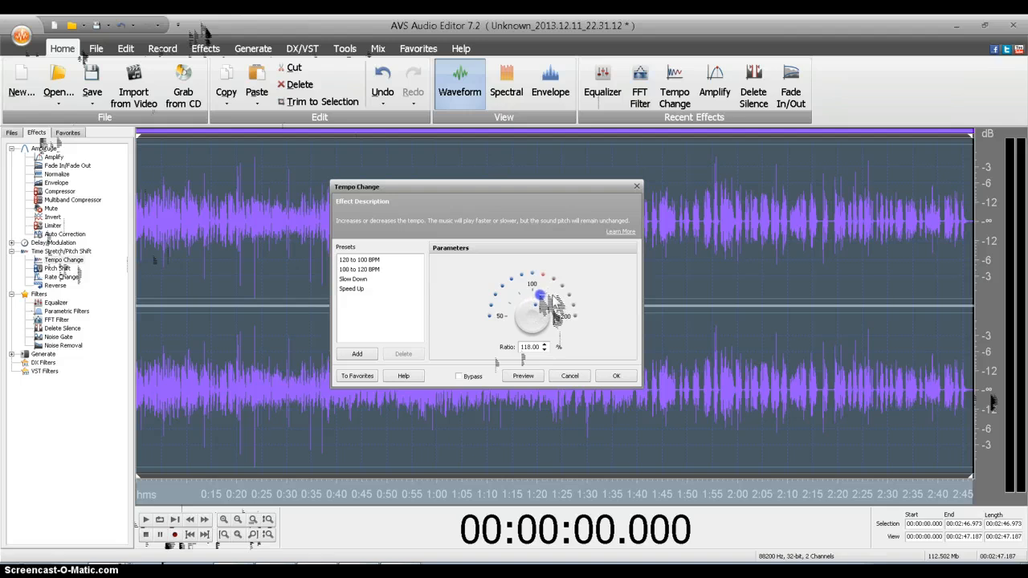
left_click_drag(540, 296, 540, 302)
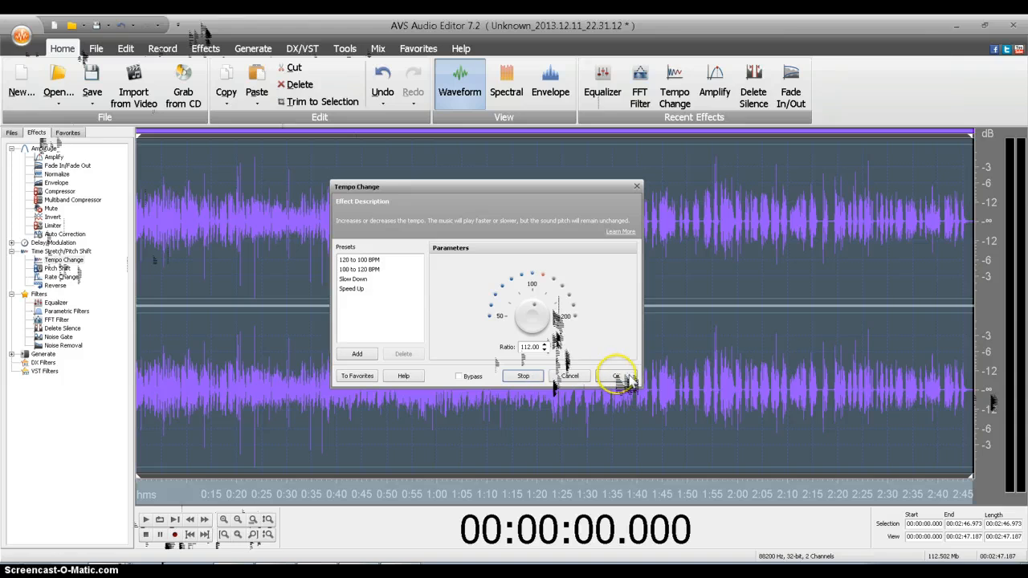
left_click(621, 376)
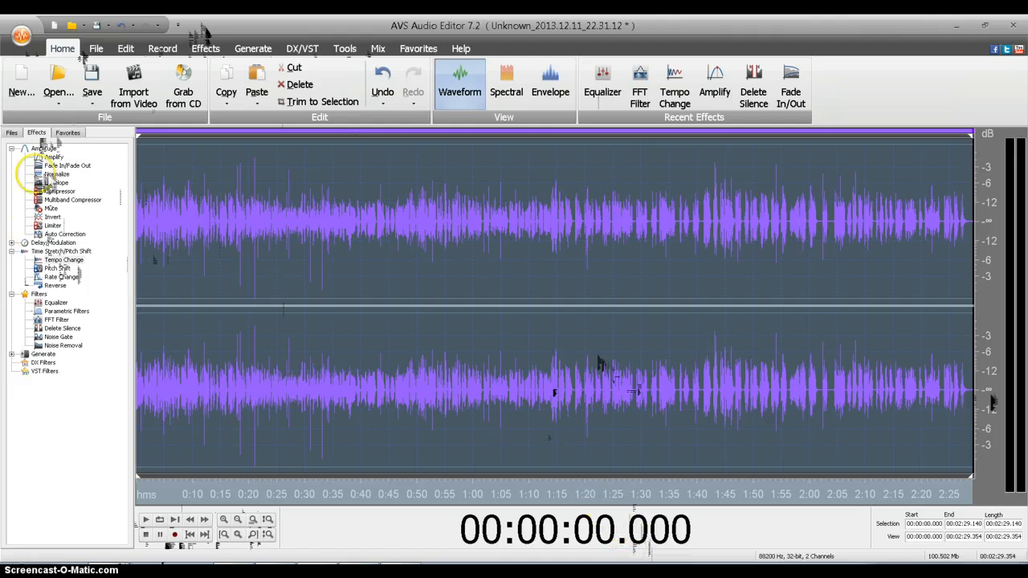
mouse_move(54, 302)
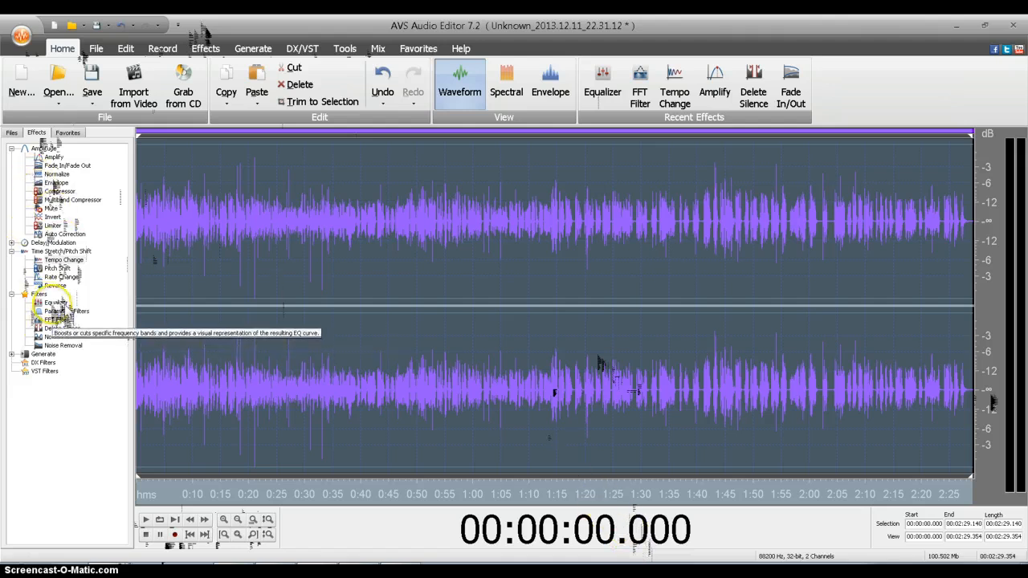
Preview the Equalizer with the saved custom preset, then apply it to the whole mix.
left_click(57, 302)
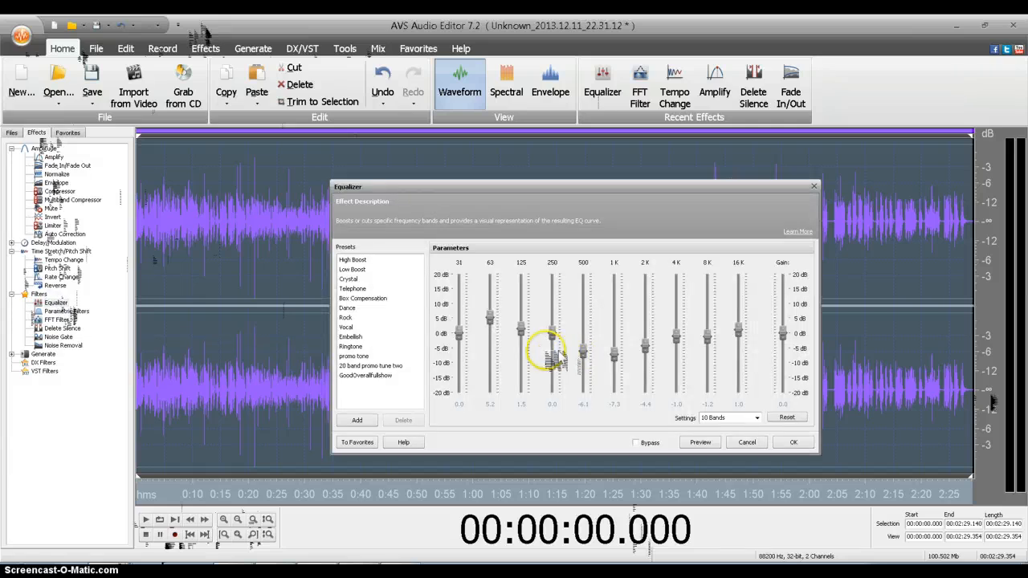
left_click(367, 376)
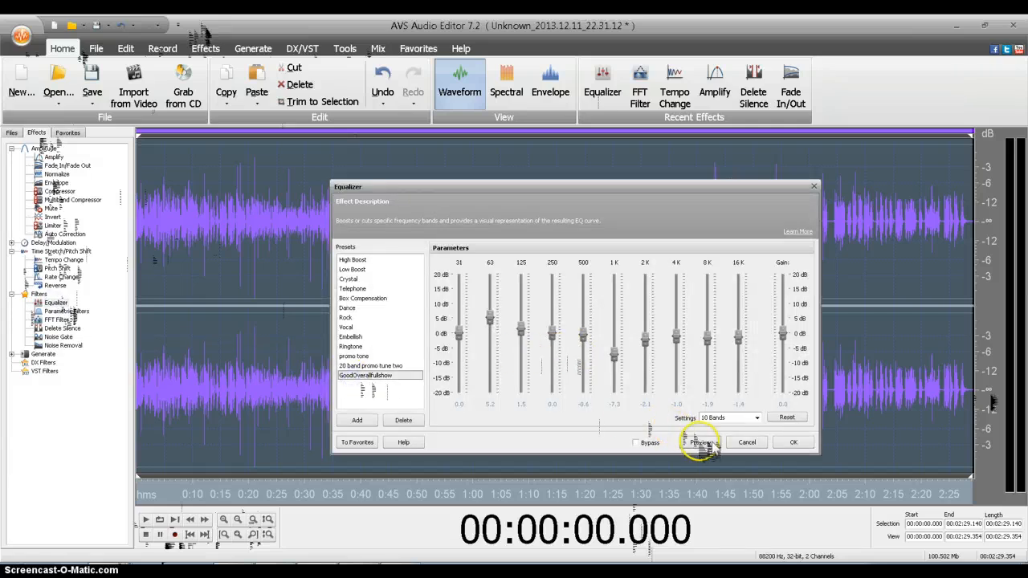
left_click(703, 443)
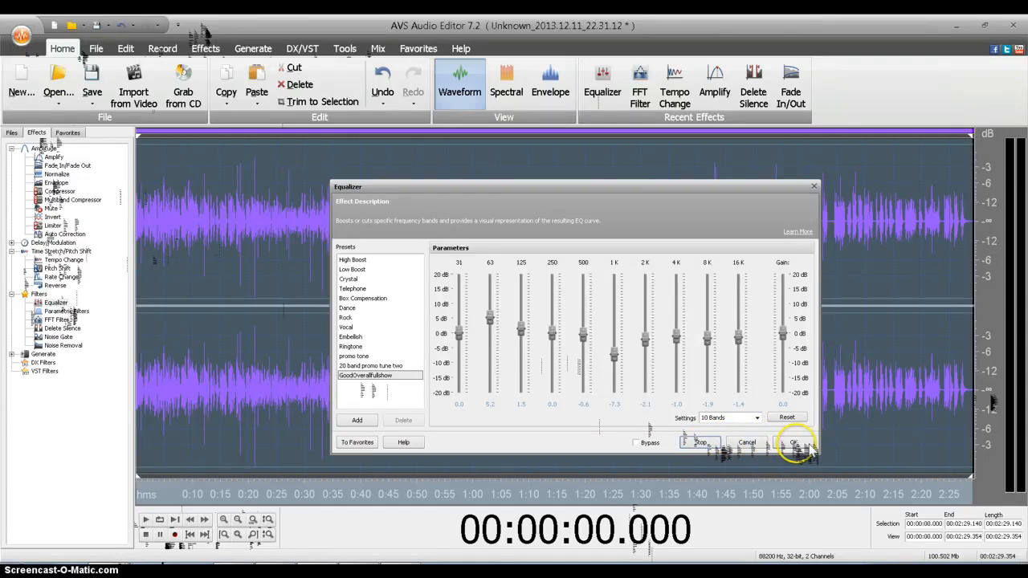
left_click(797, 442)
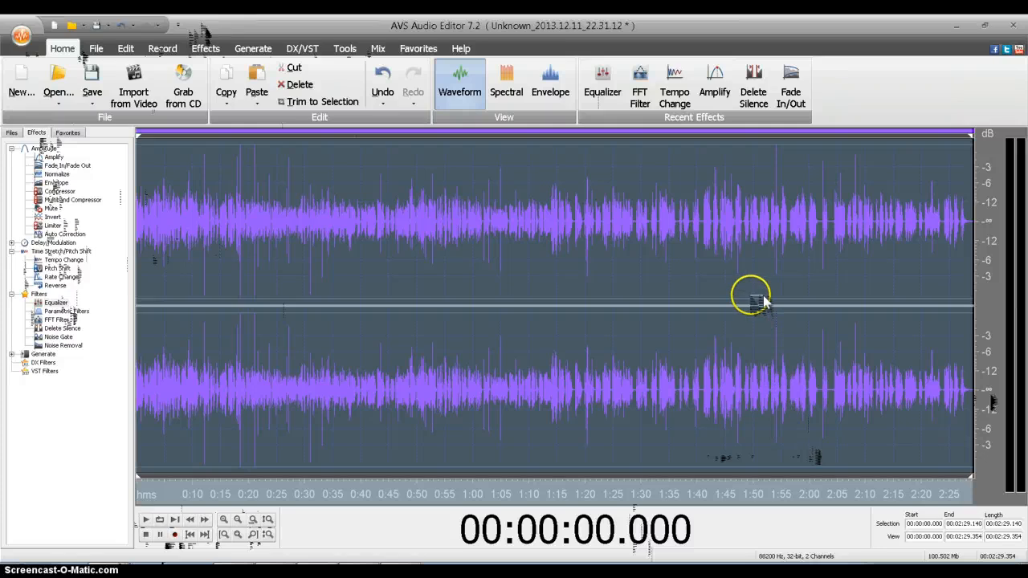
mouse_move(450, 302)
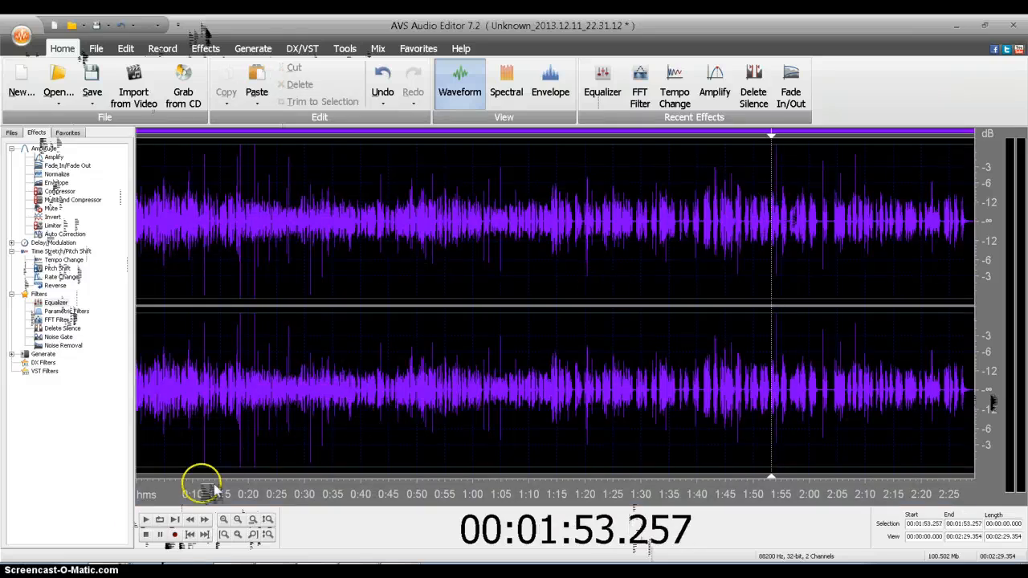
left_click(149, 521)
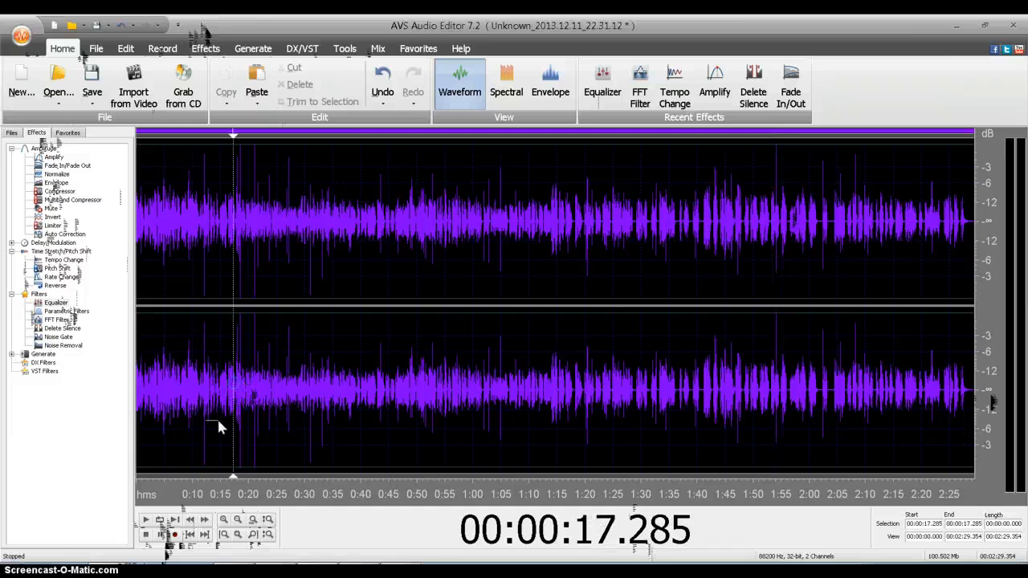
left_click(149, 521)
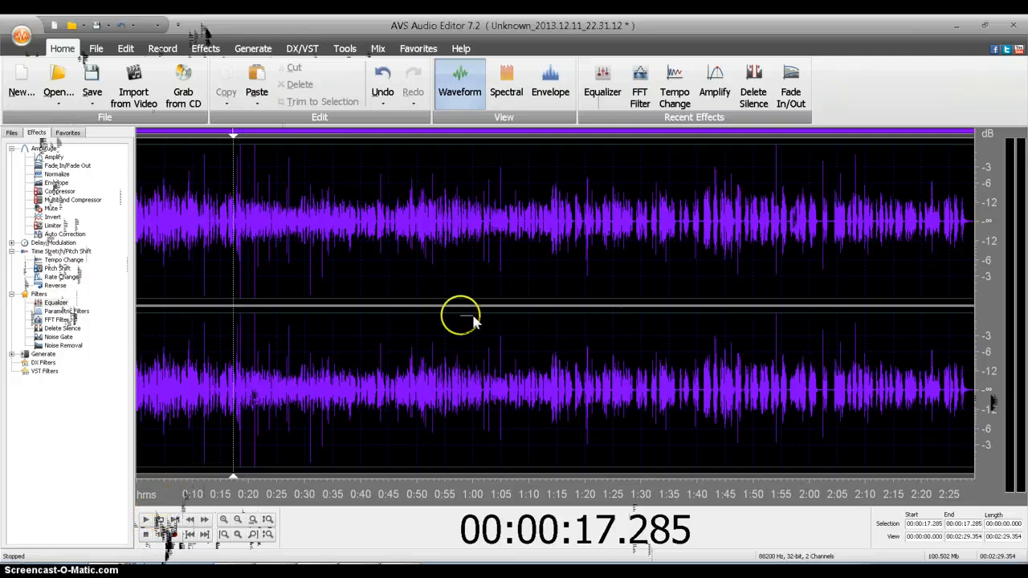
left_click(504, 78)
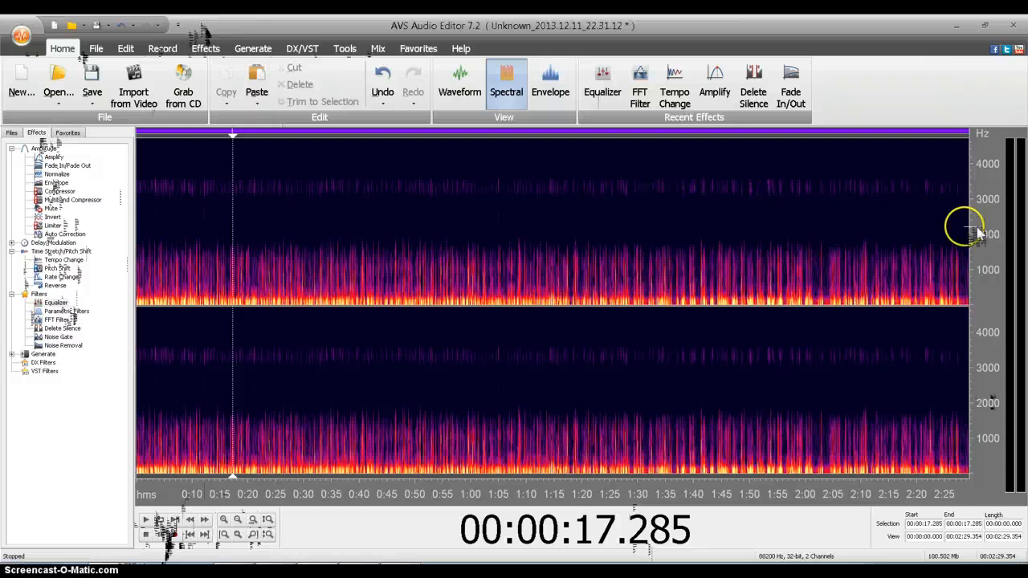
mouse_move(111, 193)
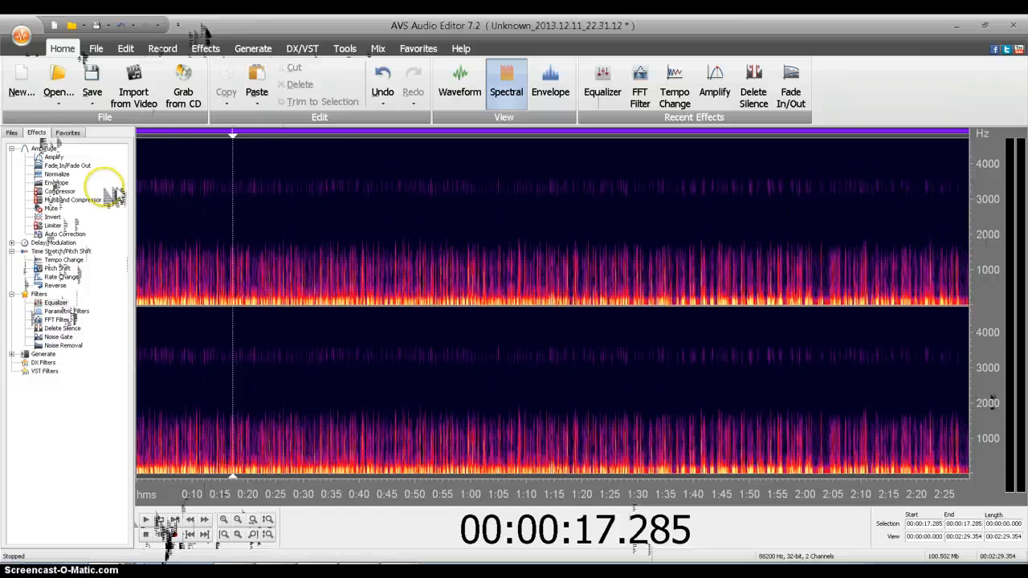
mouse_move(115, 367)
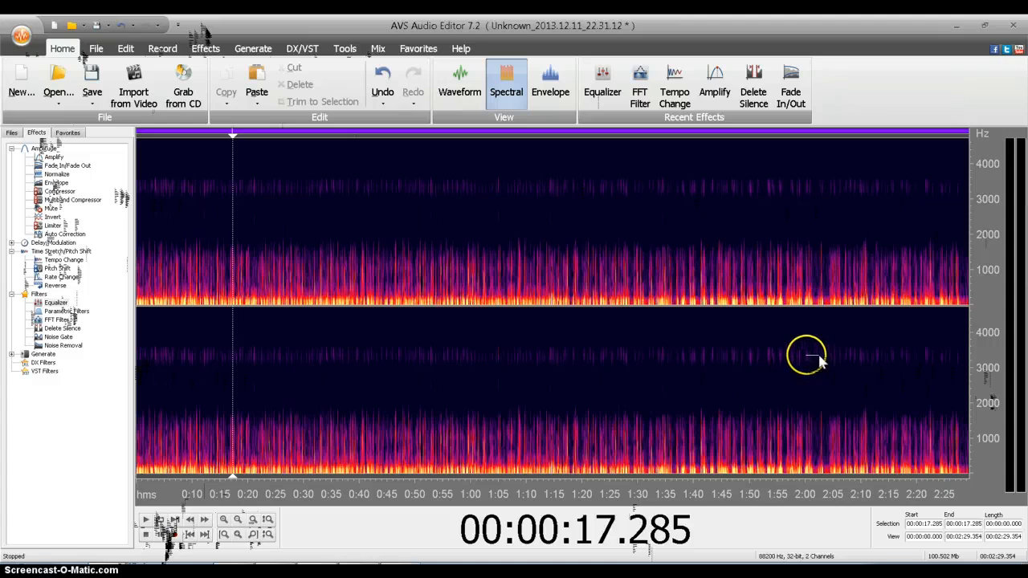
mouse_move(802, 350)
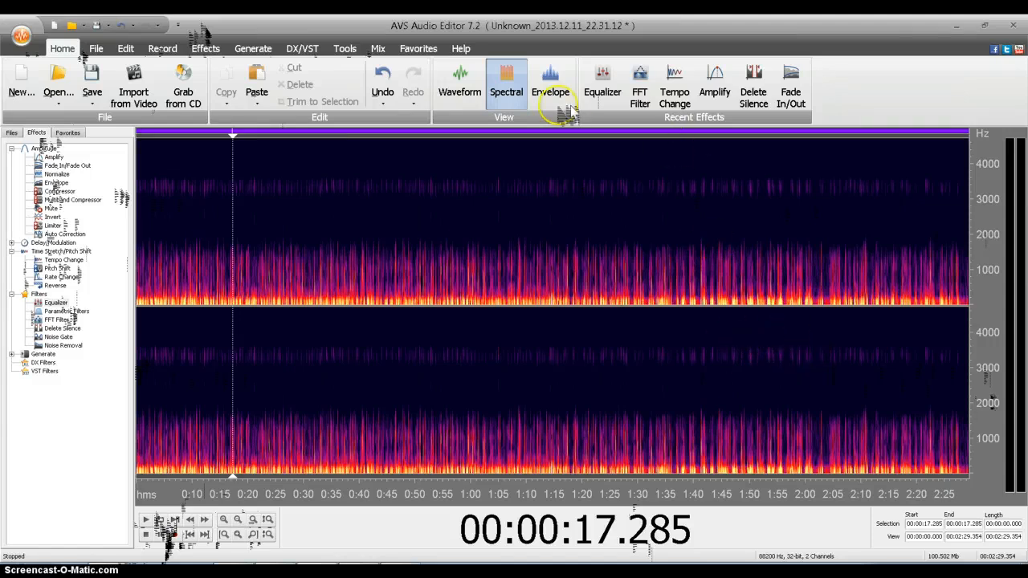
left_click(553, 83)
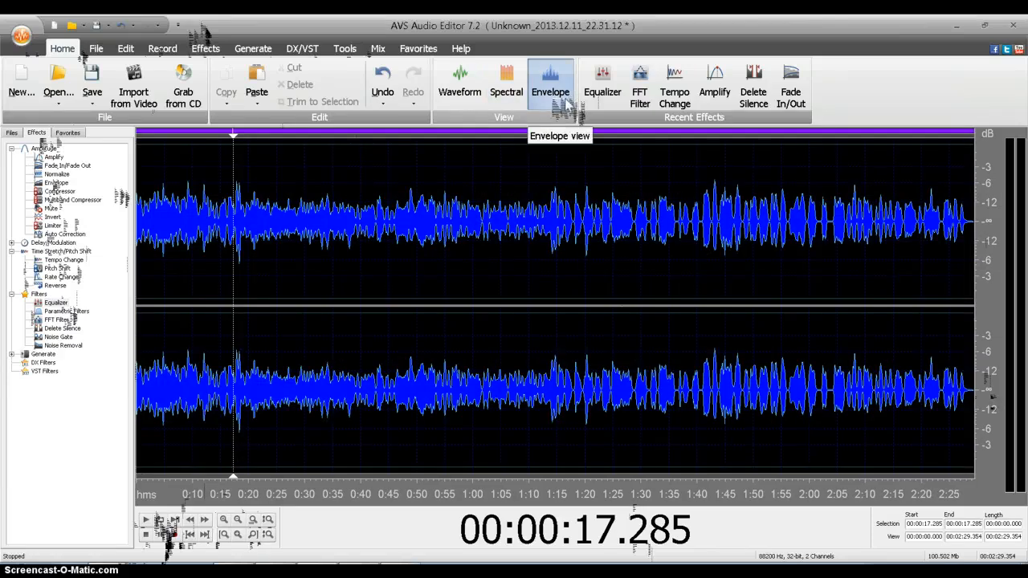
left_click(459, 80)
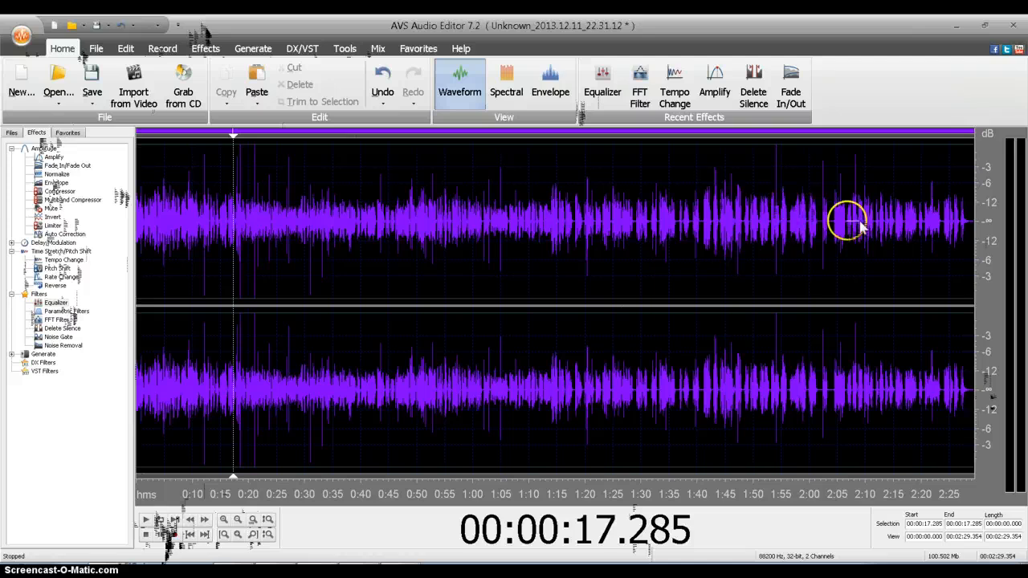
mouse_move(235, 219)
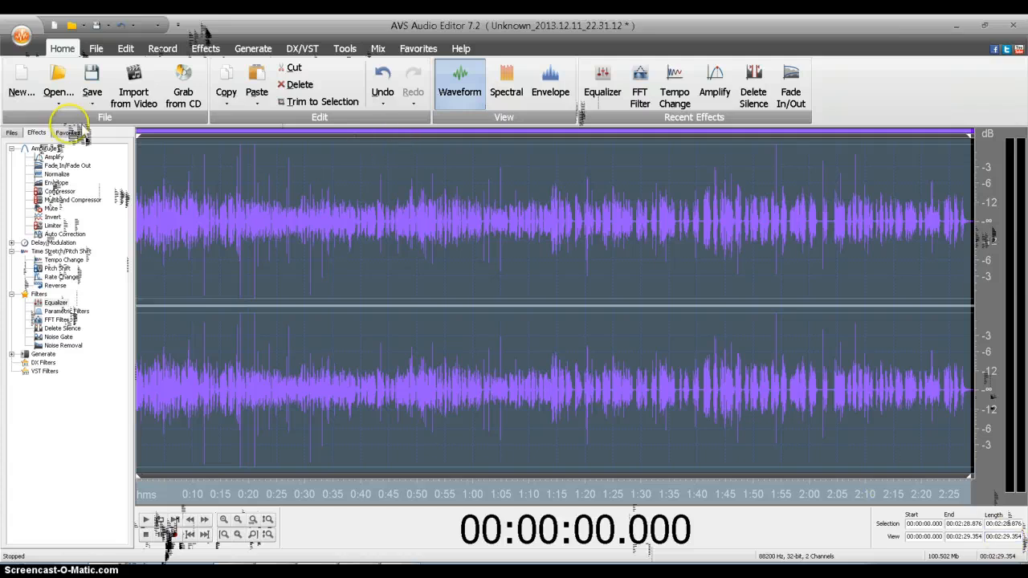
Browse from the home folder into My Music > Bumpers By Me and select the hhbumper3 track.
left_click(58, 77)
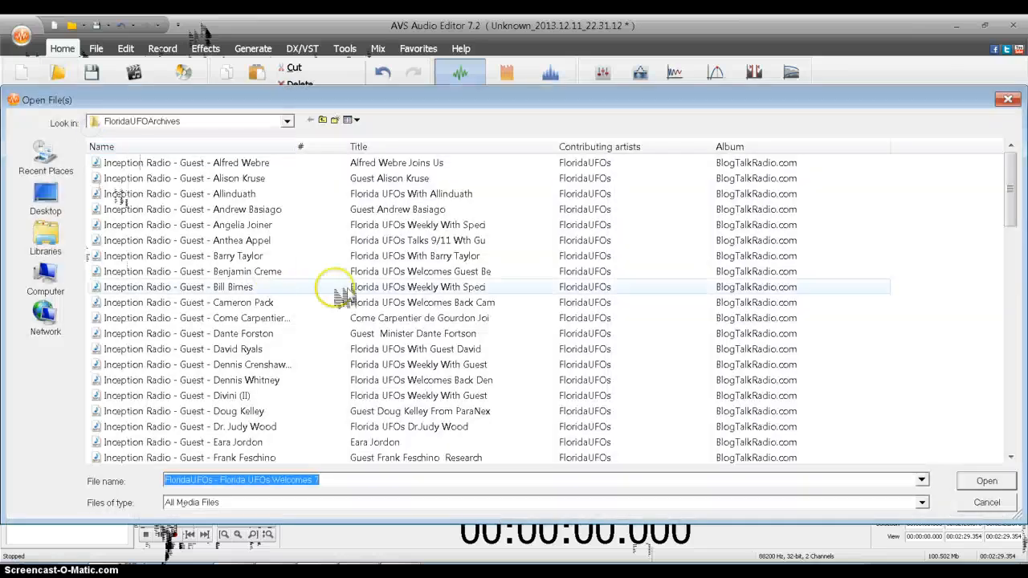
left_click(286, 121)
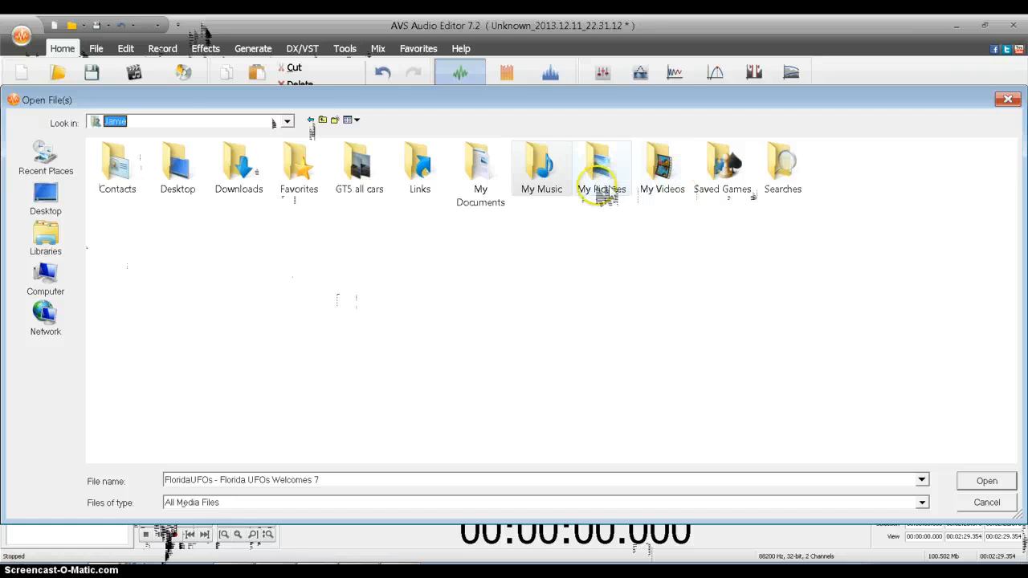
double_click(540, 164)
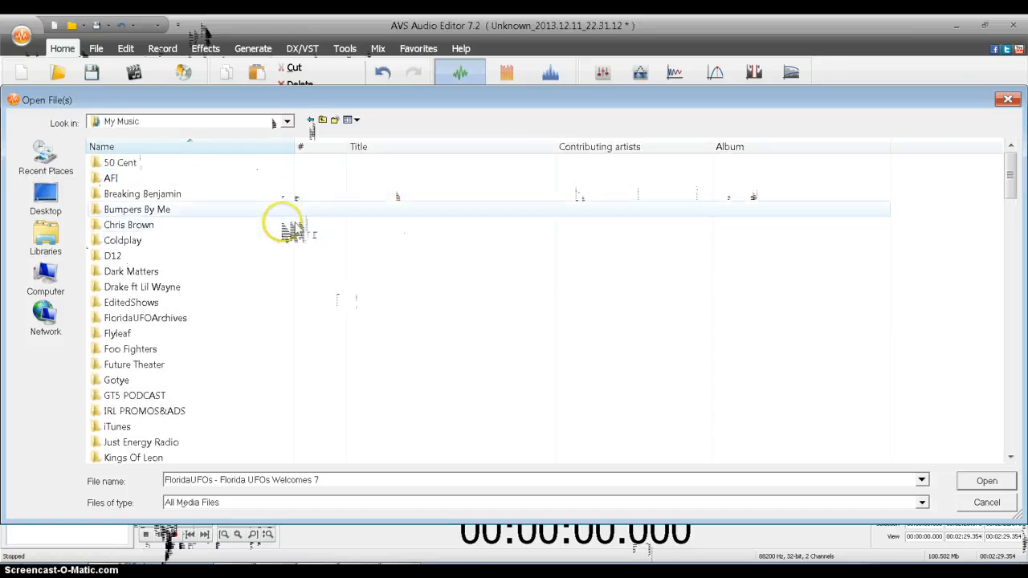
double_click(137, 208)
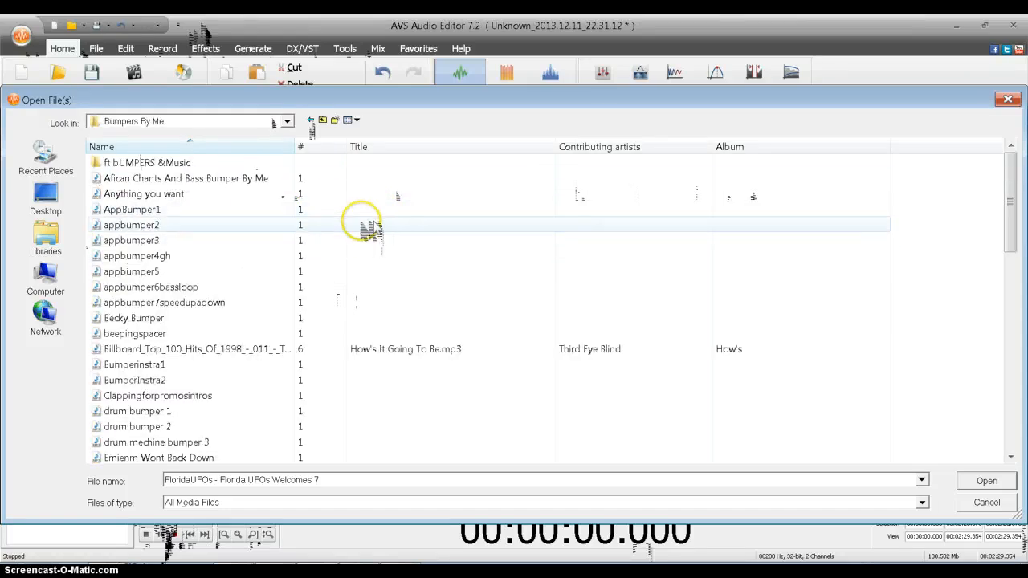
scroll("down", 3)
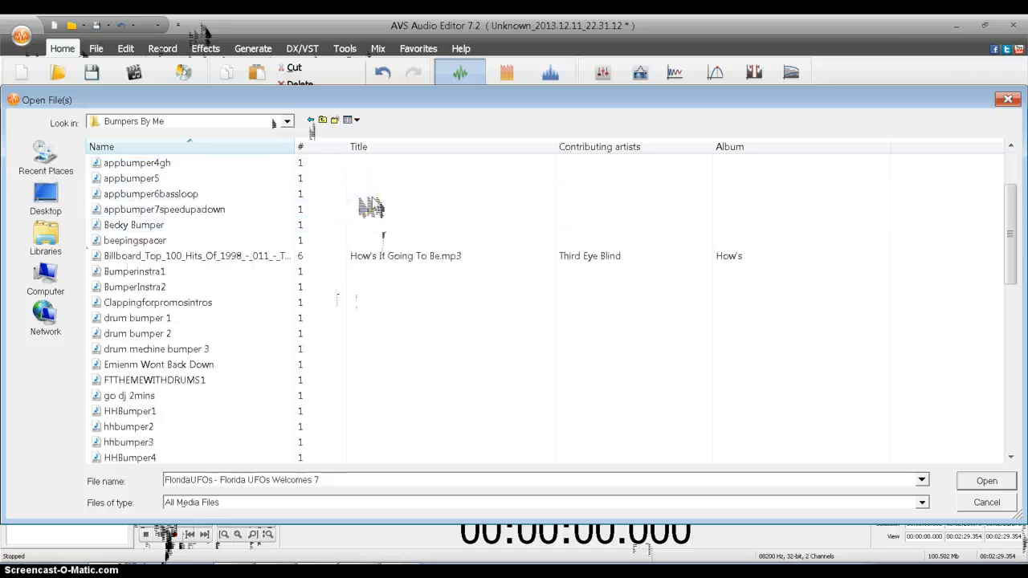
scroll("down", 3)
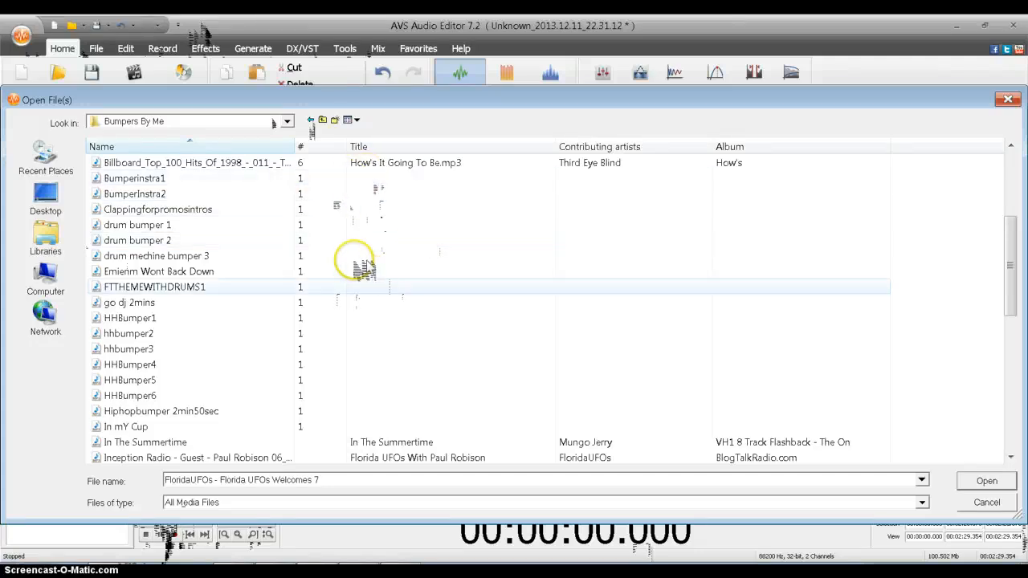
mouse_move(180, 350)
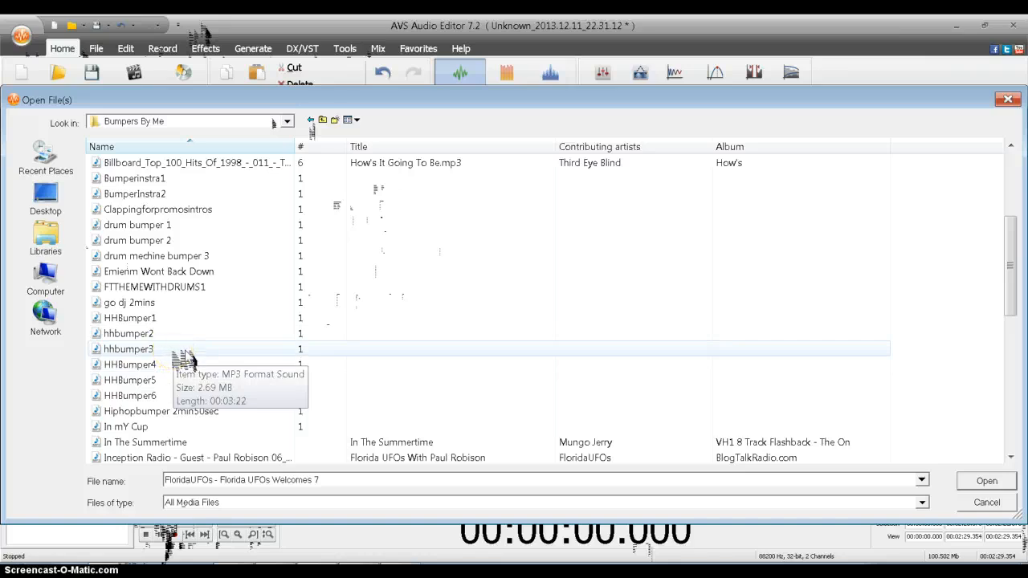
left_click(987, 482)
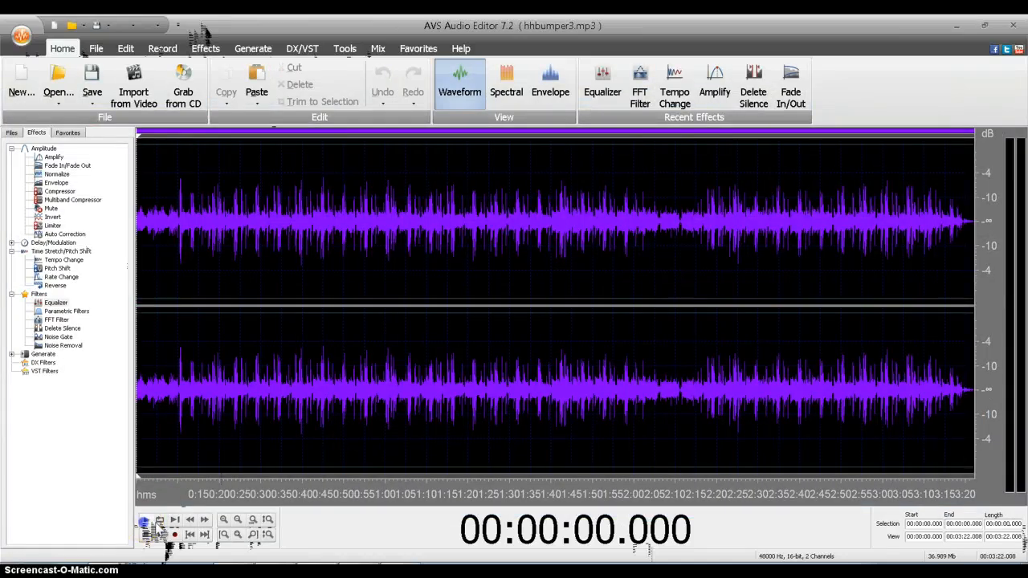
Play hhbumper3 briefly, then select its waveform from the start to about three-quarters through.
left_click(146, 521)
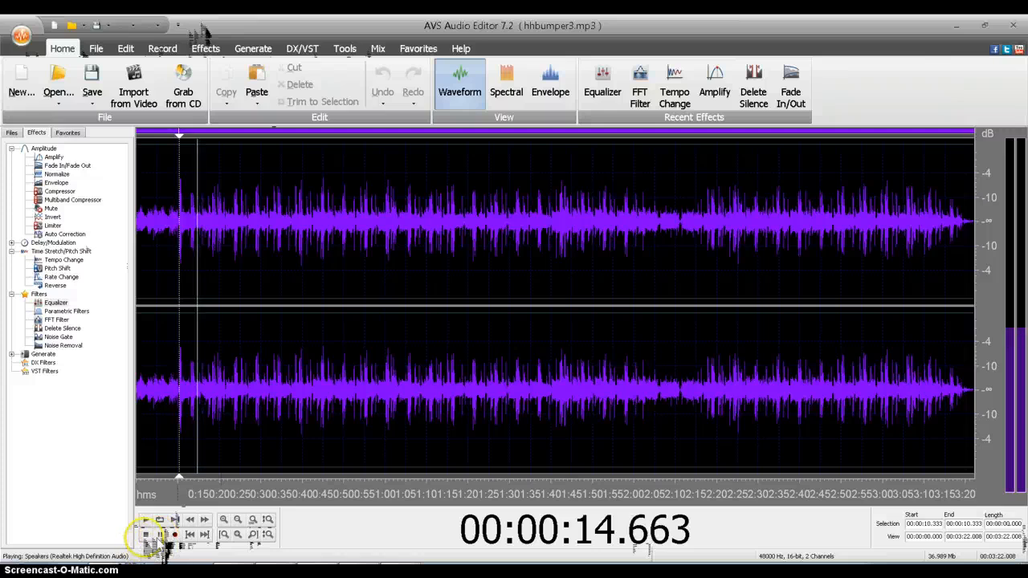
left_click(148, 533)
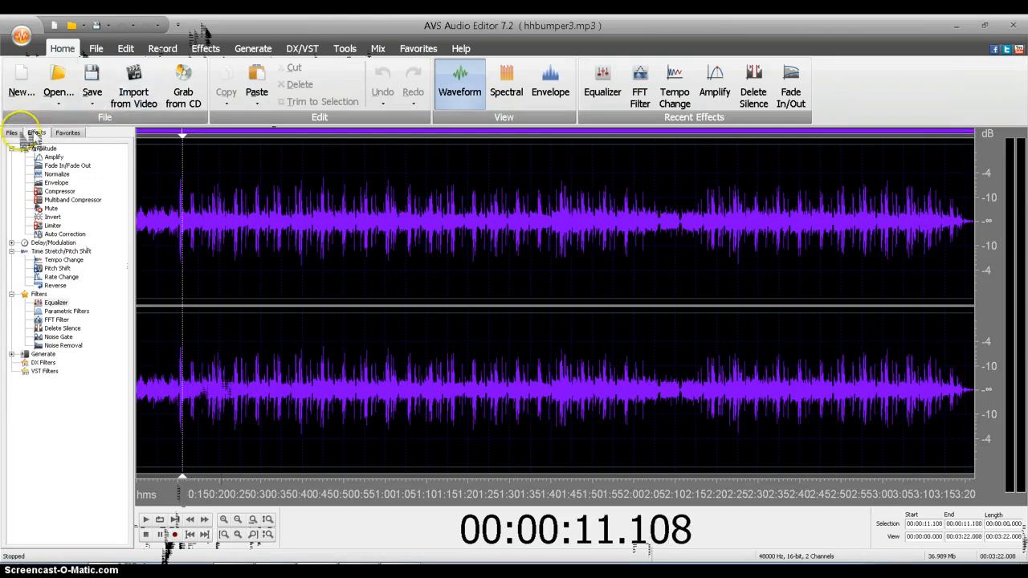
left_click(11, 131)
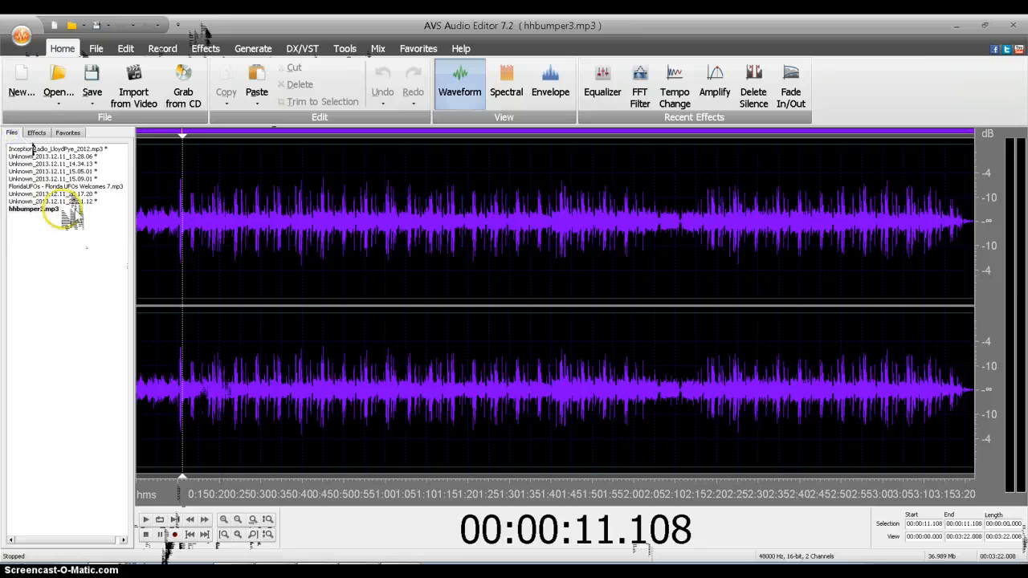
left_click(56, 201)
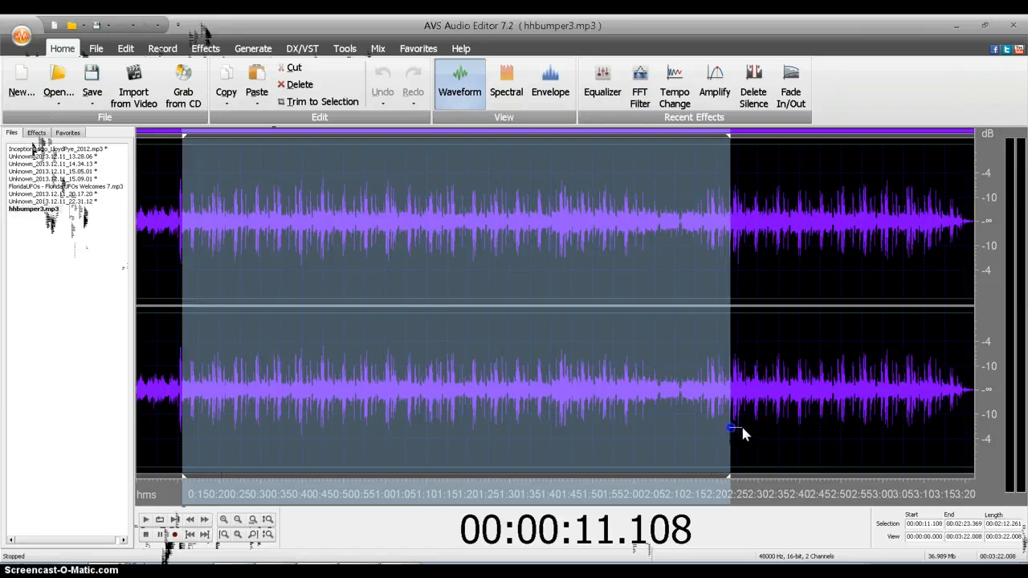
left_click_drag(726, 426, 778, 424)
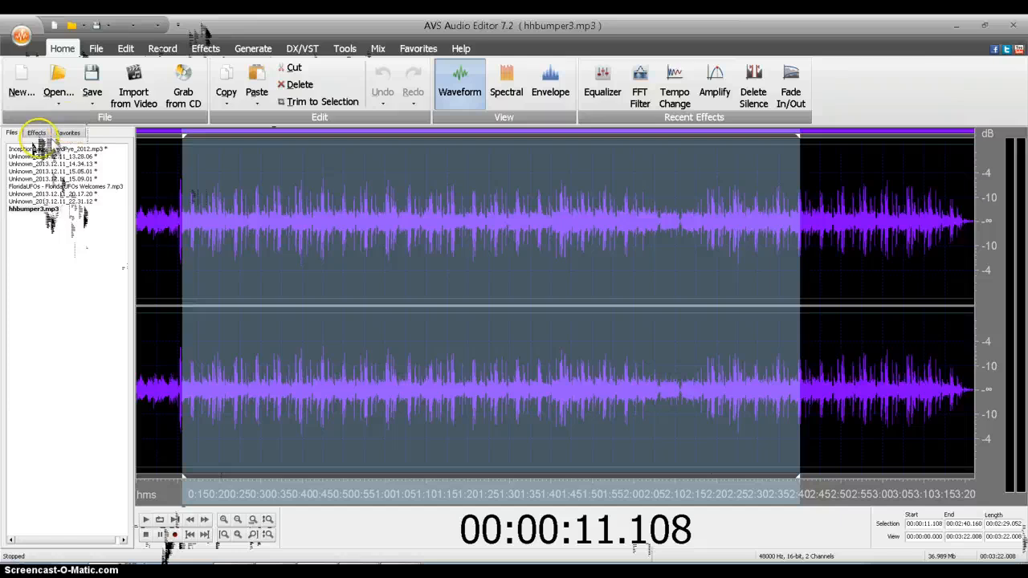
Quieten the selected opening portion of hhbumper3 with the Amplify effect, previewing the level before applying.
left_click(35, 131)
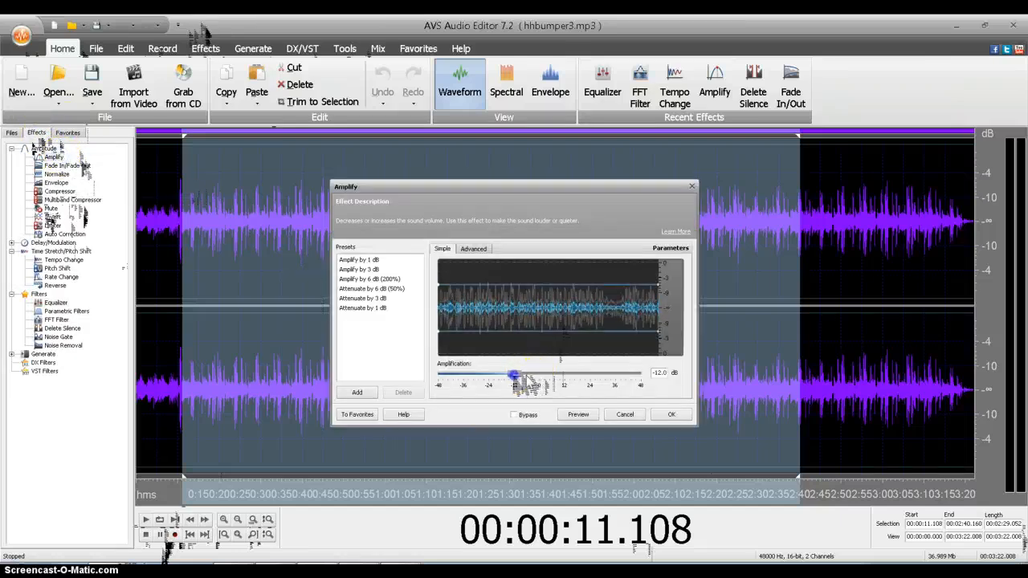
left_click_drag(514, 378, 506, 378)
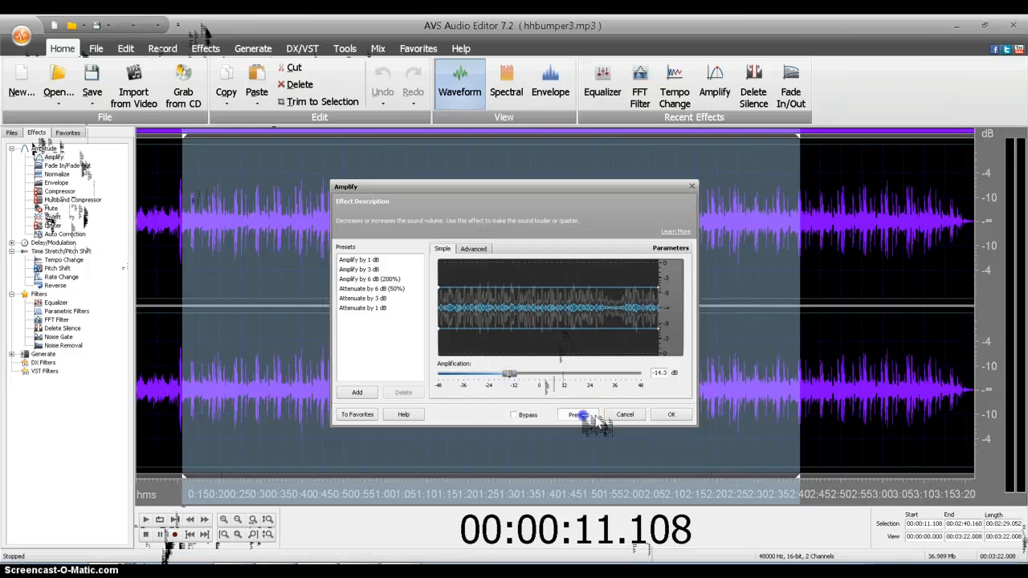
left_click(579, 415)
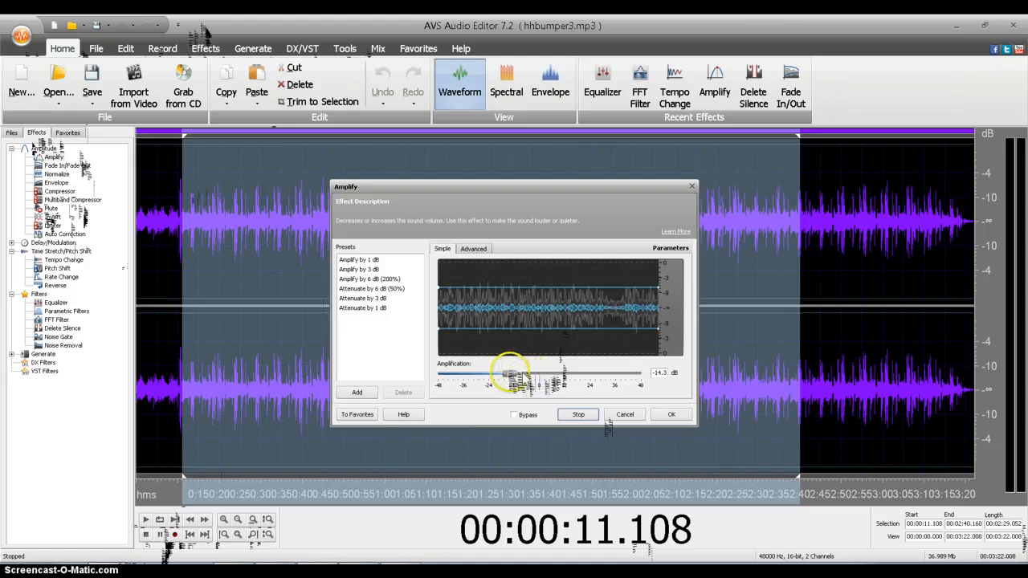
left_click_drag(520, 376, 511, 376)
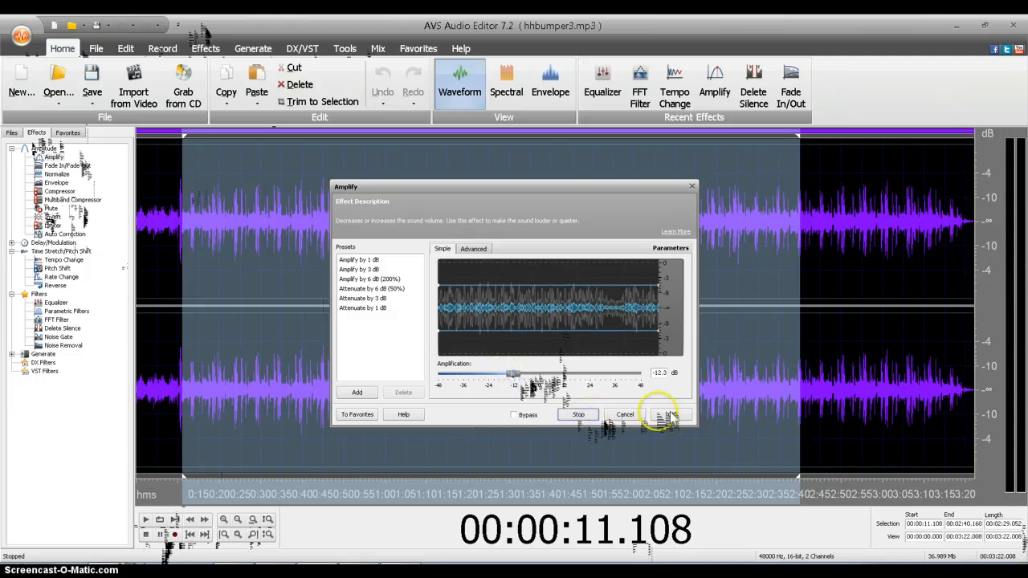
left_click(662, 415)
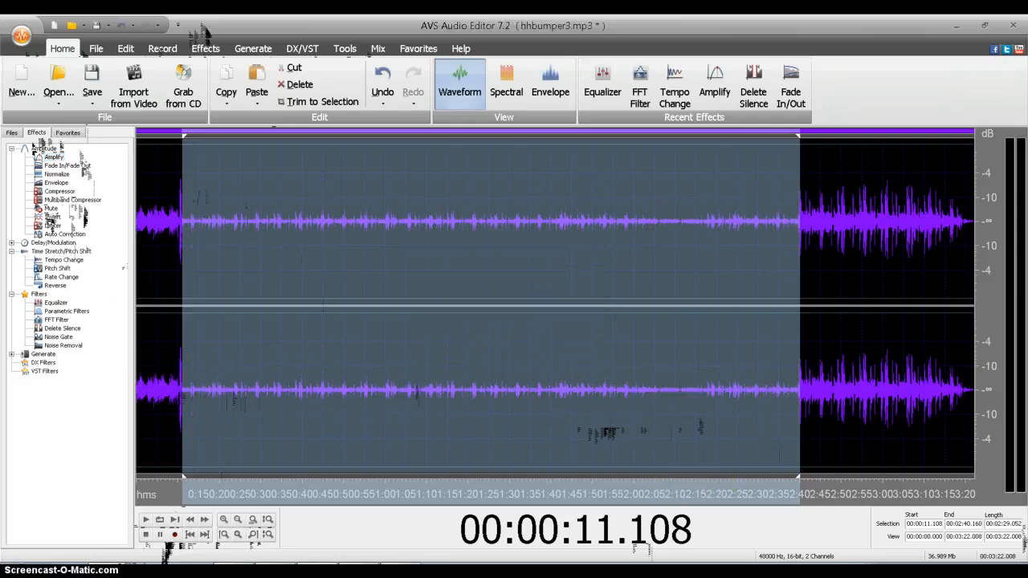
Paste Mix the copied audio into hhbumper3 at about the 11-second mark and confirm the mix levels.
left_click(12, 132)
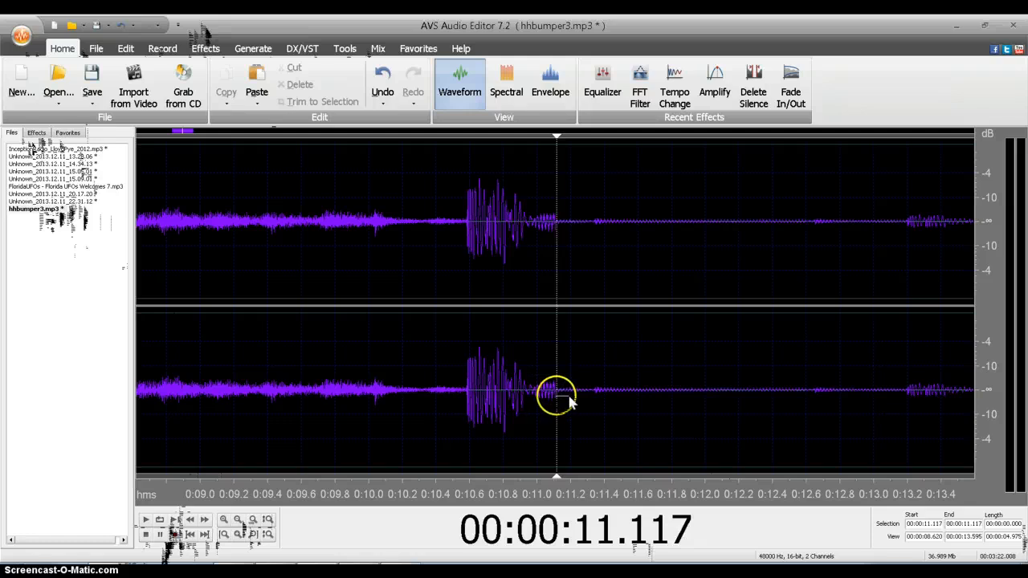
right_click(569, 402)
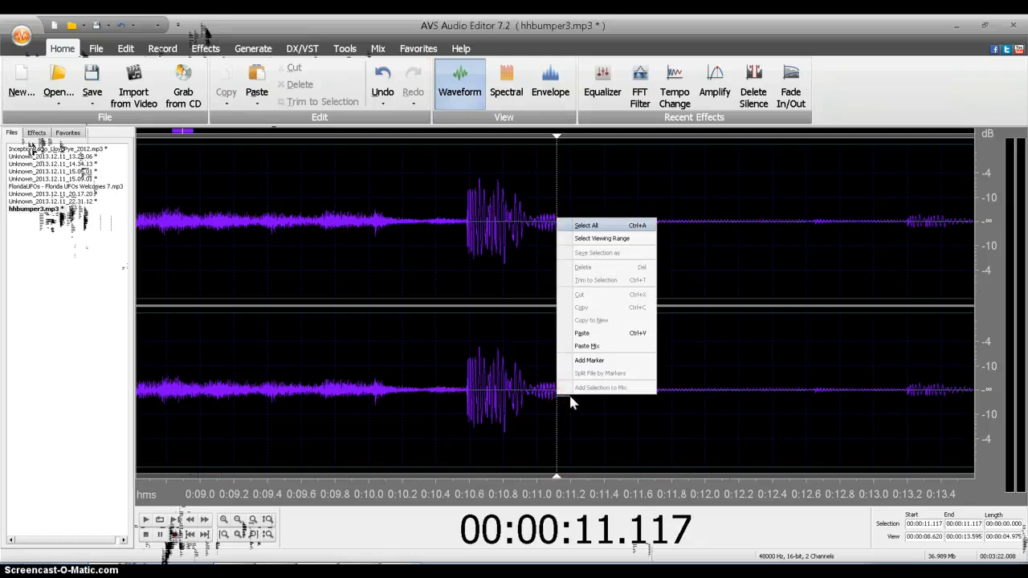
left_click(588, 347)
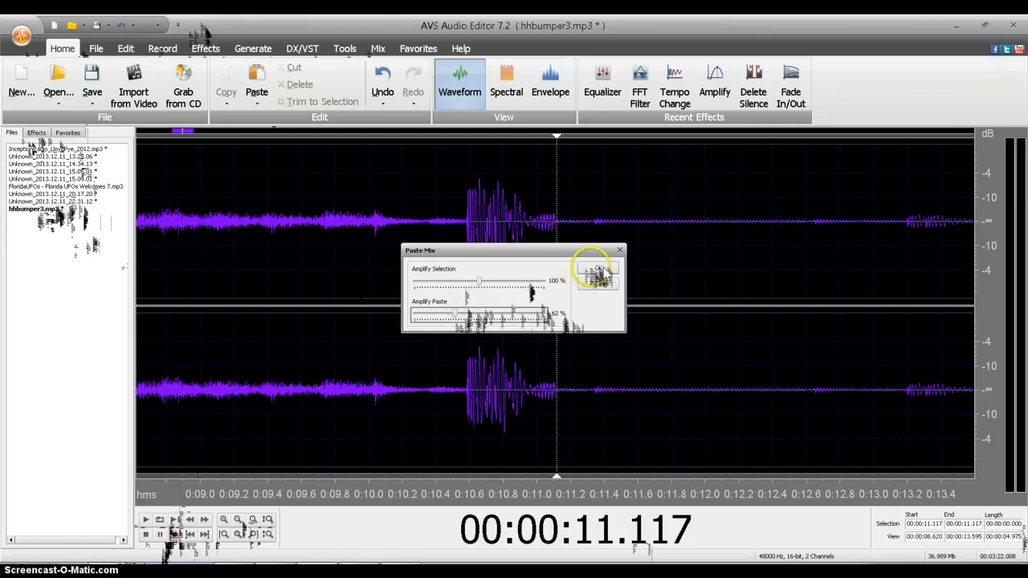
left_click(591, 270)
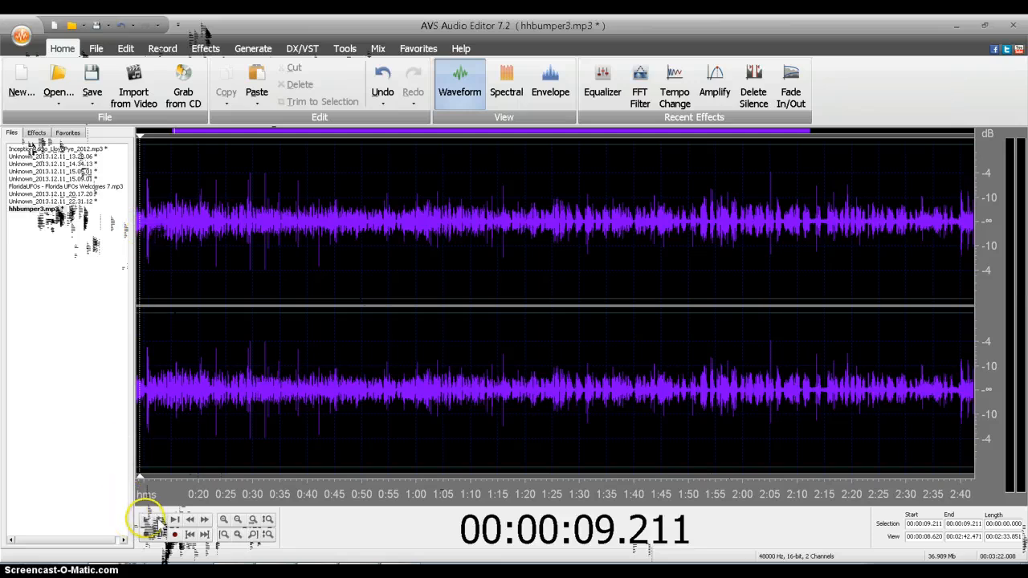
left_click(145, 520)
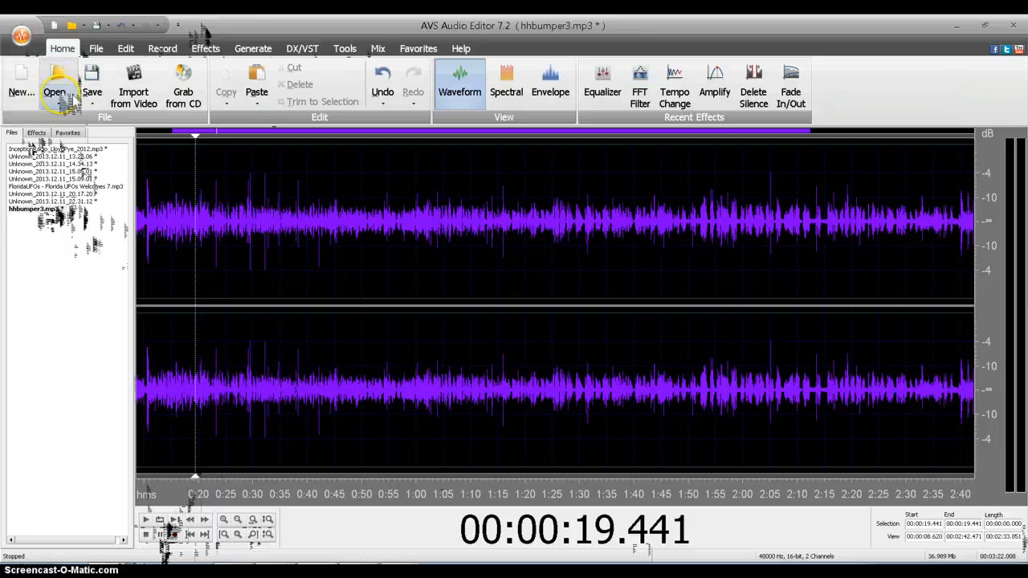
Scroll through the Bumpers By Me folder and select the 'some type of way' track.
left_click(50, 77)
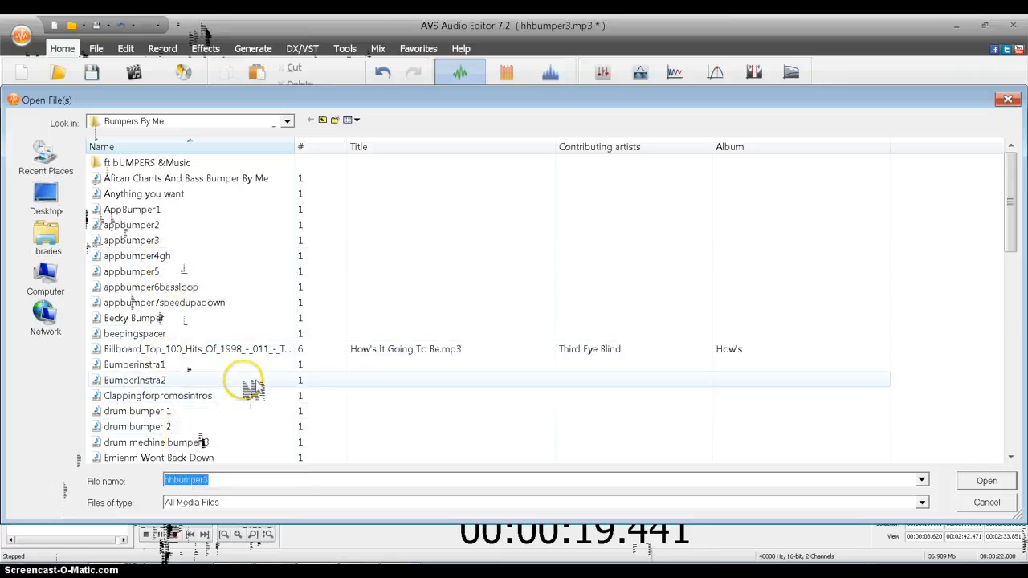
scroll("down", 3)
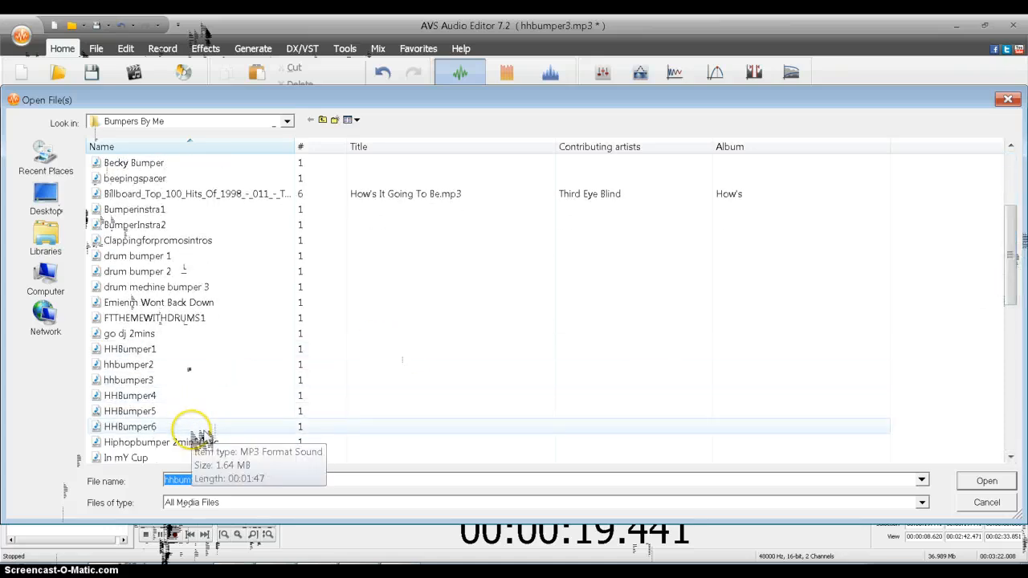
left_click(129, 349)
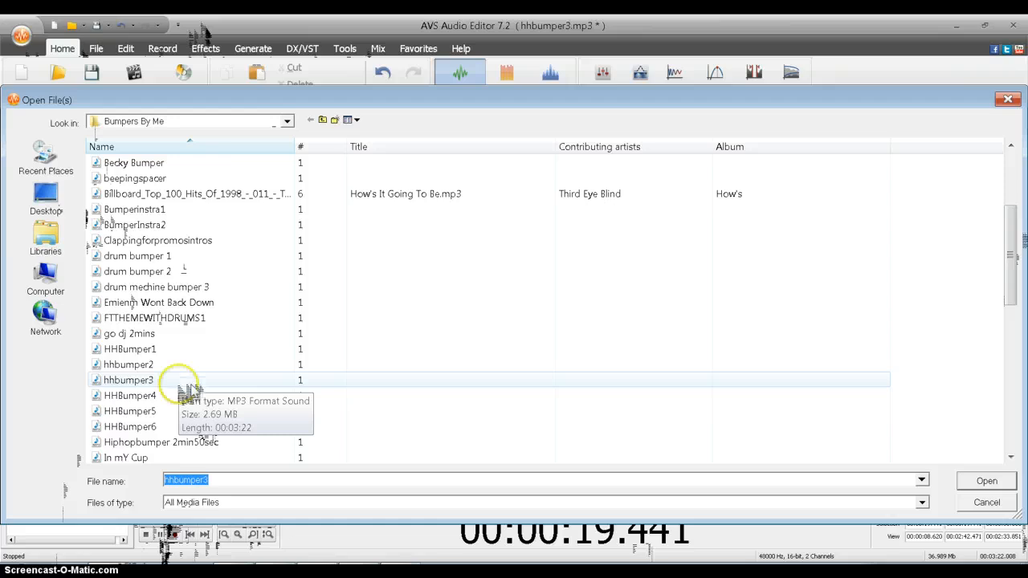
mouse_move(196, 395)
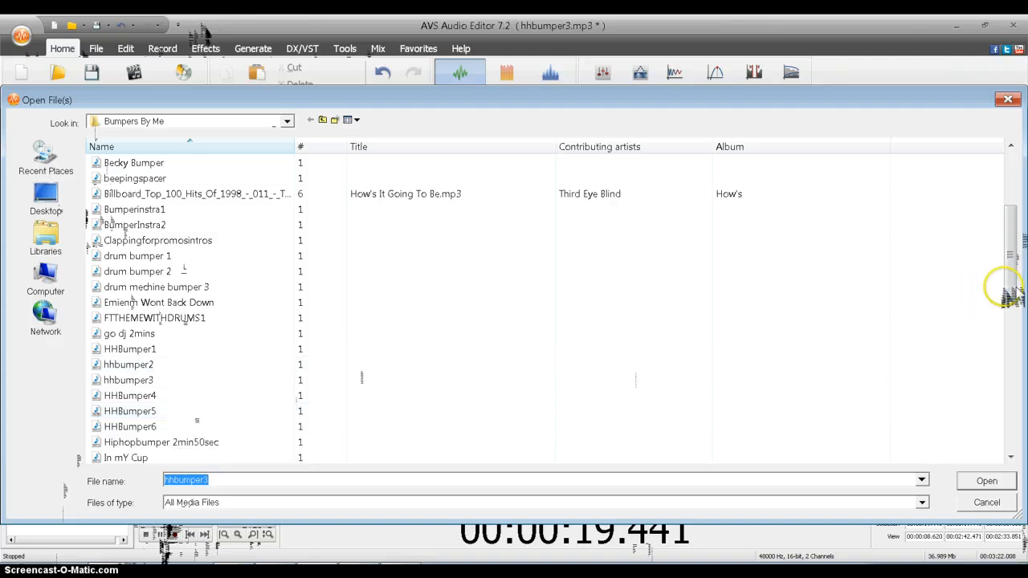
scroll("down", 3)
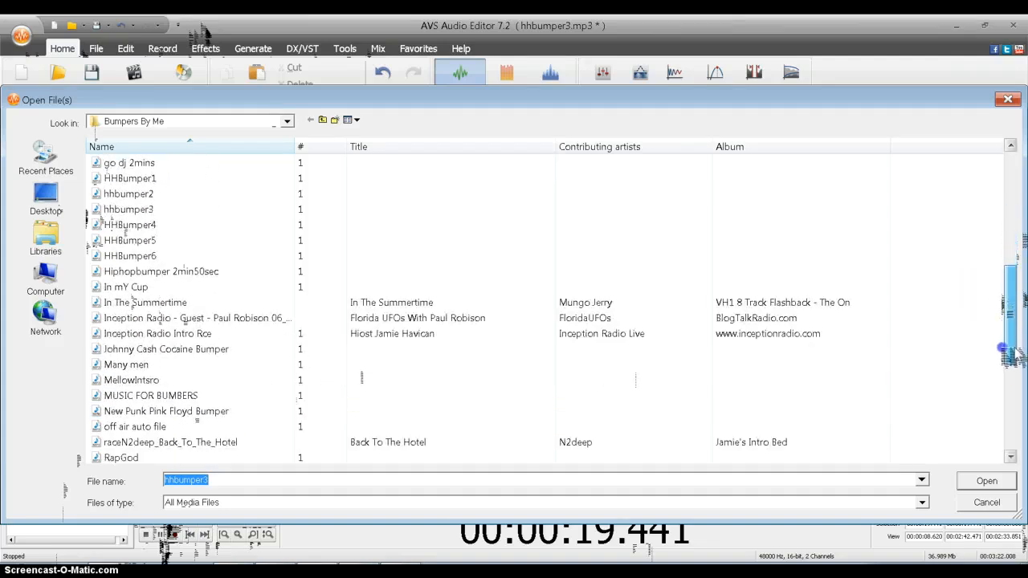
scroll("down", 3)
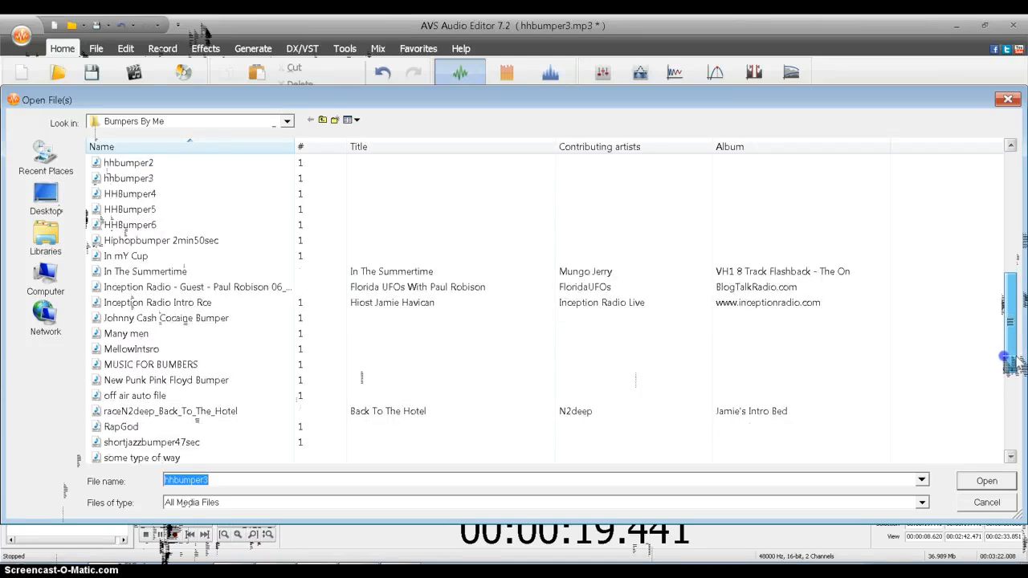
scroll("down", 3)
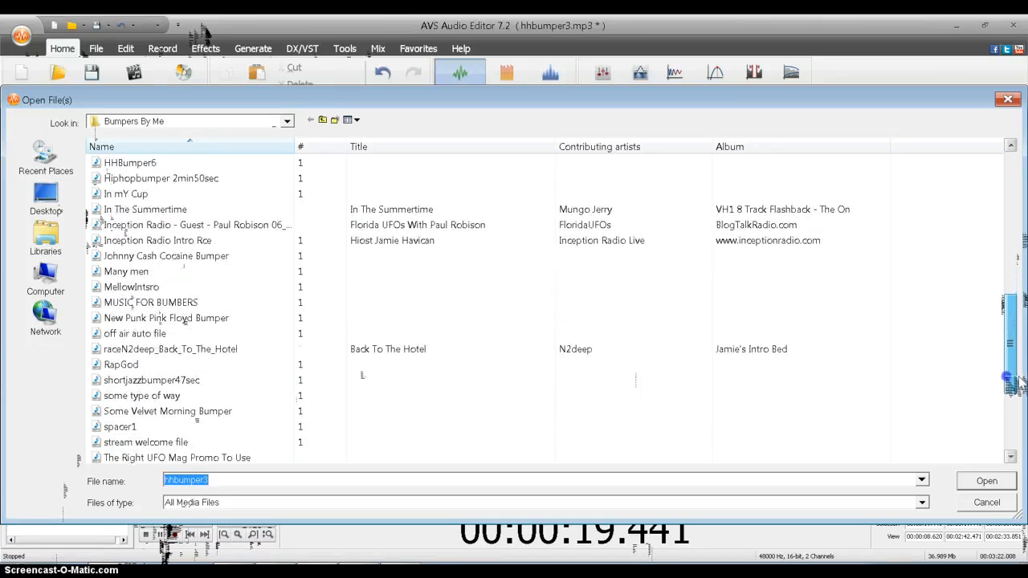
scroll("down", 3)
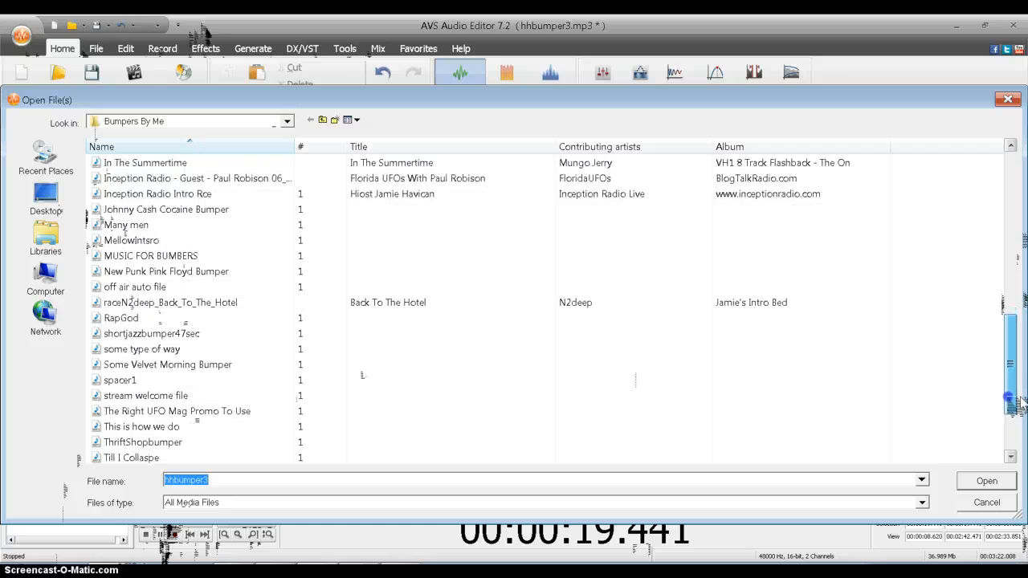
scroll("down", 3)
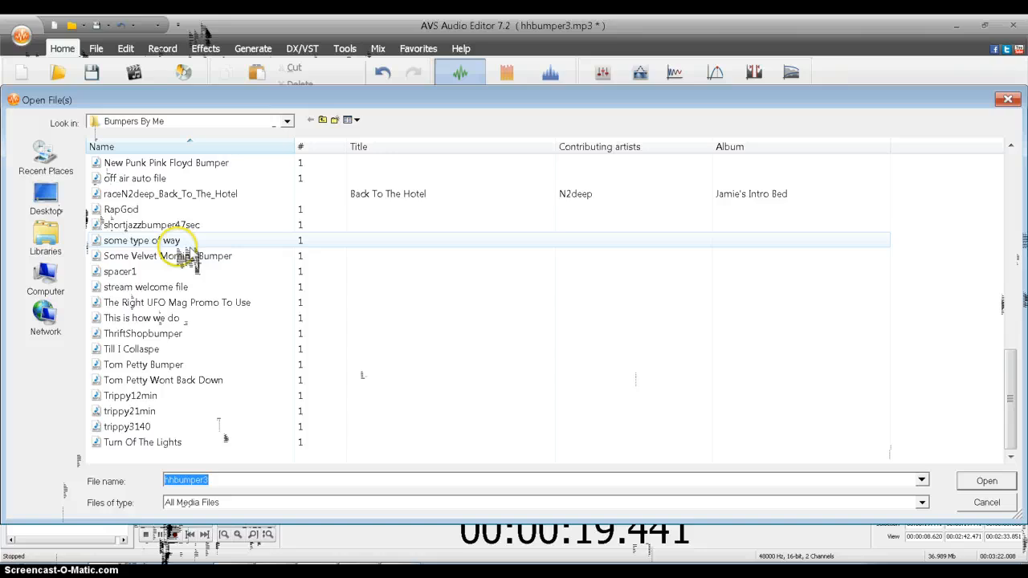
left_click(987, 480)
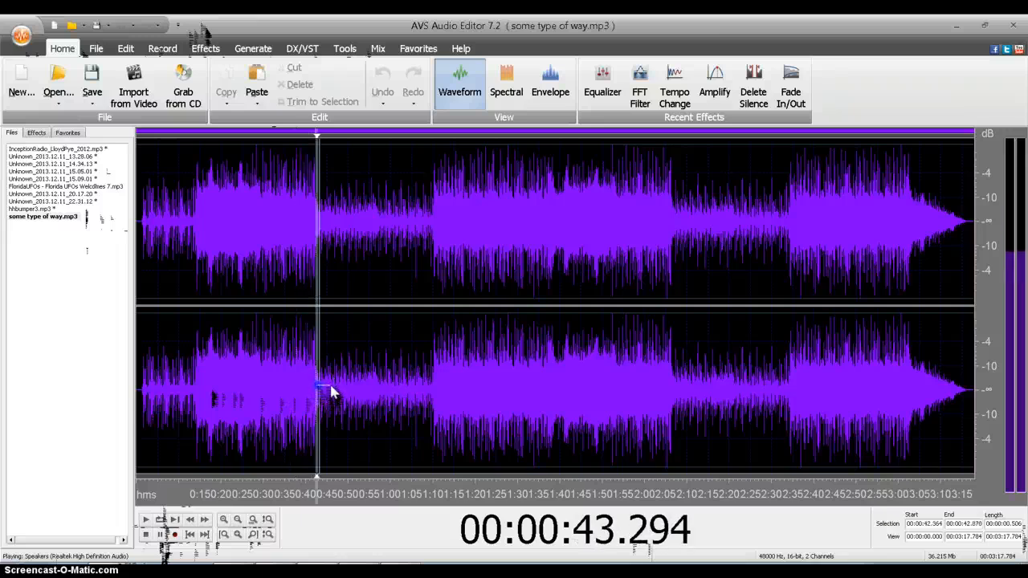
Select some type of way from about 45 seconds, after the loud intro, through to the track's end.
left_click_drag(318, 394, 705, 393)
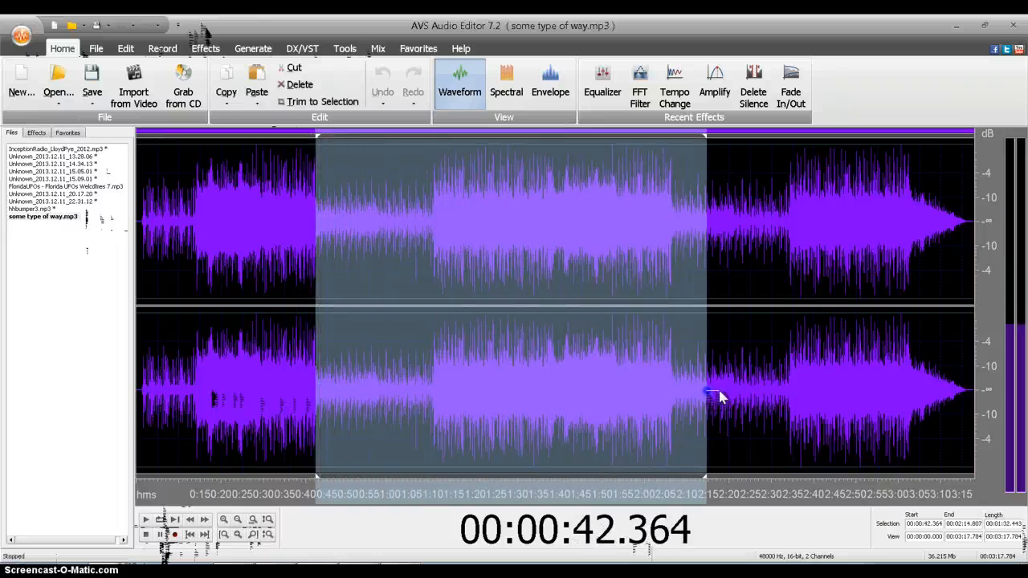
left_click_drag(706, 390, 844, 391)
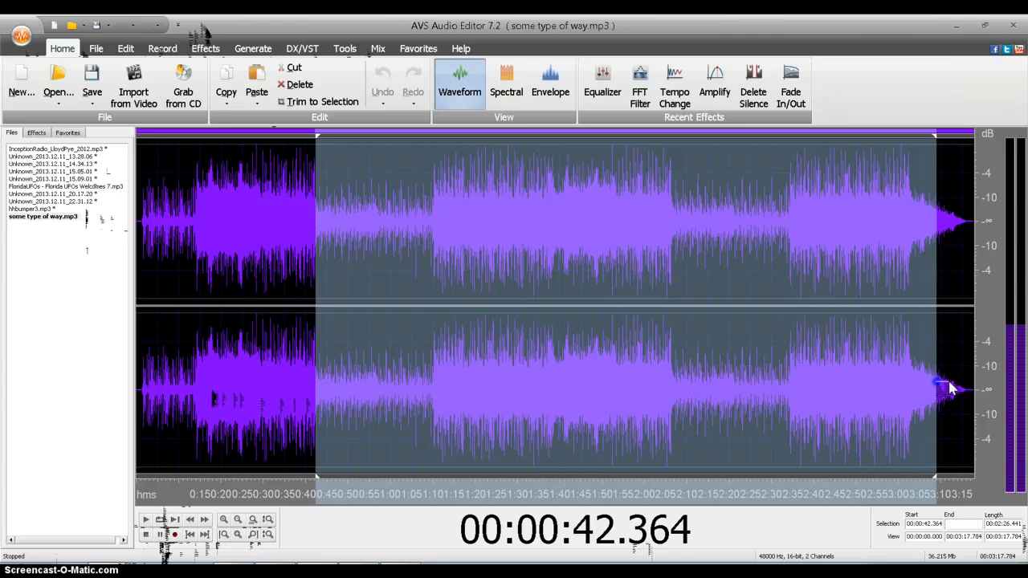
left_click_drag(948, 386, 948, 387)
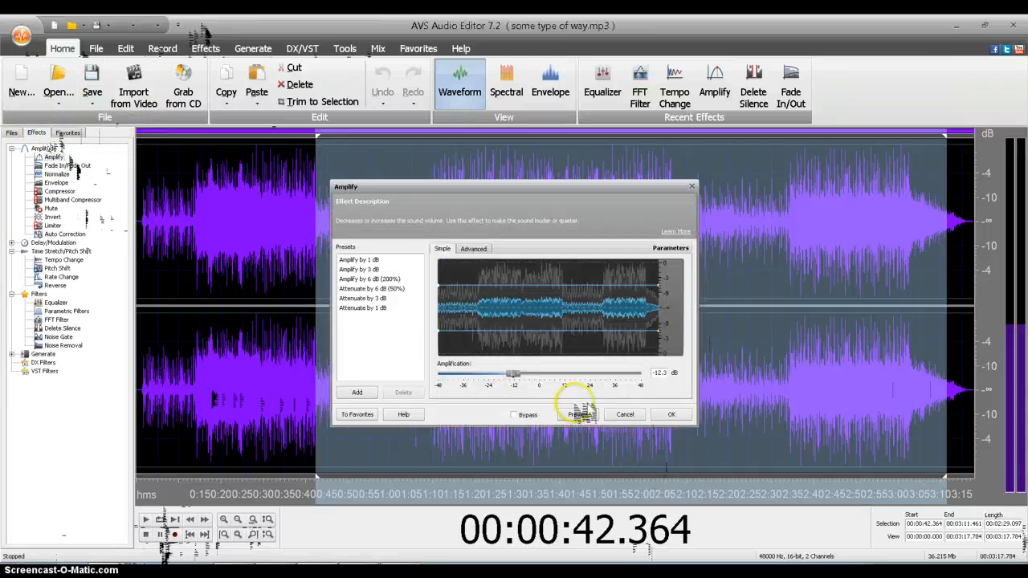
Lower the Amplify level to about -17 dB, preview, then reduce further to about -21 dB.
left_click_drag(512, 373, 499, 373)
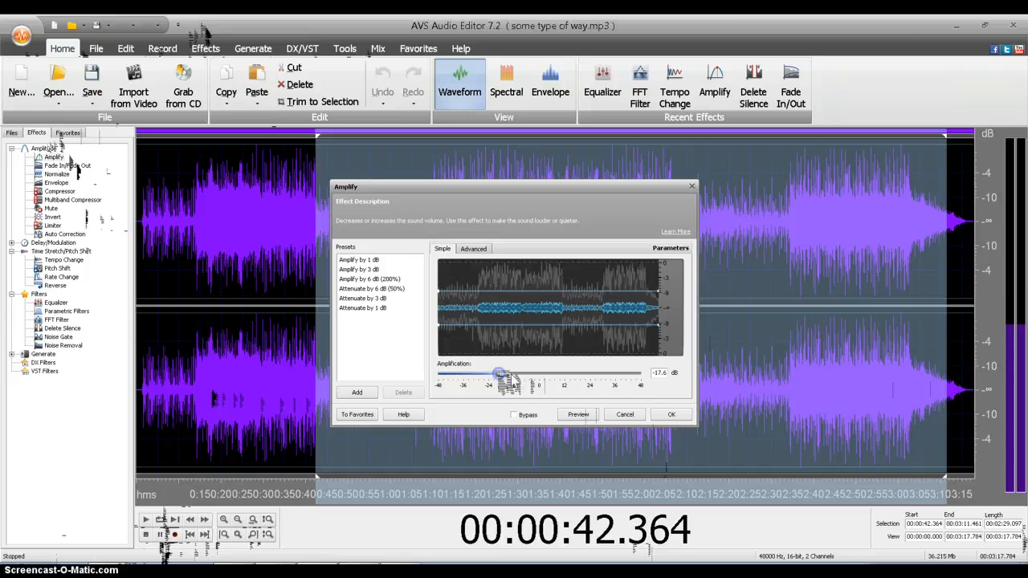
left_click(576, 414)
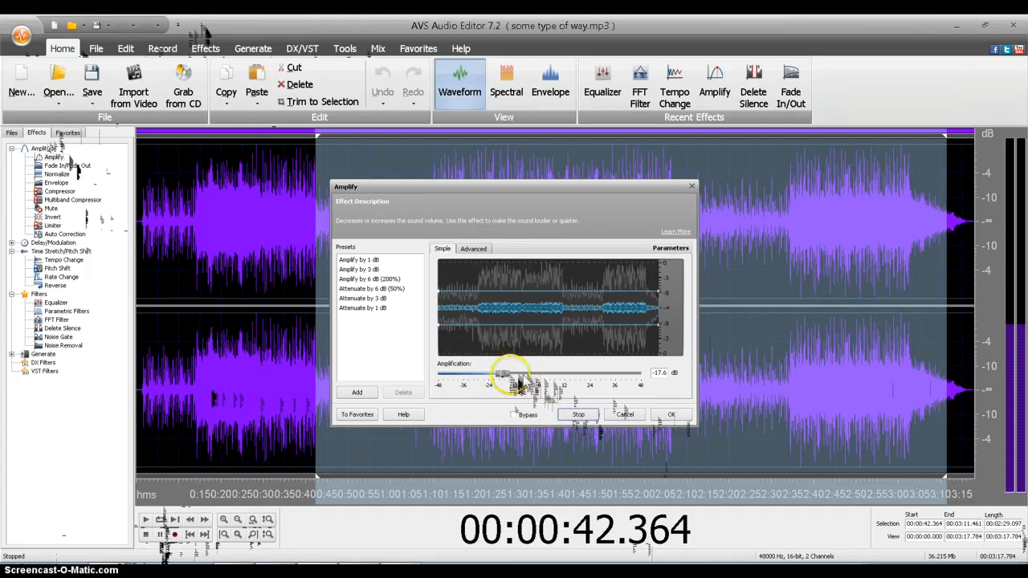
left_click_drag(517, 376, 495, 376)
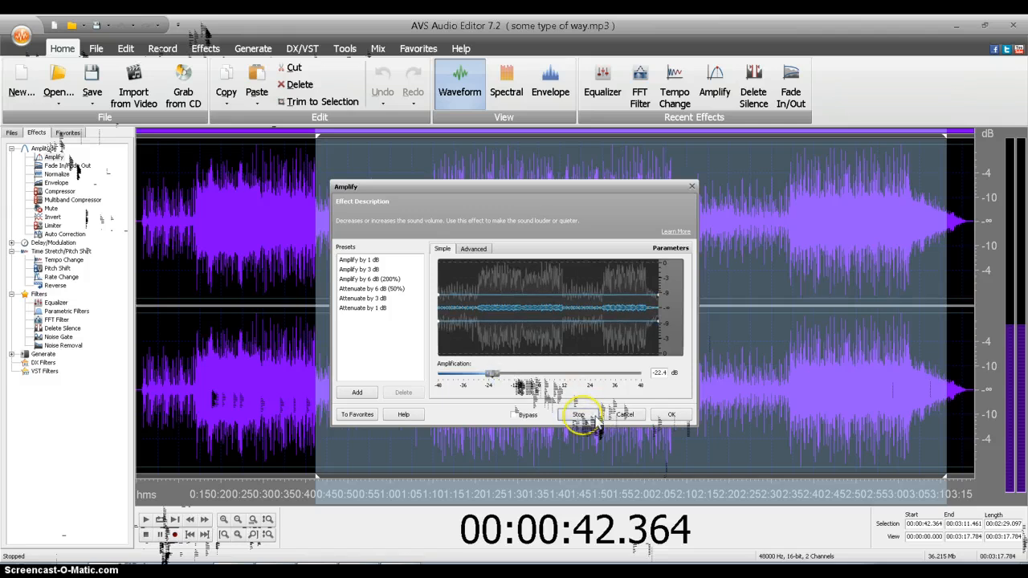
left_click(671, 415)
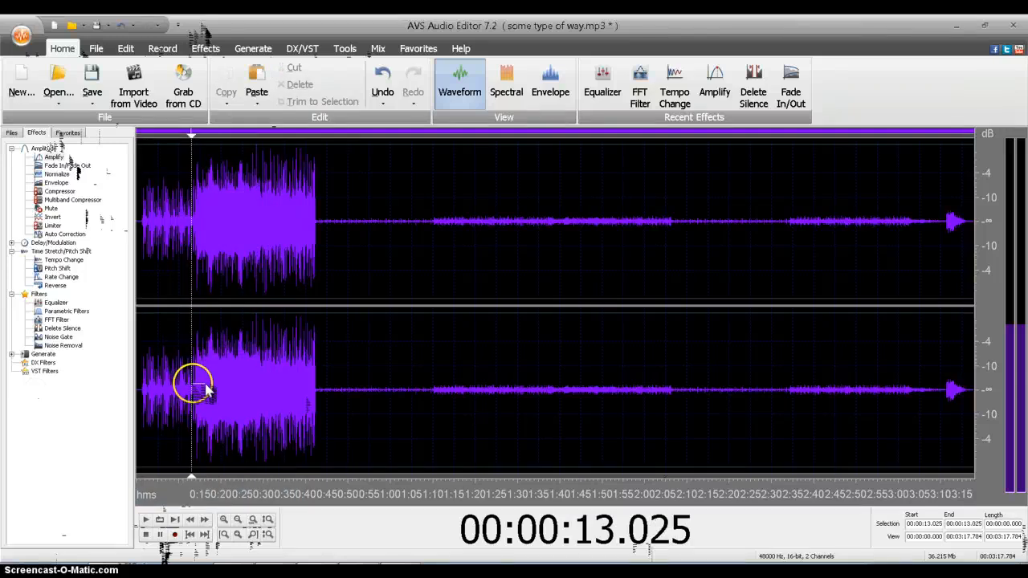
Select the loud stretch from about 13 to 45 seconds for removal.
left_click_drag(193, 390, 318, 402)
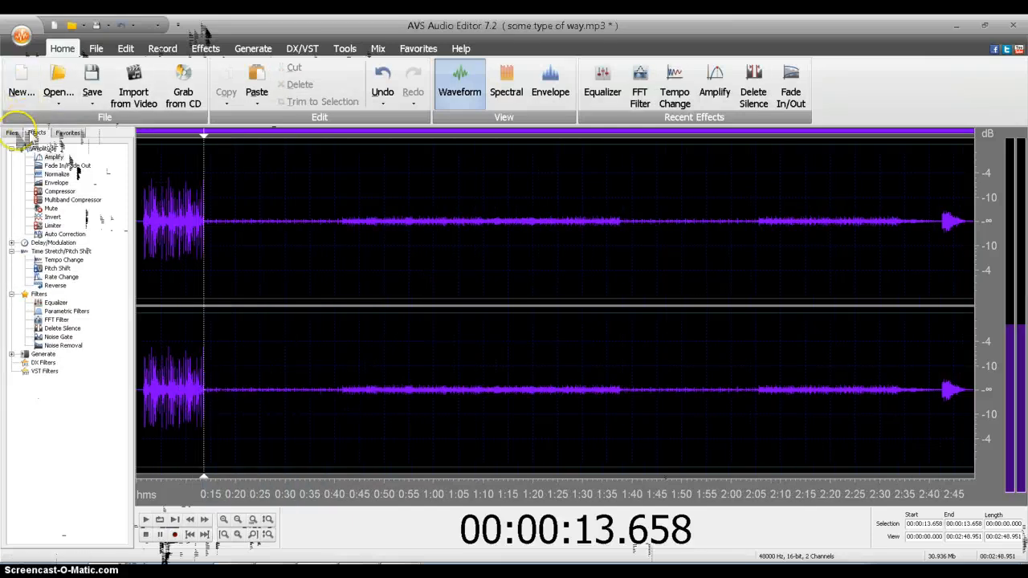
Switch to the Unknown_2013.12.11_22.31.12 voice recording and bring up its copy options.
left_click(10, 132)
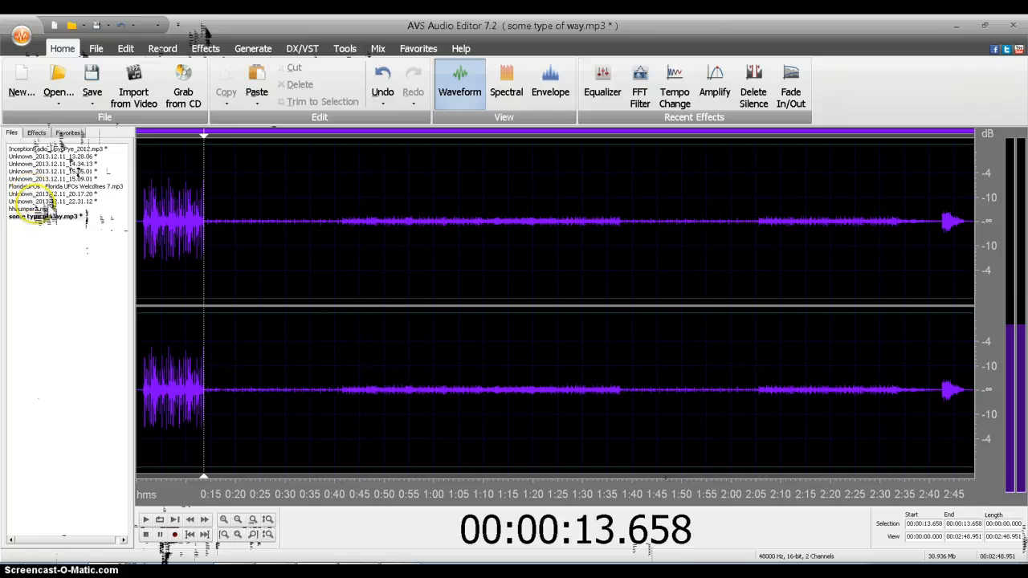
left_click(52, 201)
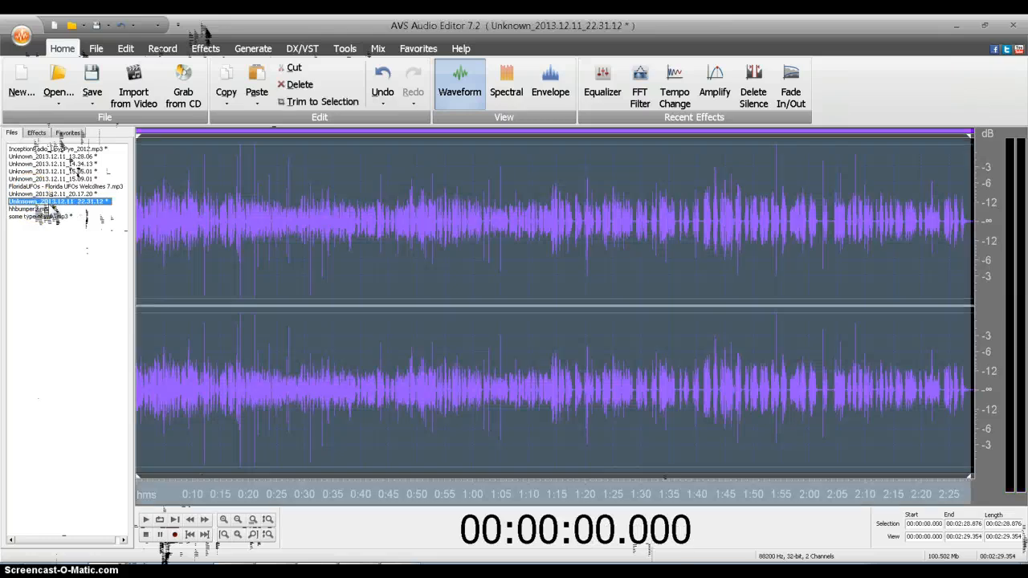
right_click(276, 232)
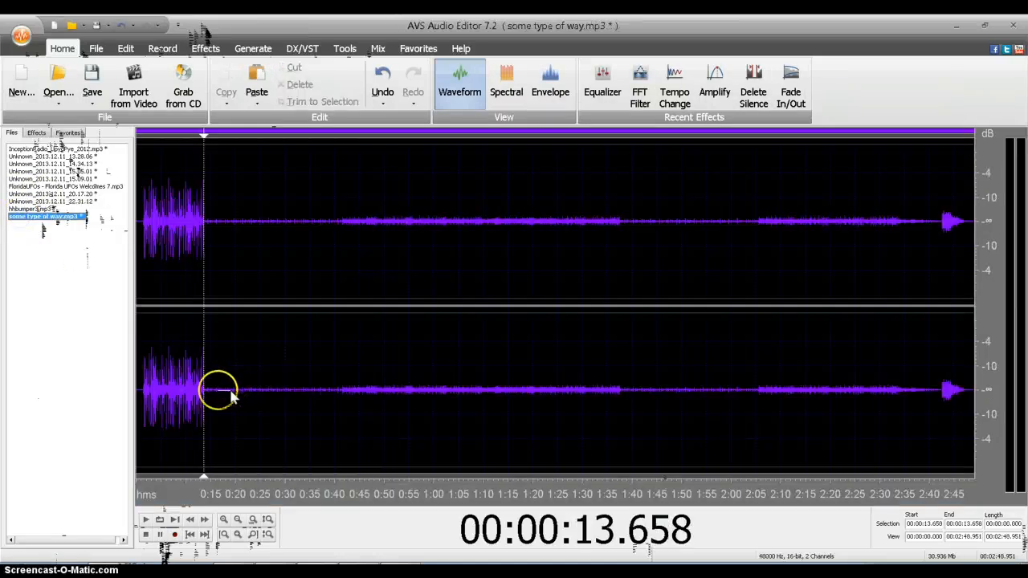
right_click(225, 394)
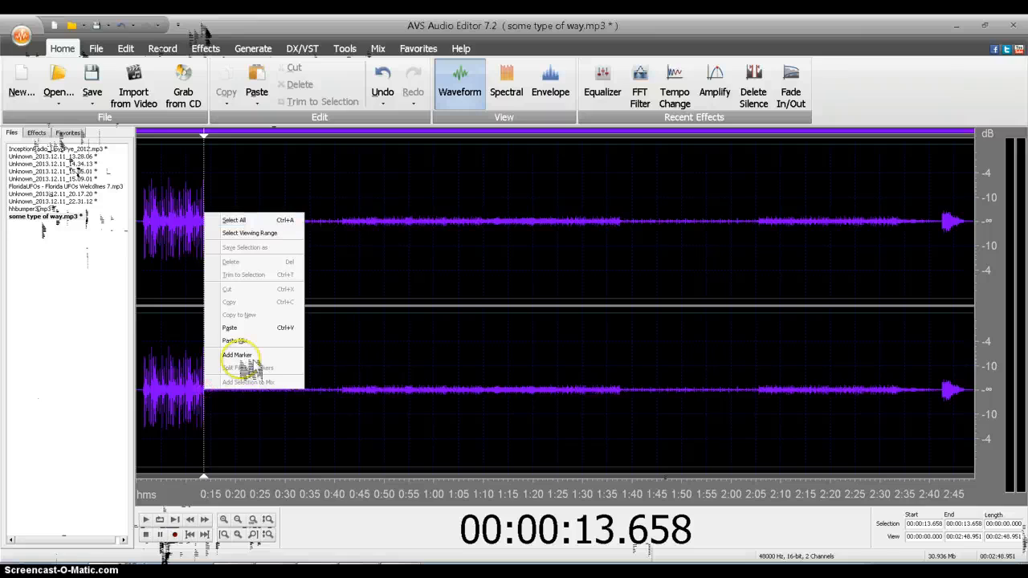
left_click(231, 340)
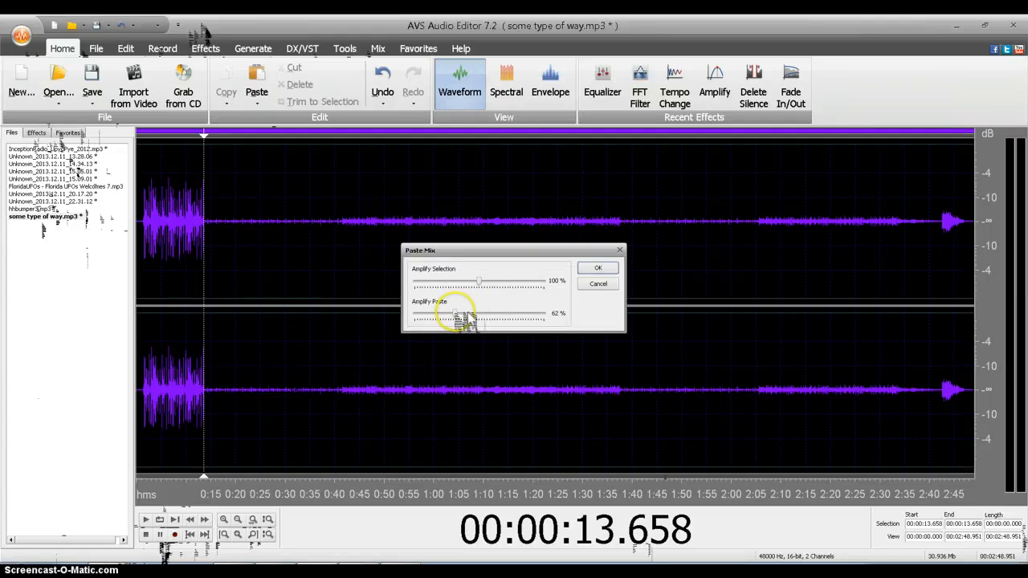
left_click_drag(462, 315, 479, 315)
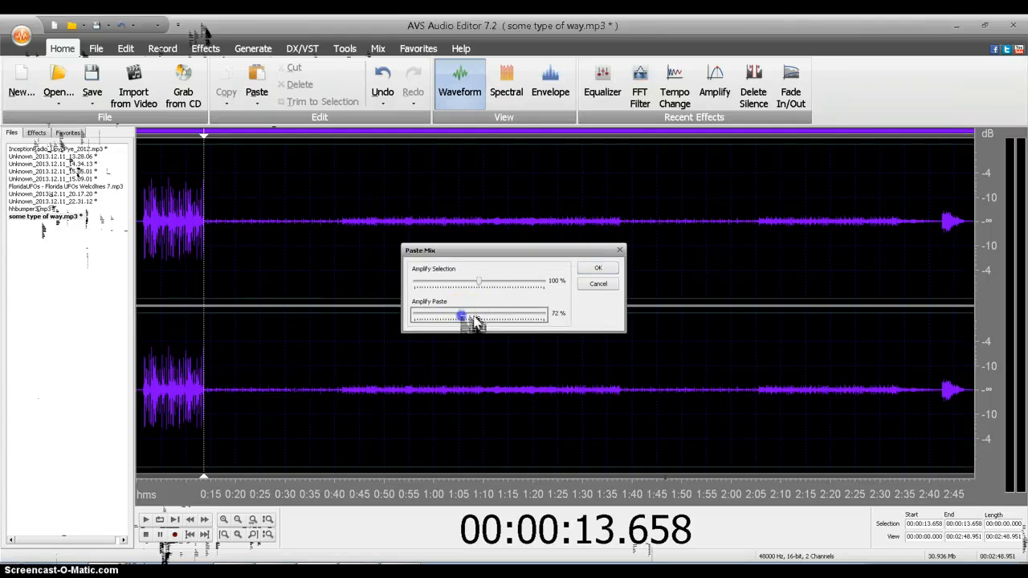
left_click(598, 267)
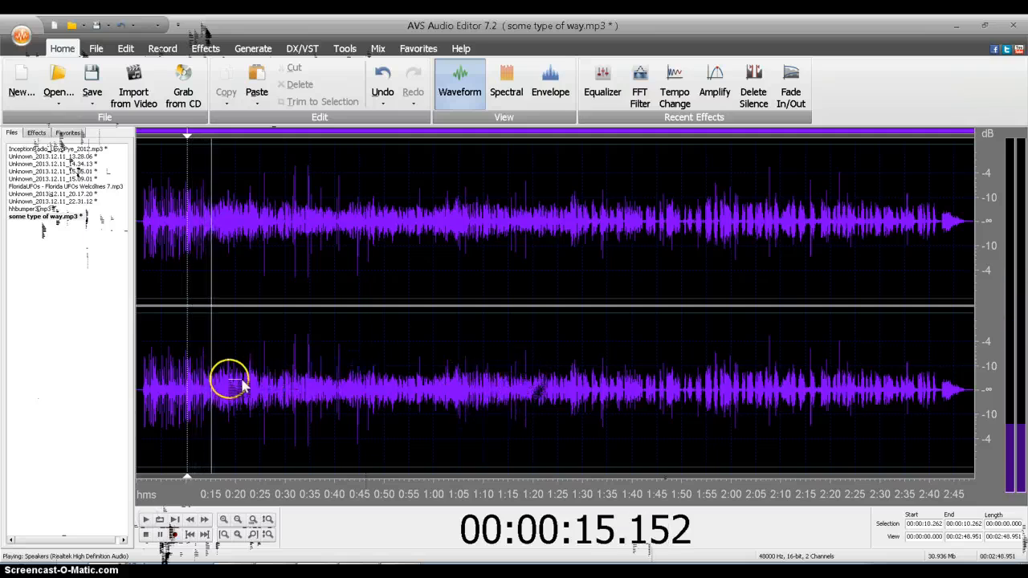
mouse_move(168, 448)
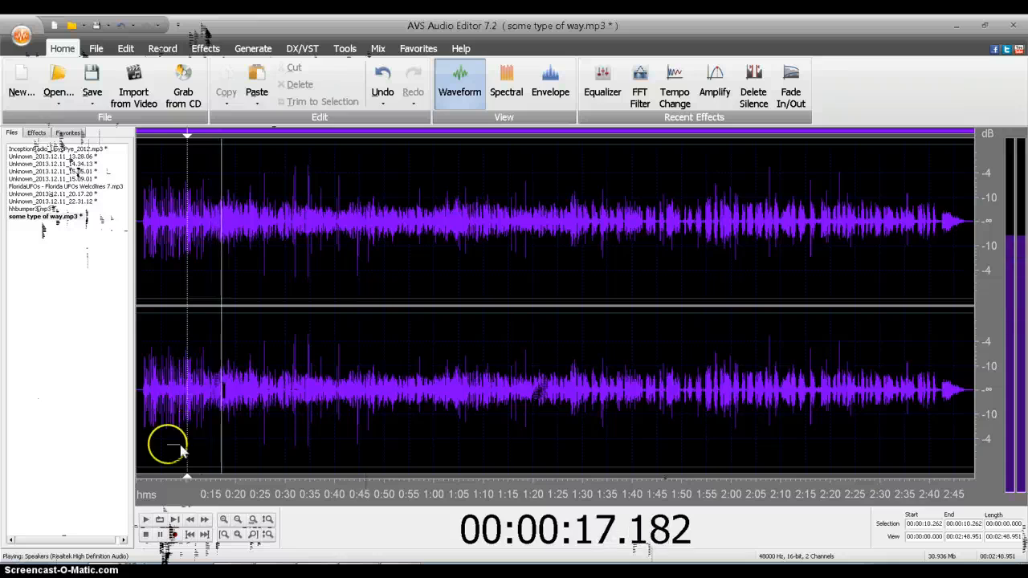
Select the opening seconds and quieten them by about -7.6 dB with Amplify, previewing before applying.
left_click(158, 533)
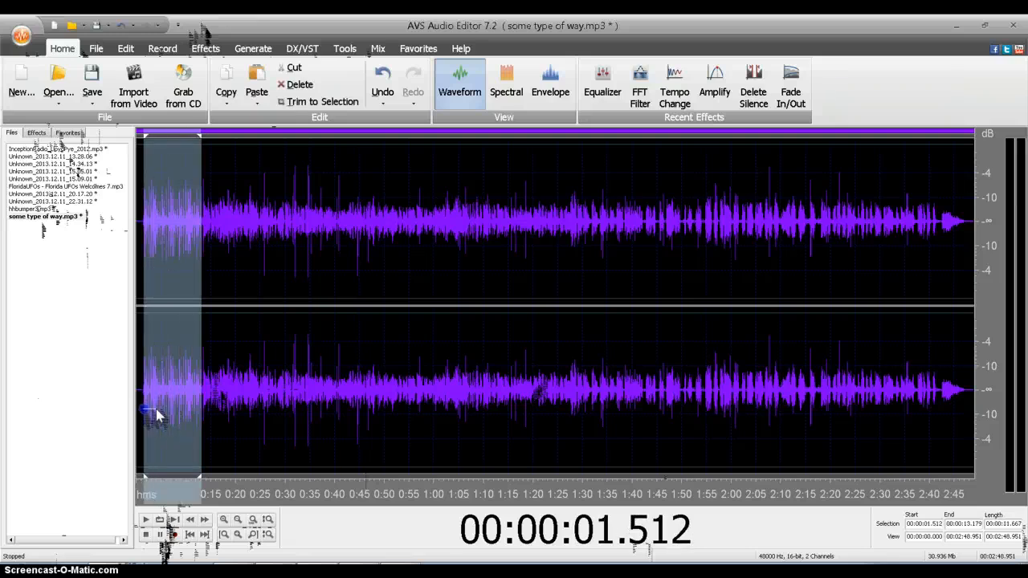
left_click(35, 132)
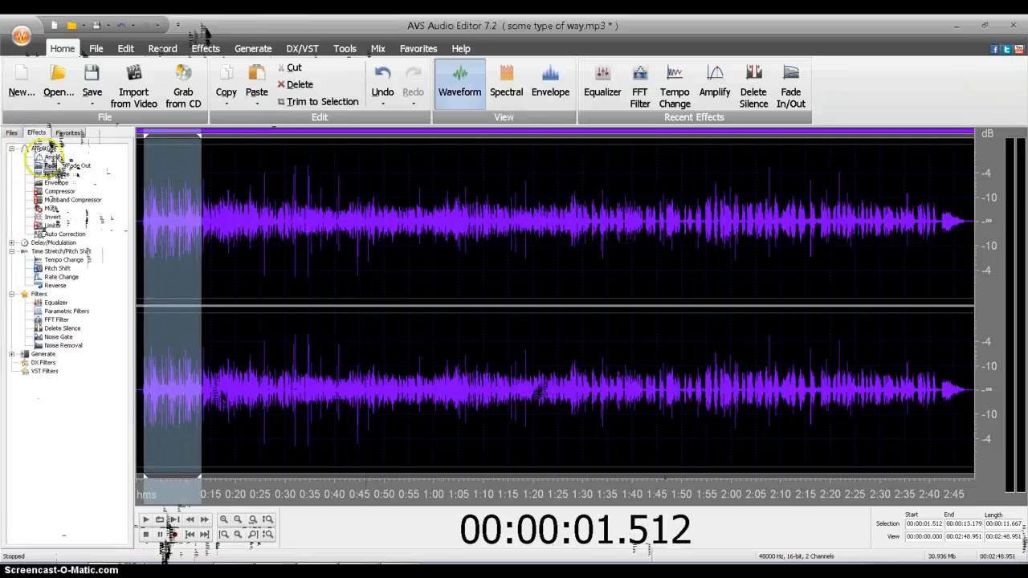
left_click(51, 157)
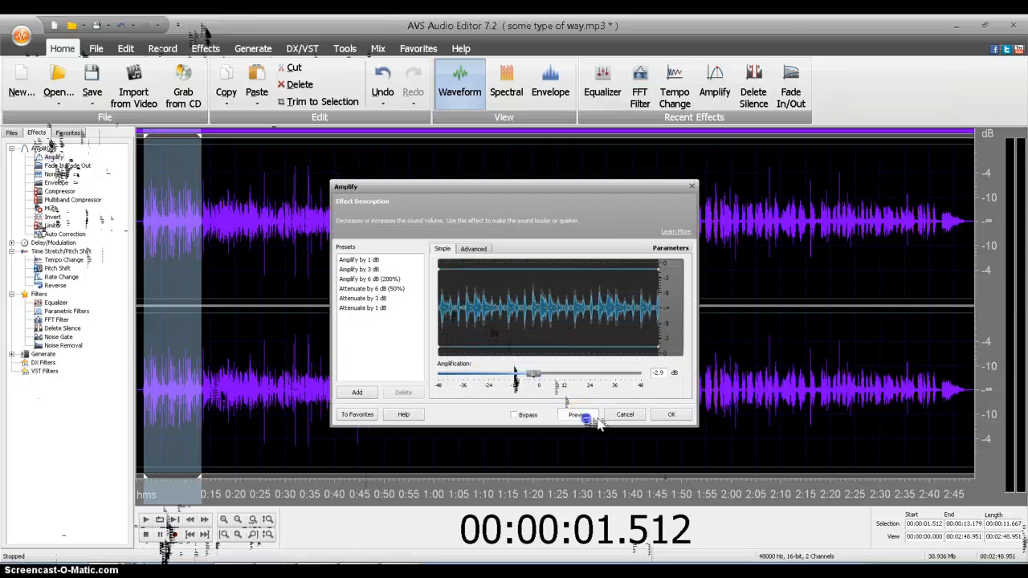
left_click_drag(533, 373, 522, 373)
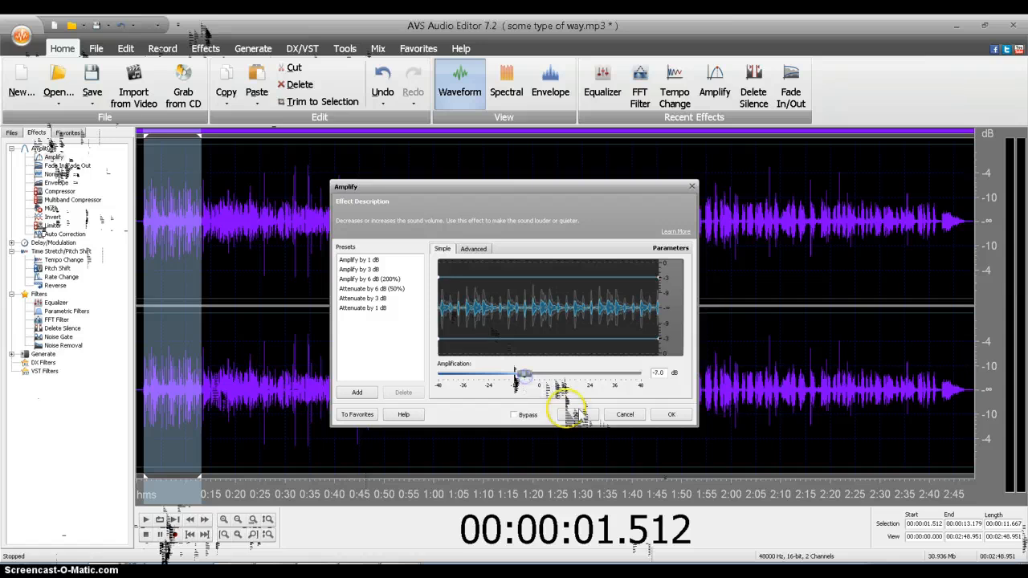
left_click(672, 414)
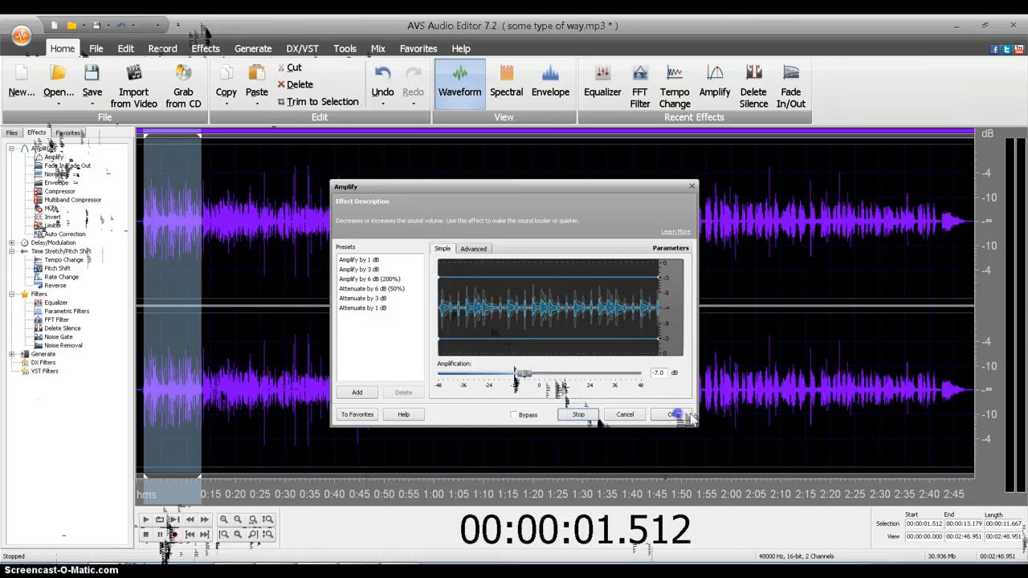
left_click(675, 414)
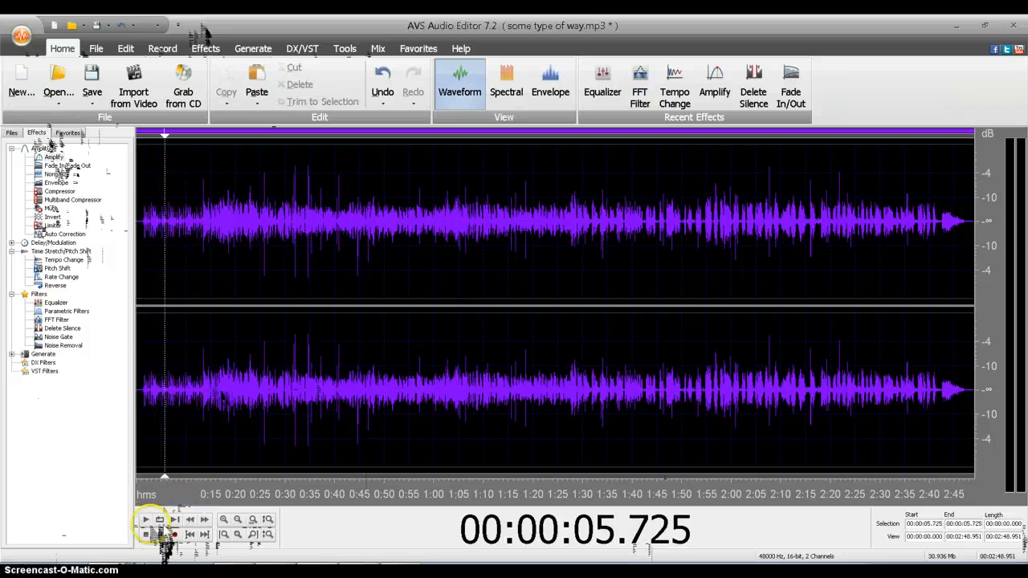
Play the edited track back twice to check it, then stop with the whole track selected.
left_click(148, 521)
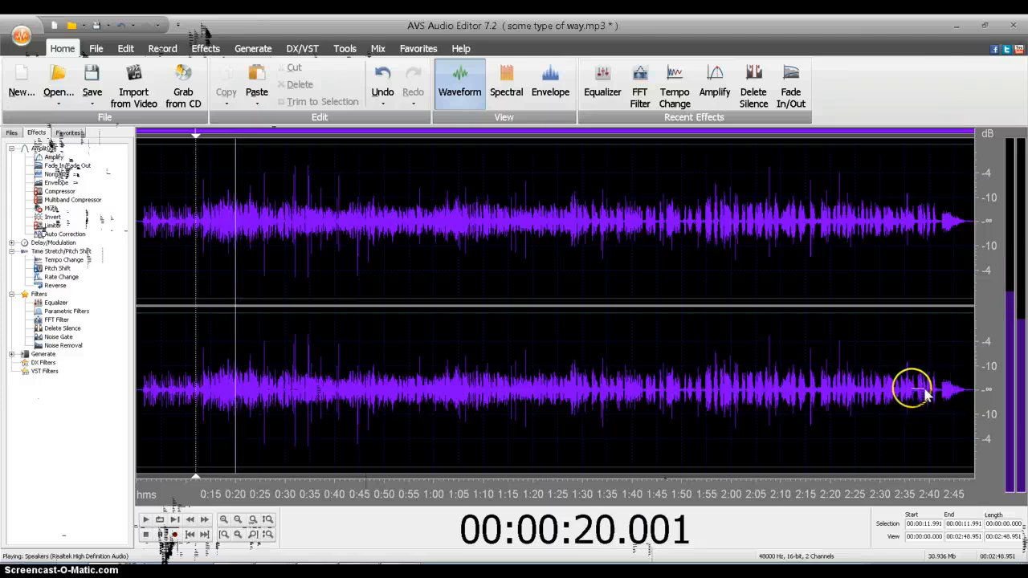
left_click(913, 409)
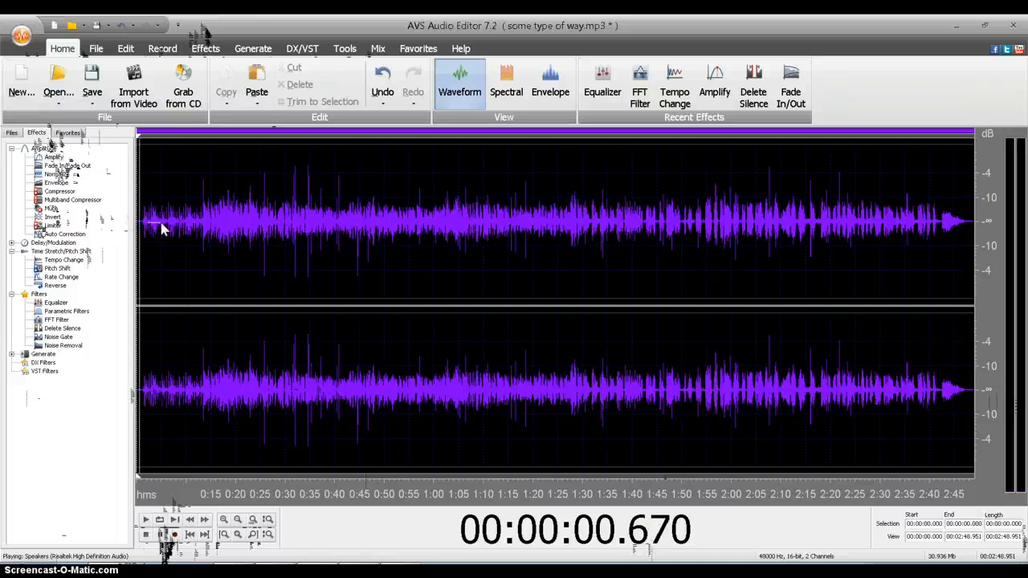
left_click(523, 383)
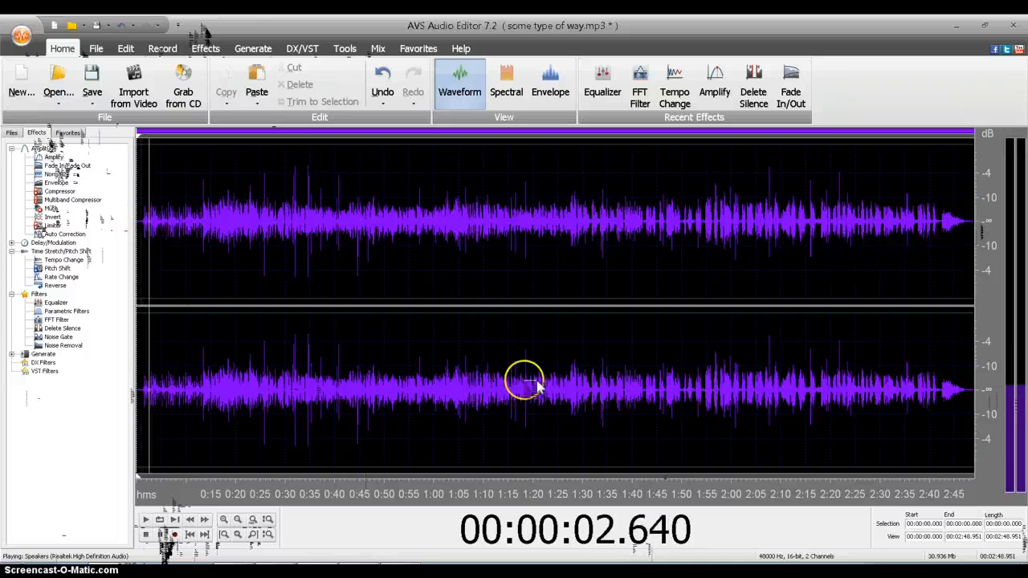
left_click(148, 535)
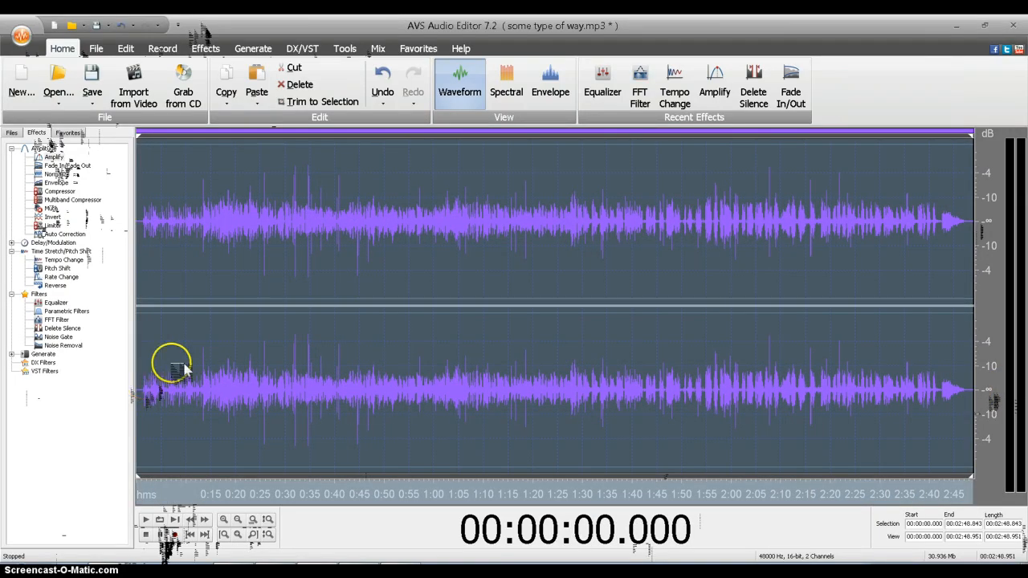
mouse_move(51, 157)
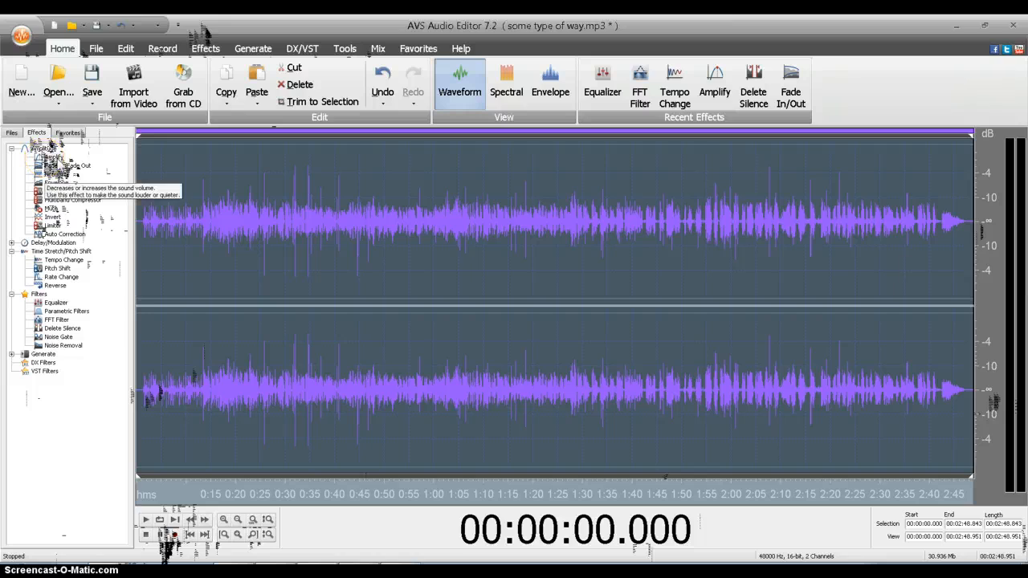
Apply the Amplify effect with about 5.7 dB of gain to the whole track.
left_click(53, 158)
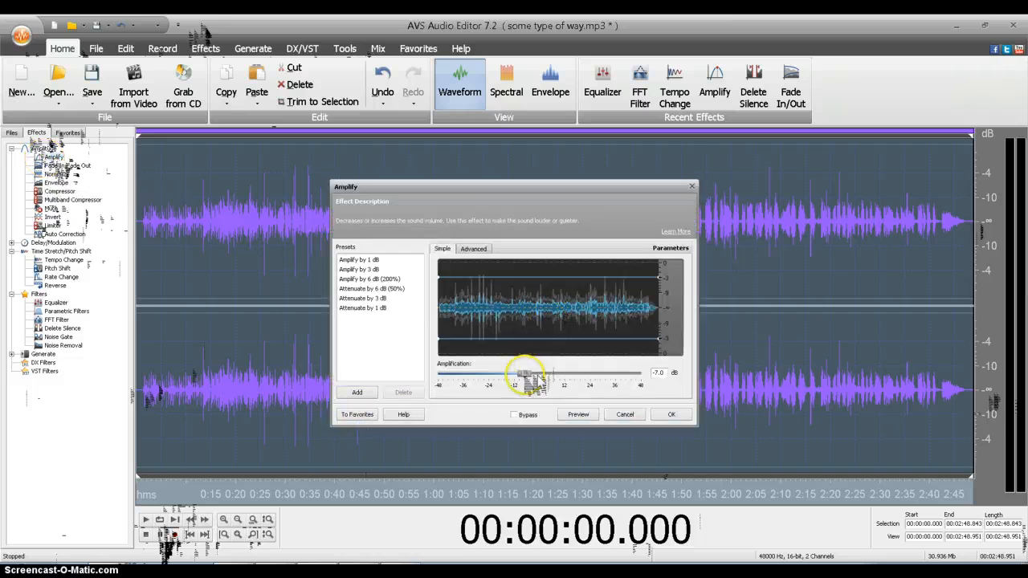
left_click_drag(527, 382, 559, 382)
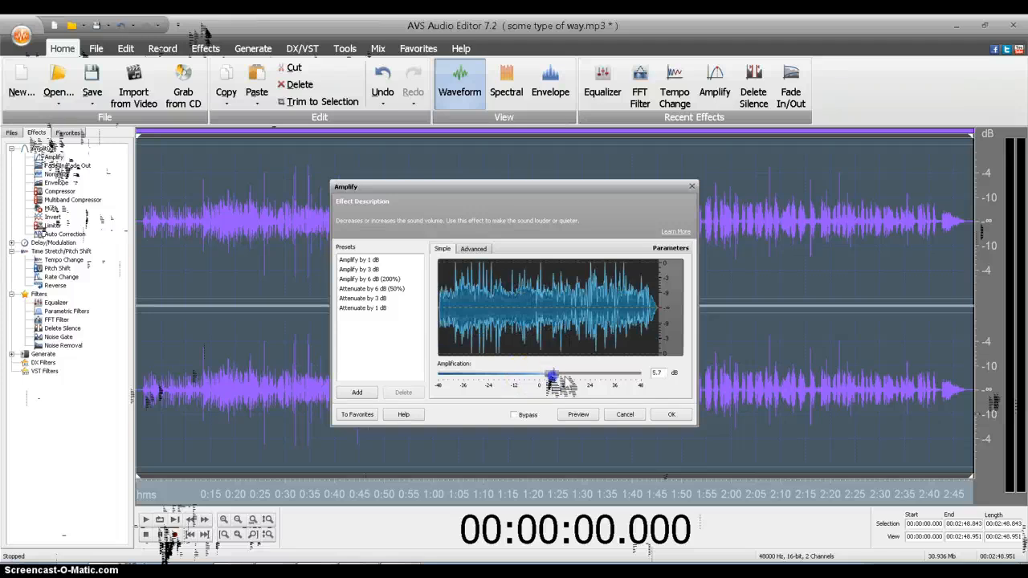
left_click(670, 415)
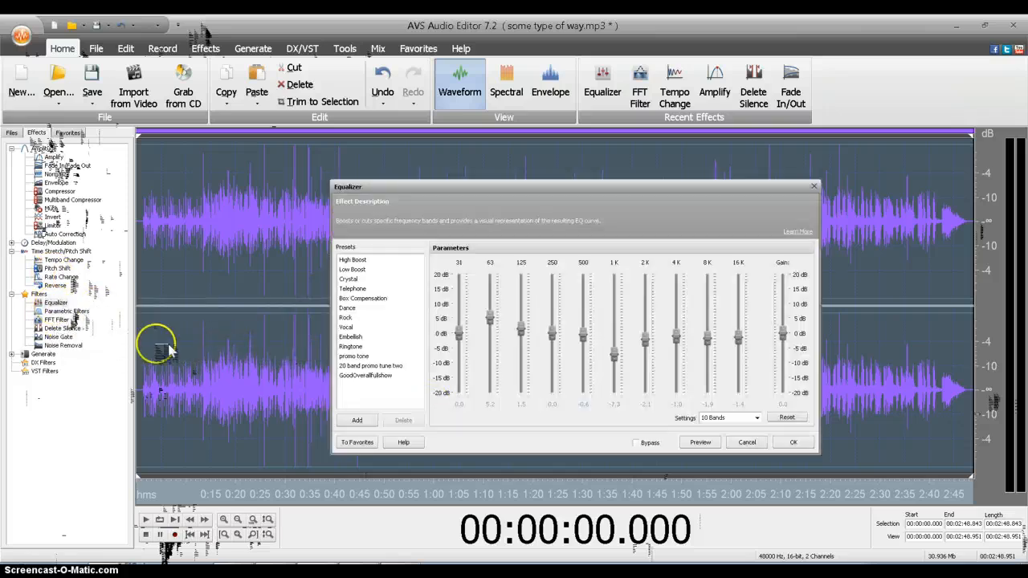
Preview the 10-band equalizer curve and apply it to the whole track.
left_click(700, 443)
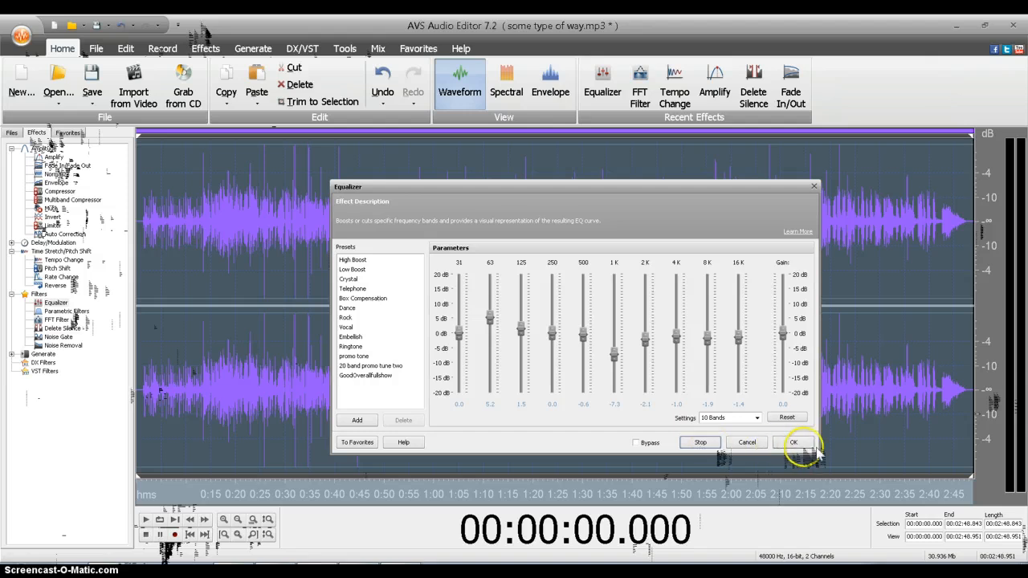
left_click(795, 444)
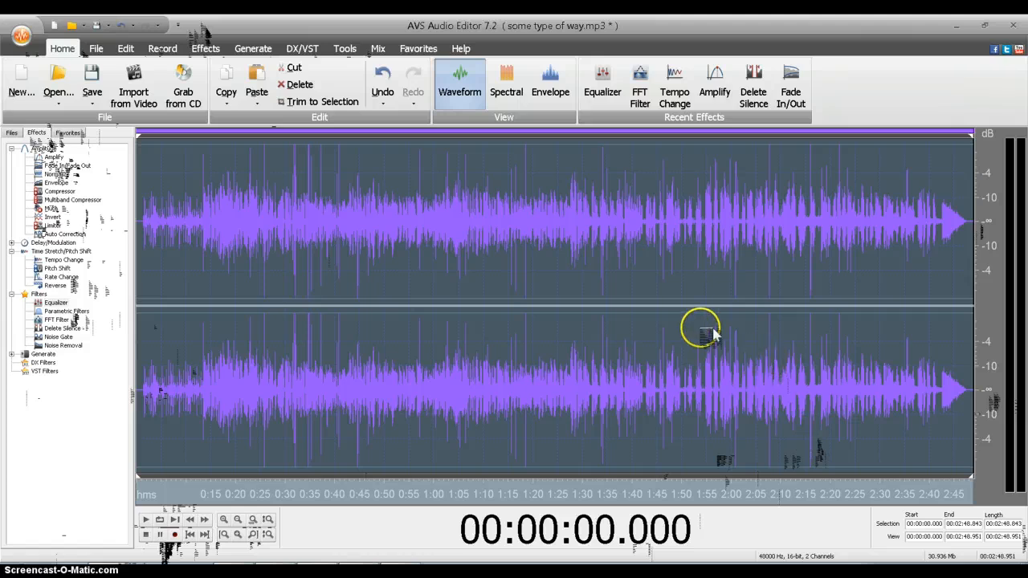
mouse_move(148, 217)
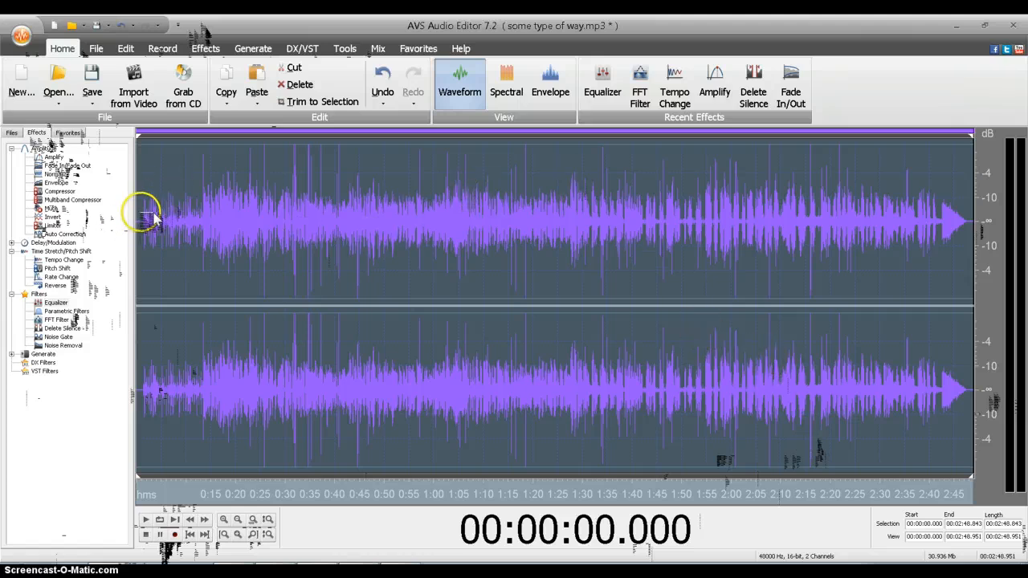
Start Save as for the MP3 and choose a 96 kbps bitrate.
left_click(91, 75)
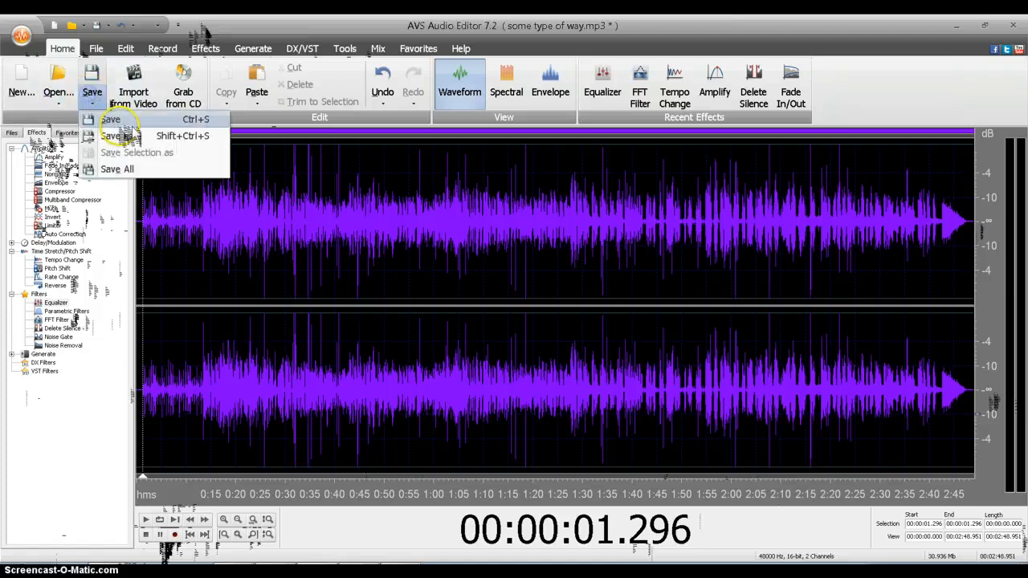
left_click(109, 119)
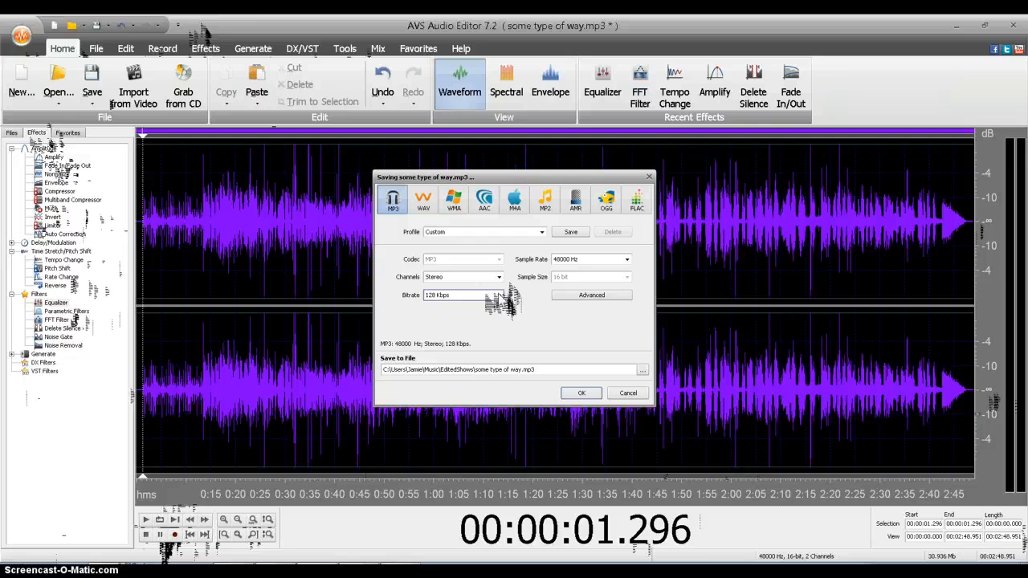
left_click(497, 296)
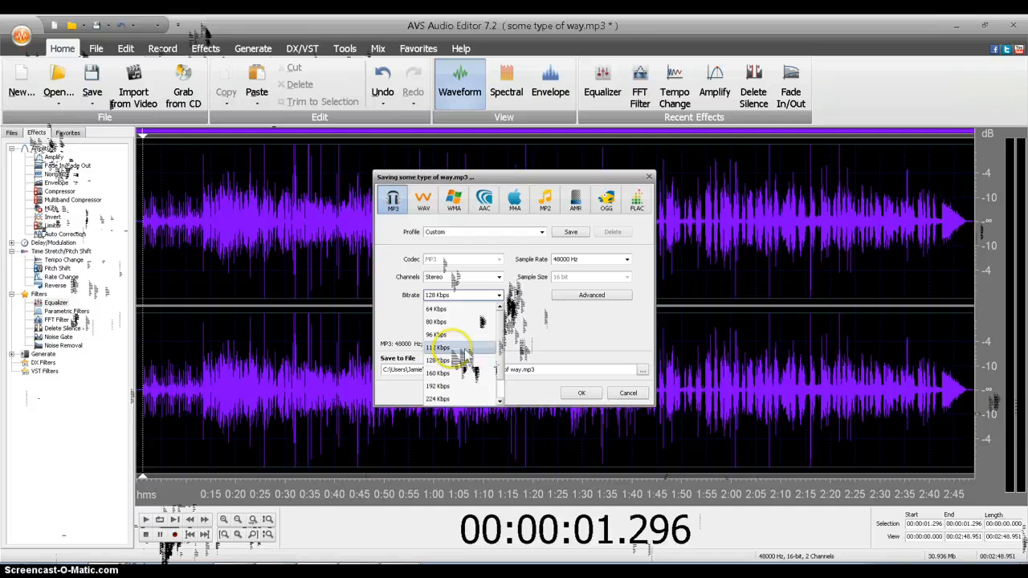
left_click(437, 335)
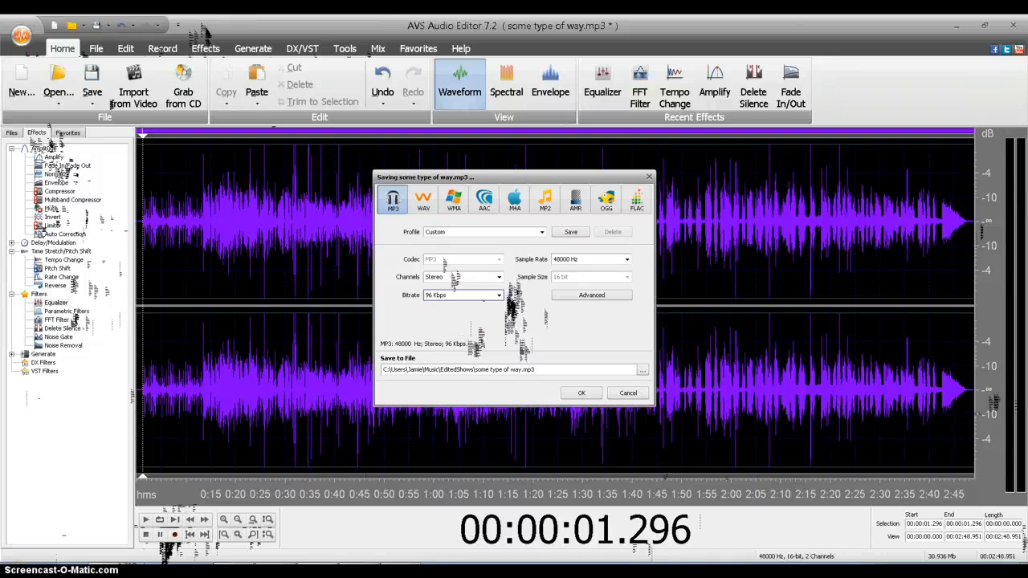
left_click(13, 570)
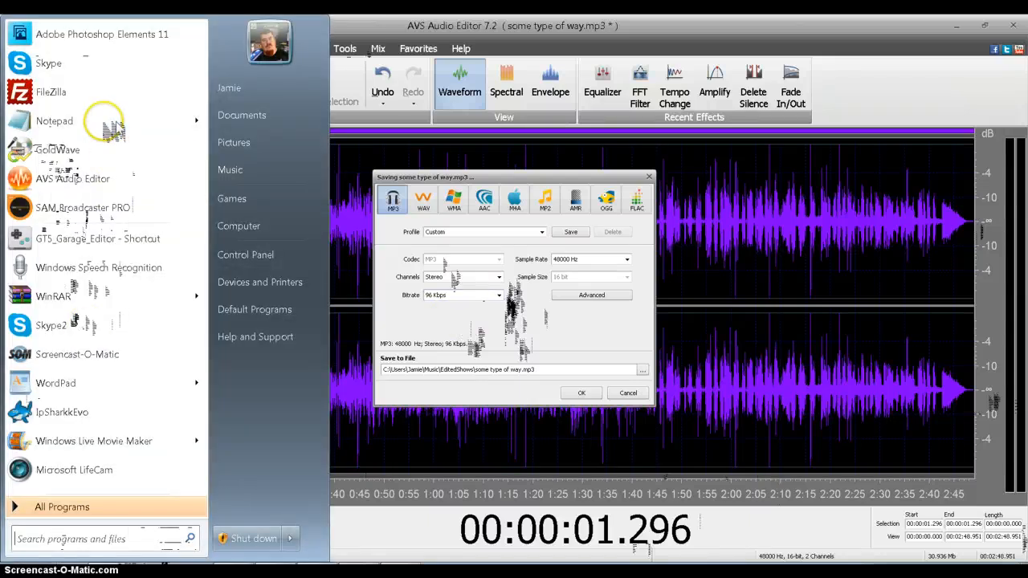
left_click(53, 121)
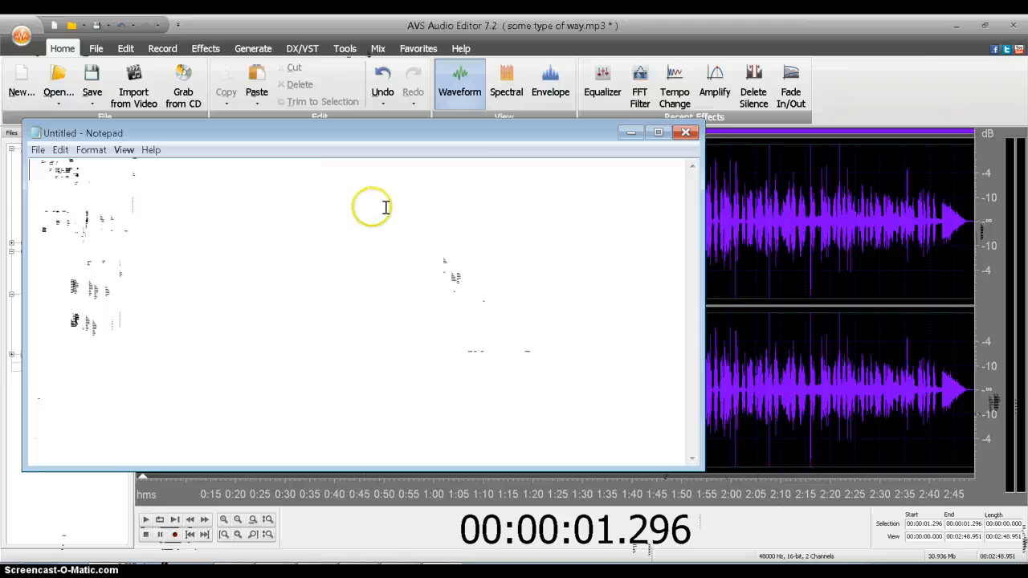
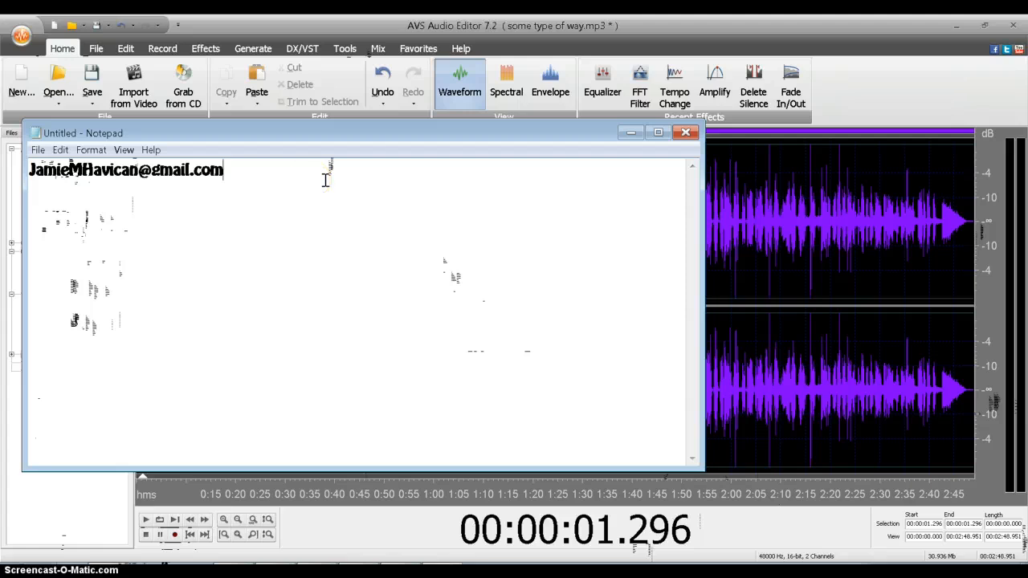
mouse_move(334, 180)
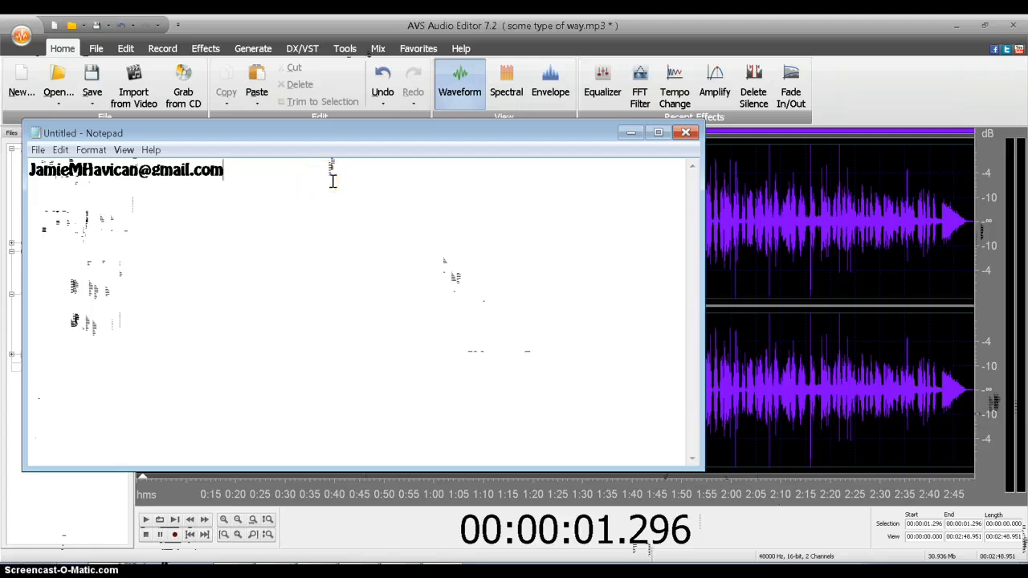